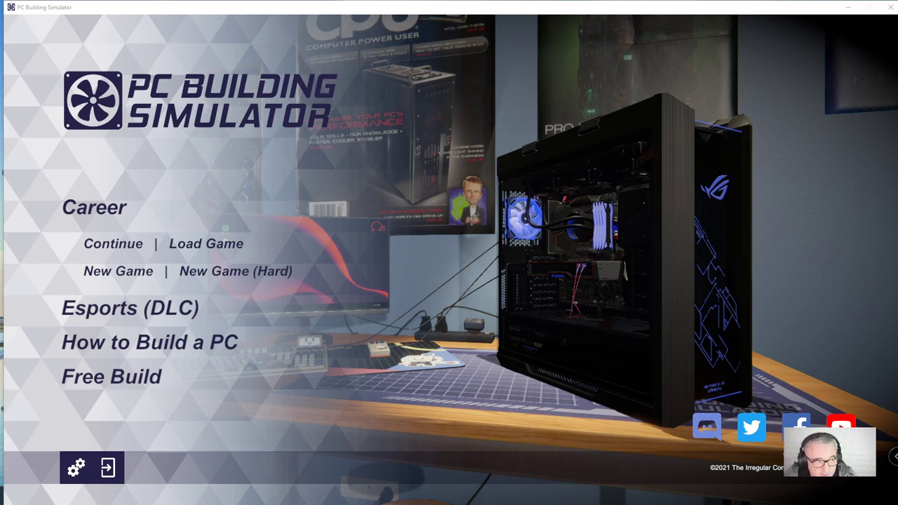
mouse_move(113, 245)
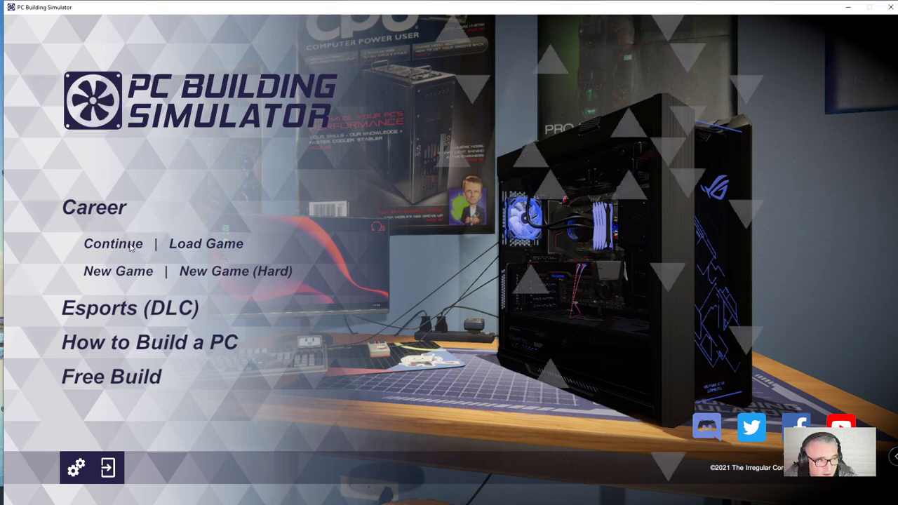
Step: Continue the saved Career game and walk through the shop to the desk PC
left_click(112, 245)
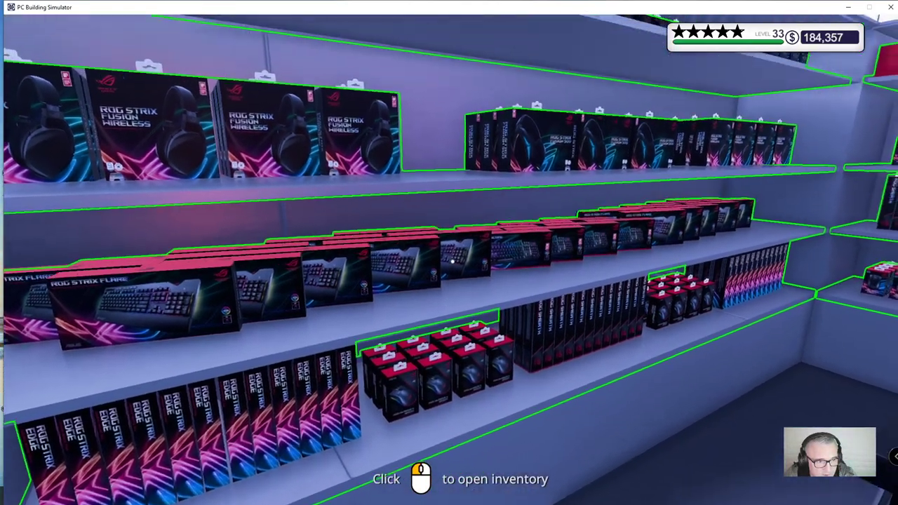
mouse_move(450, 253)
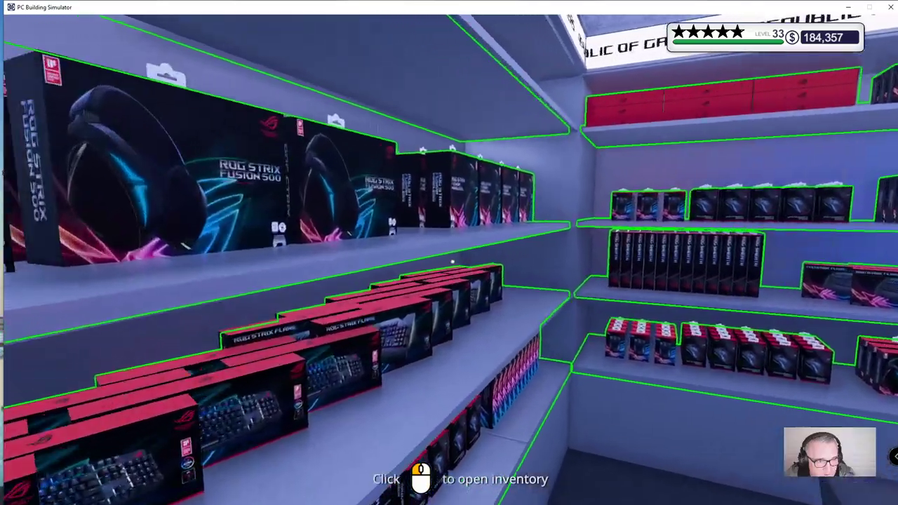
mouse_move(449, 252)
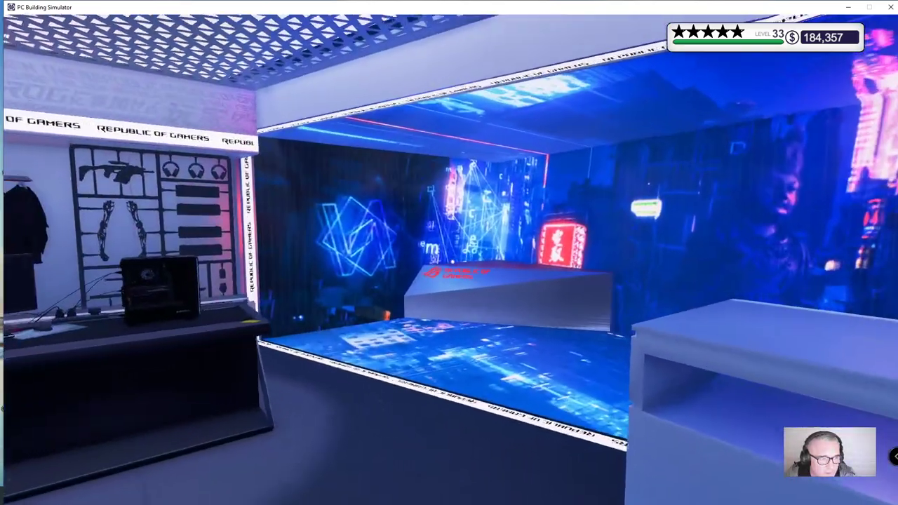
mouse_move(449, 253)
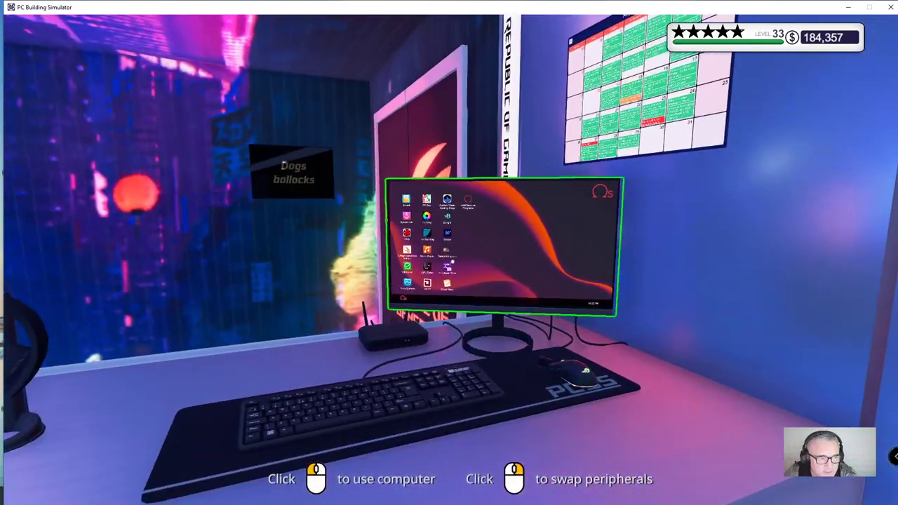
mouse_move(449, 252)
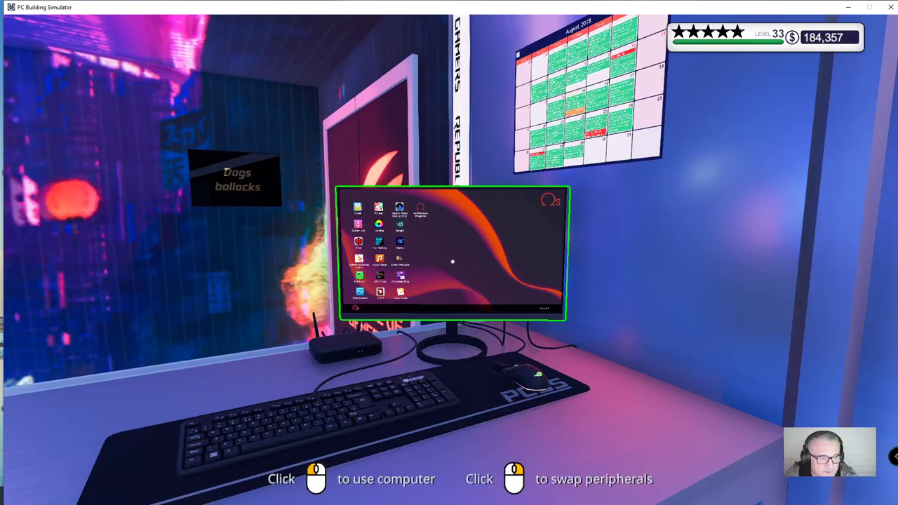
Step: Use the desk monitor and launch the PC Bay marketplace from its desktop
left_click(452, 253)
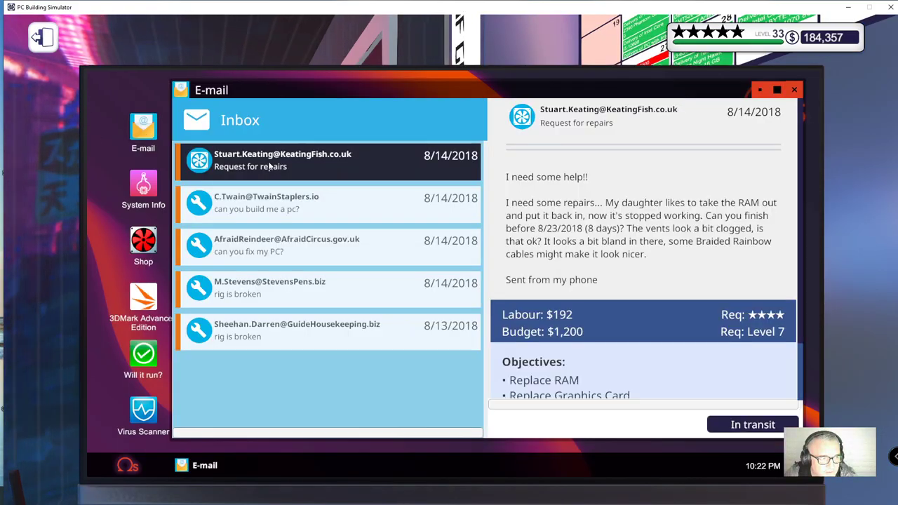
mouse_move(317, 304)
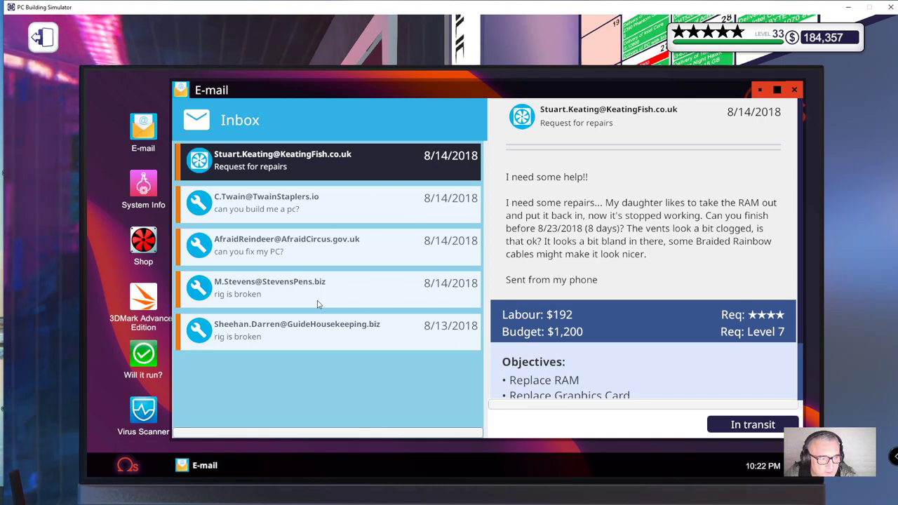
mouse_move(306, 302)
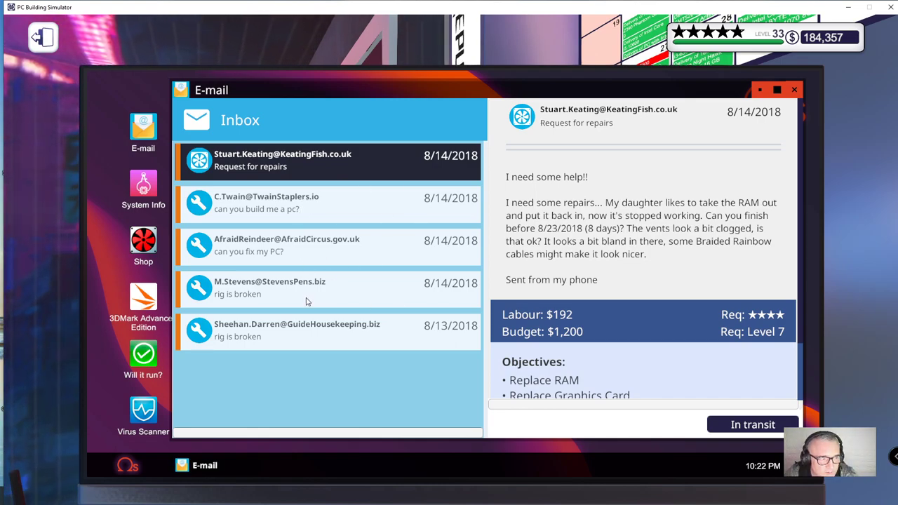
mouse_move(376, 325)
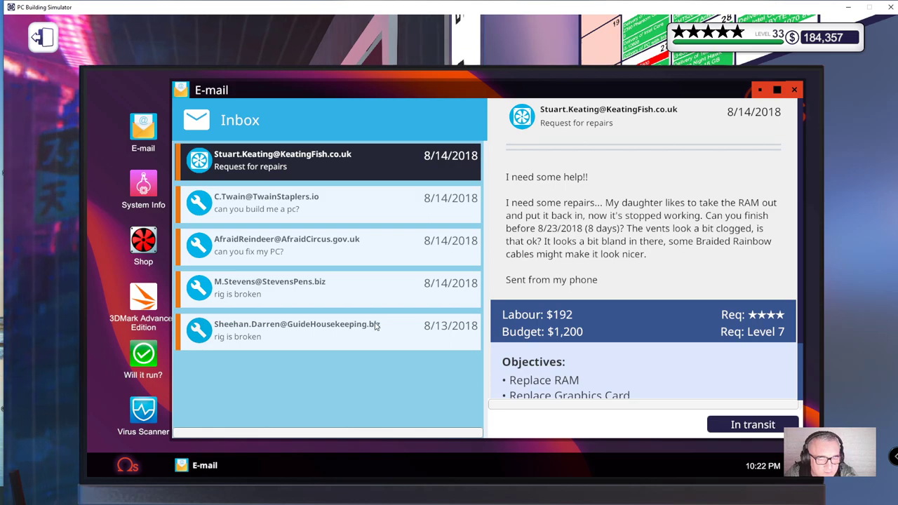
mouse_move(373, 236)
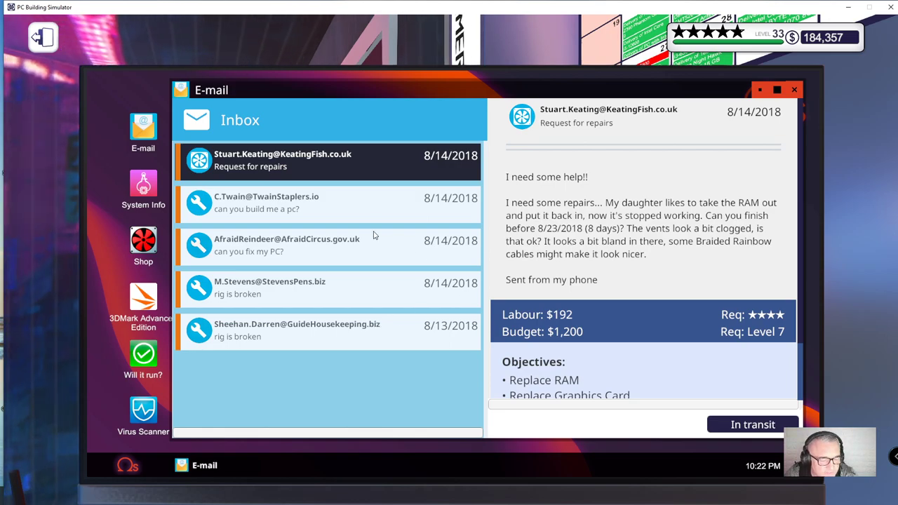
left_click(794, 89)
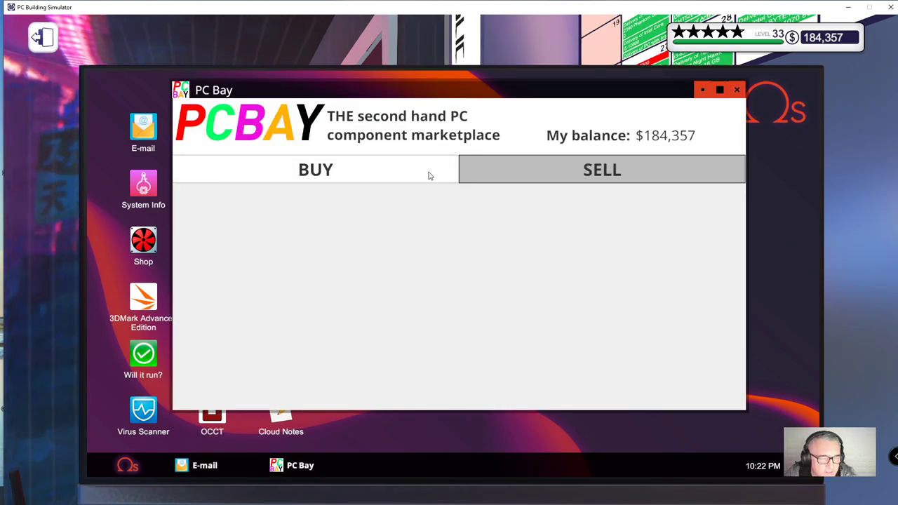
Step: Check the SELL listings, glance at BUY, and return to the five PCs for sale
left_click(315, 168)
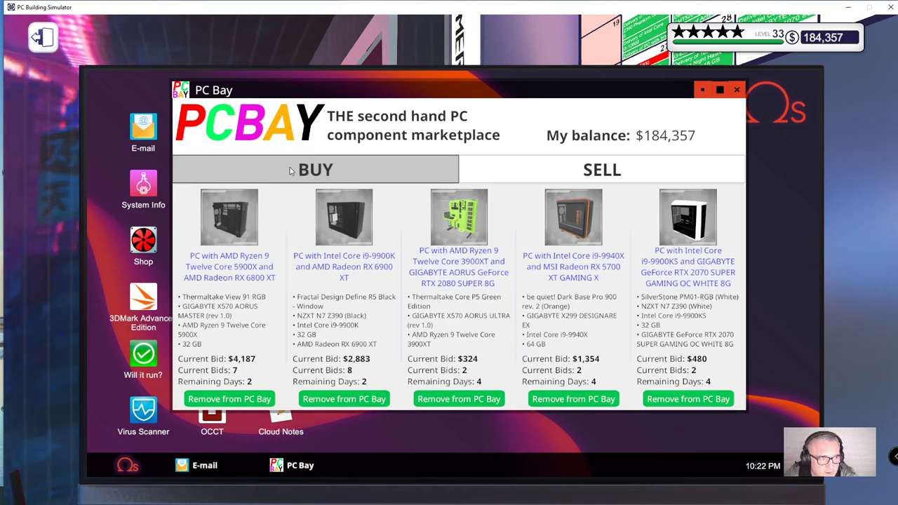
left_click(600, 168)
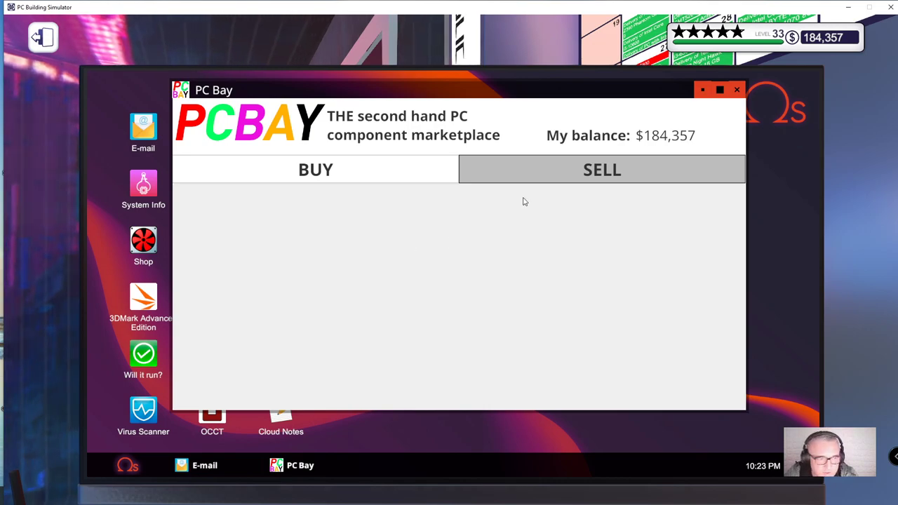
left_click(314, 168)
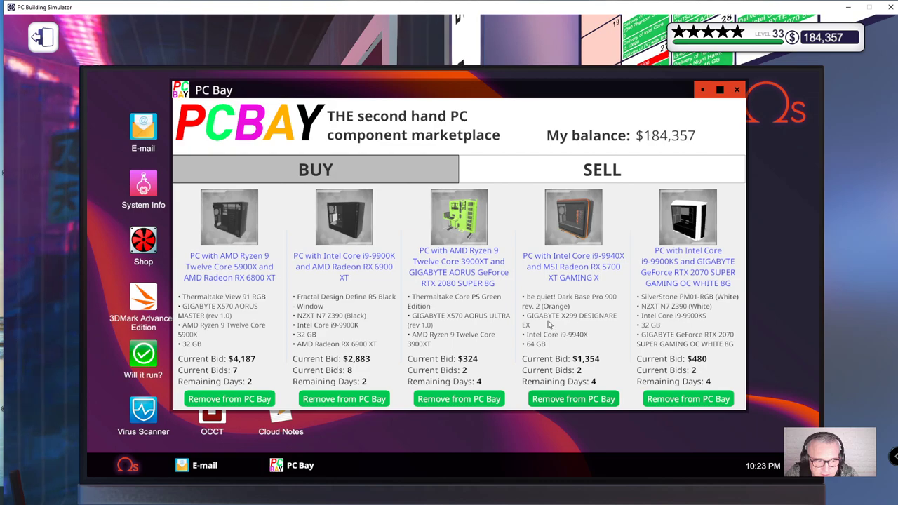
mouse_move(306, 295)
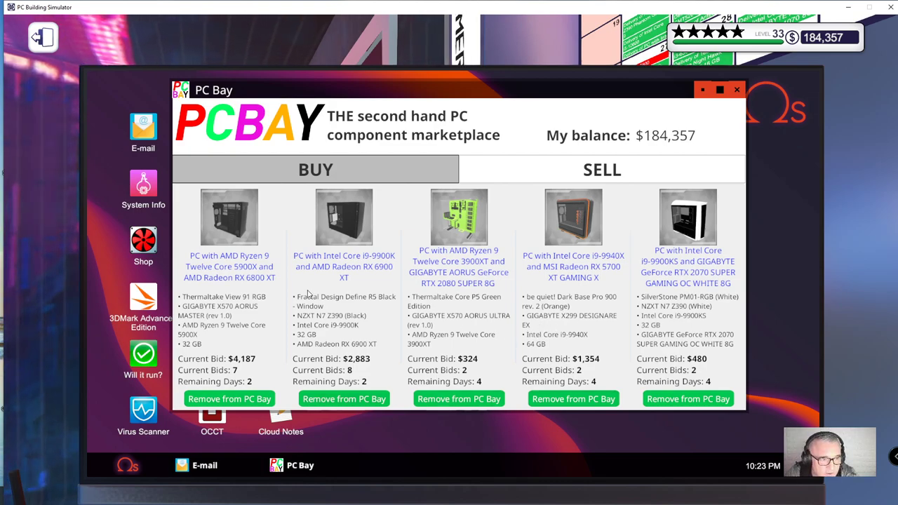
mouse_move(574, 265)
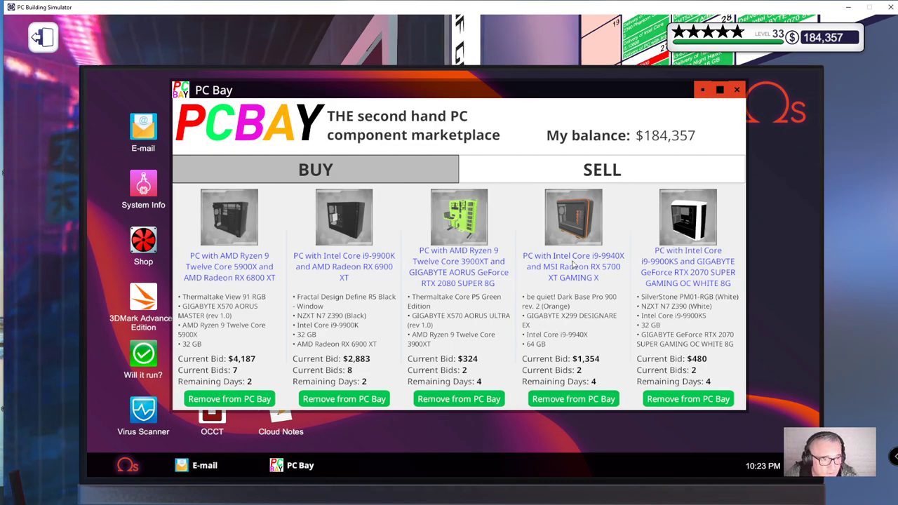
mouse_move(223, 359)
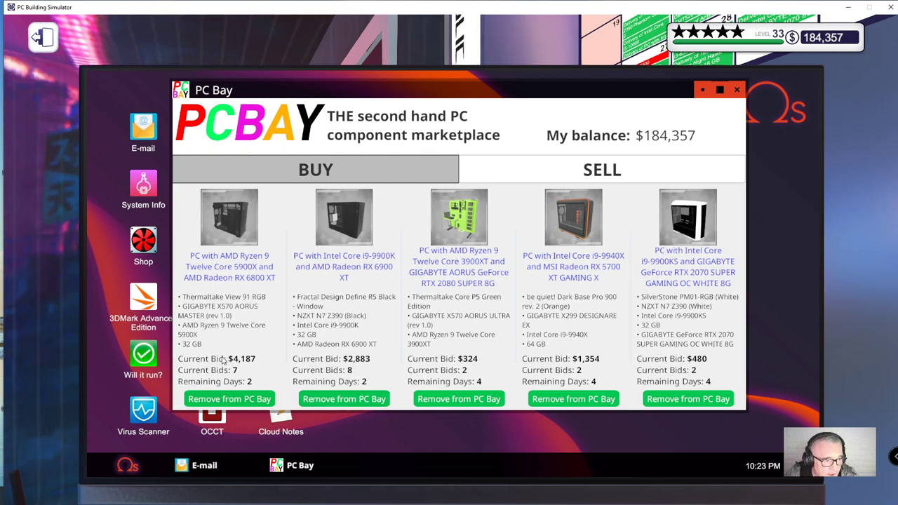
mouse_move(253, 382)
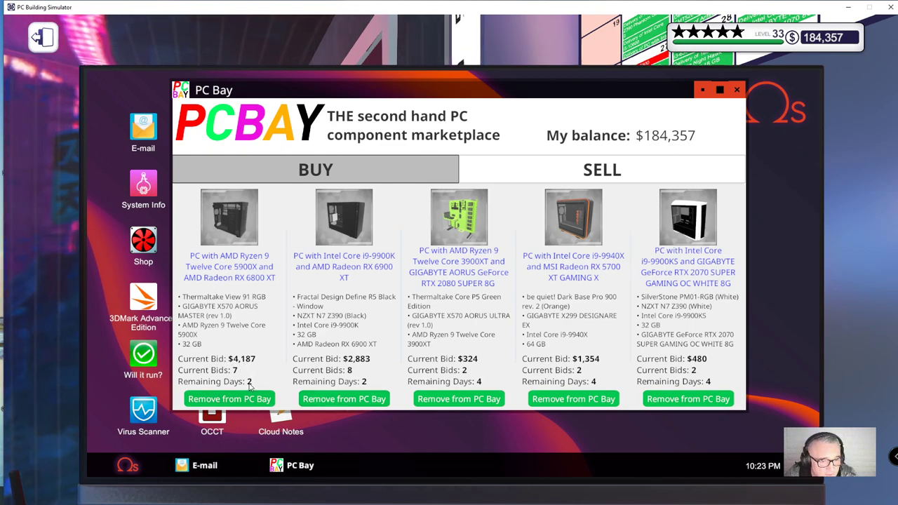
mouse_move(690, 204)
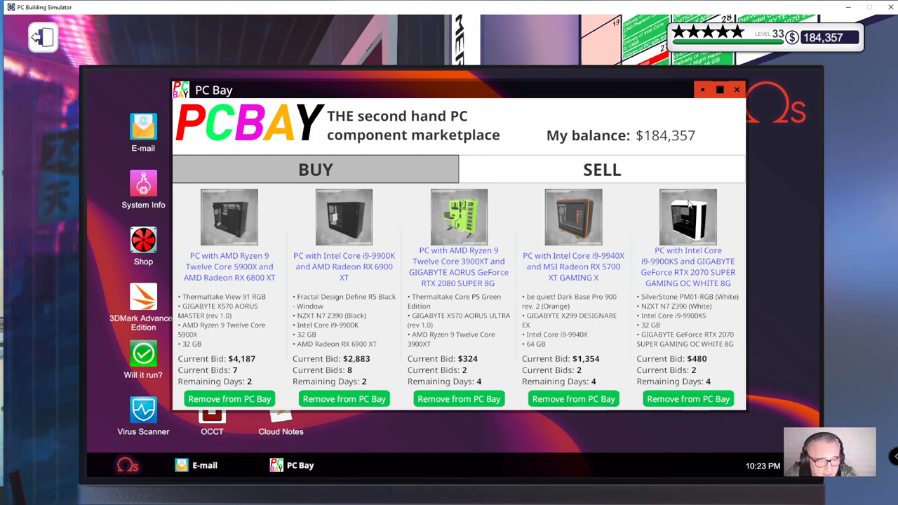
Step: Exit the desk computer, scroll through the PC Storage cabinet list, then close it
left_click(736, 90)
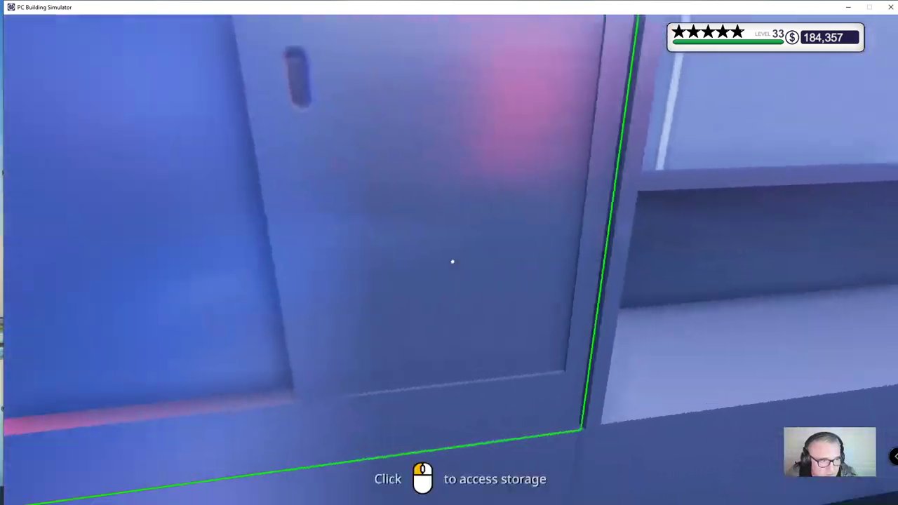
left_click(452, 262)
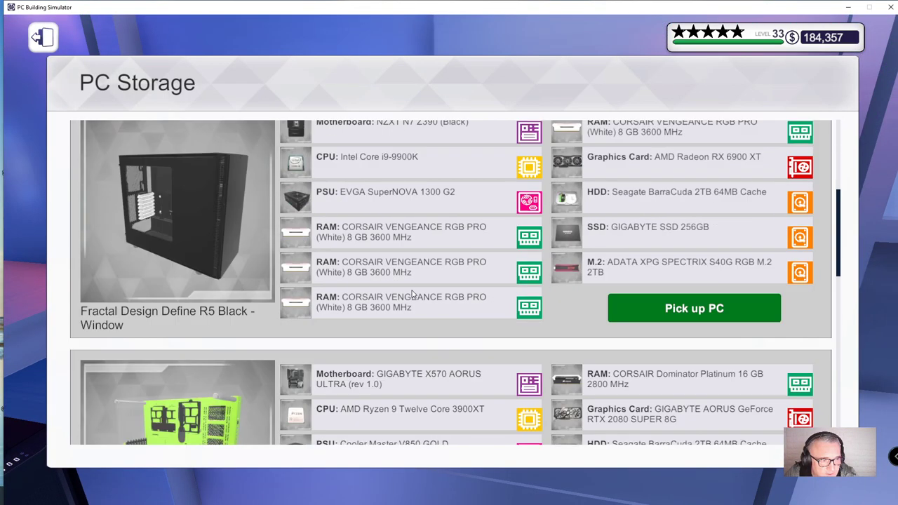
scroll("down", 3)
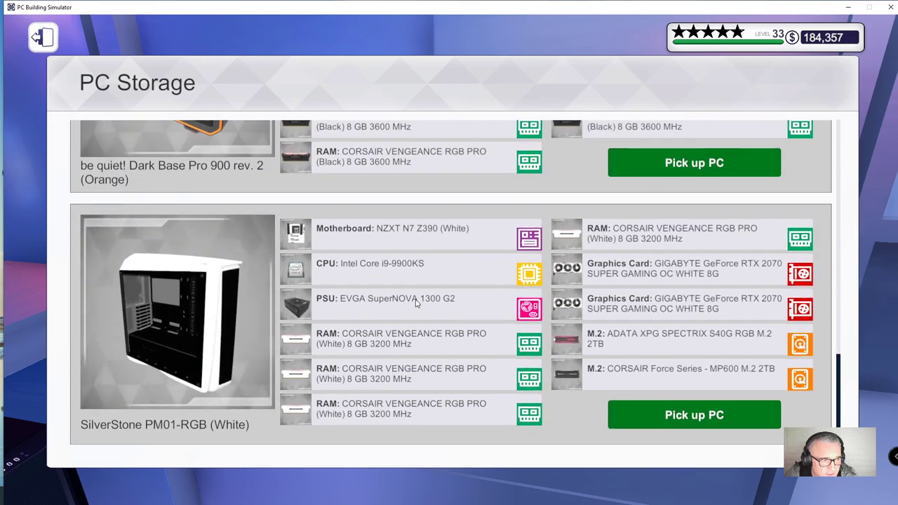
scroll("down", 3)
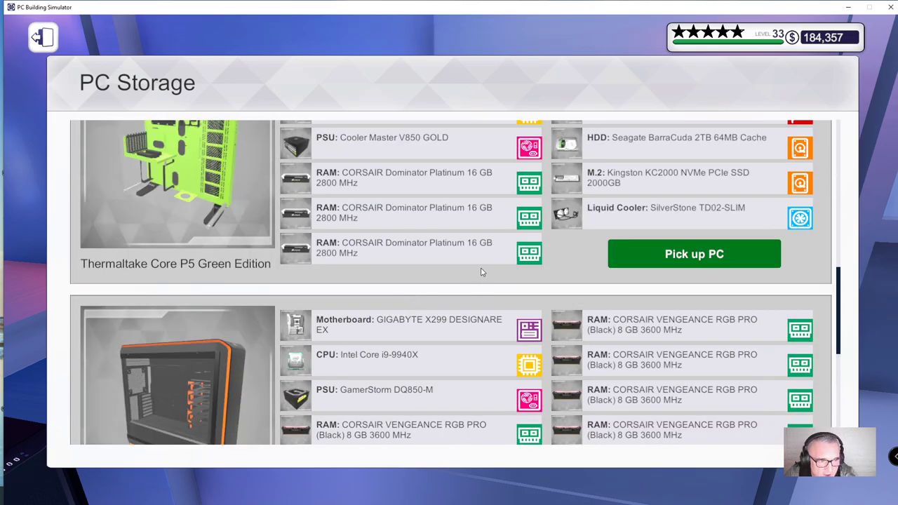
left_click(42, 36)
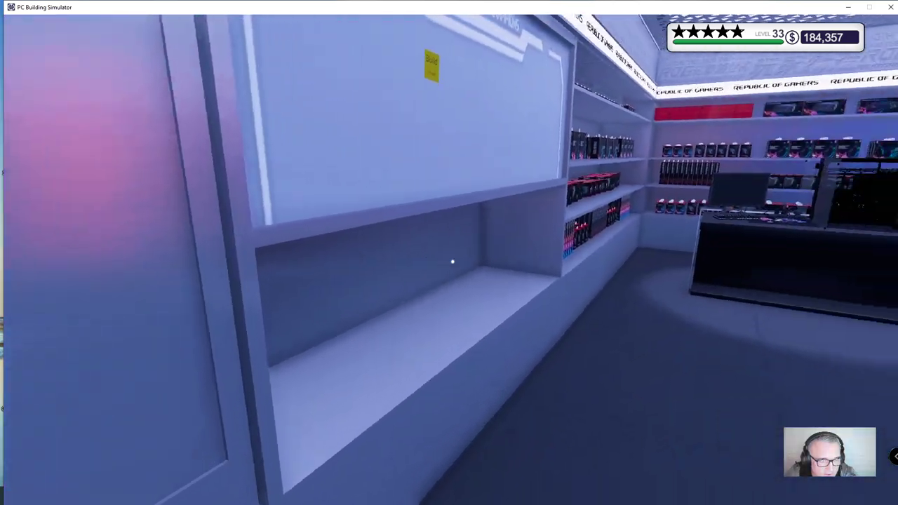
mouse_move(452, 262)
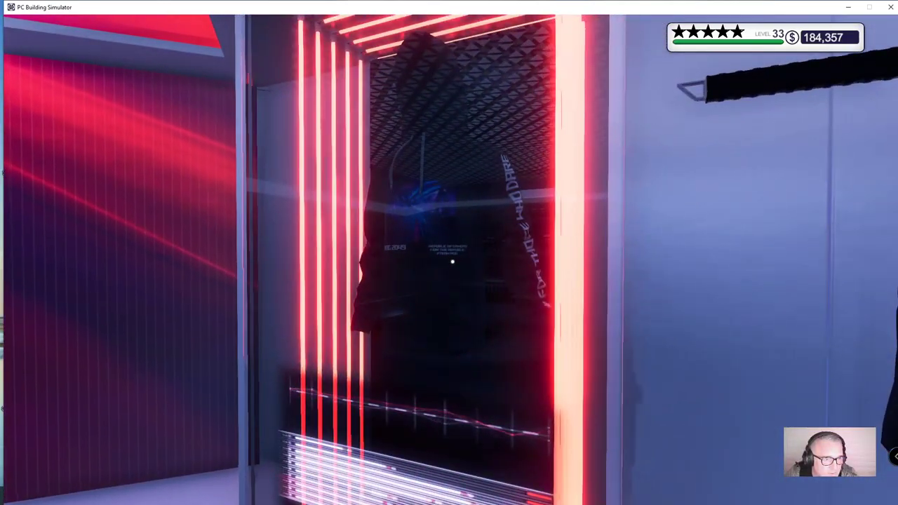
mouse_move(452, 262)
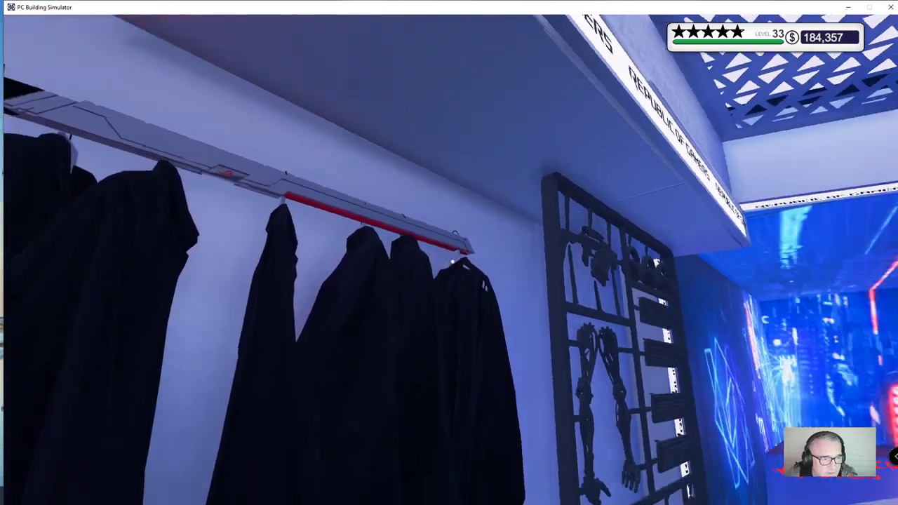
mouse_move(449, 253)
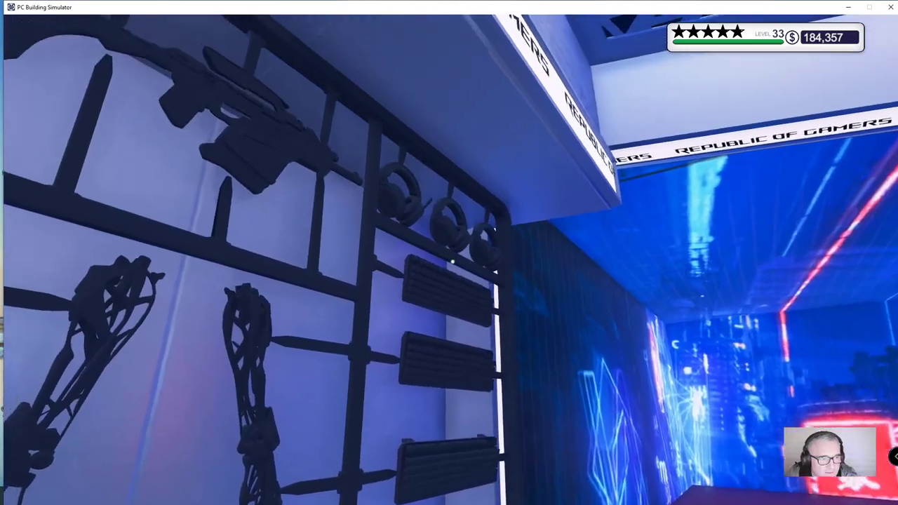
mouse_move(449, 253)
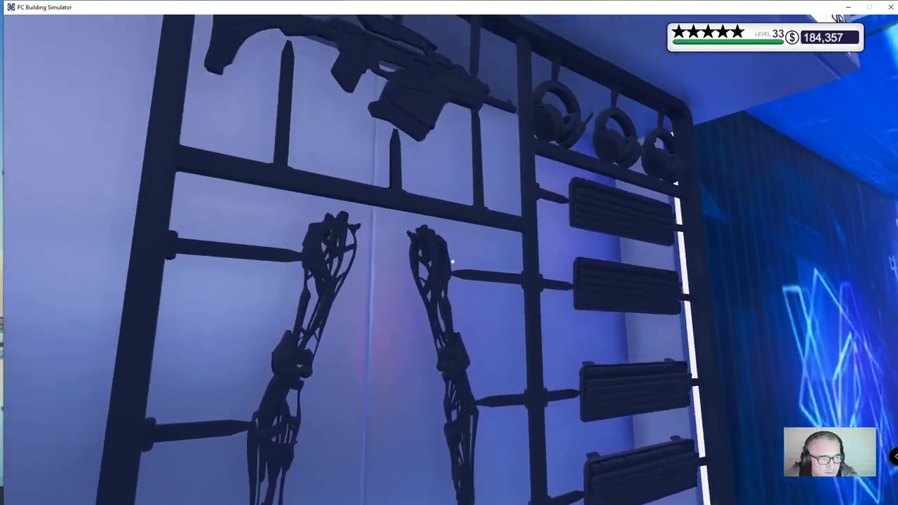
mouse_move(452, 262)
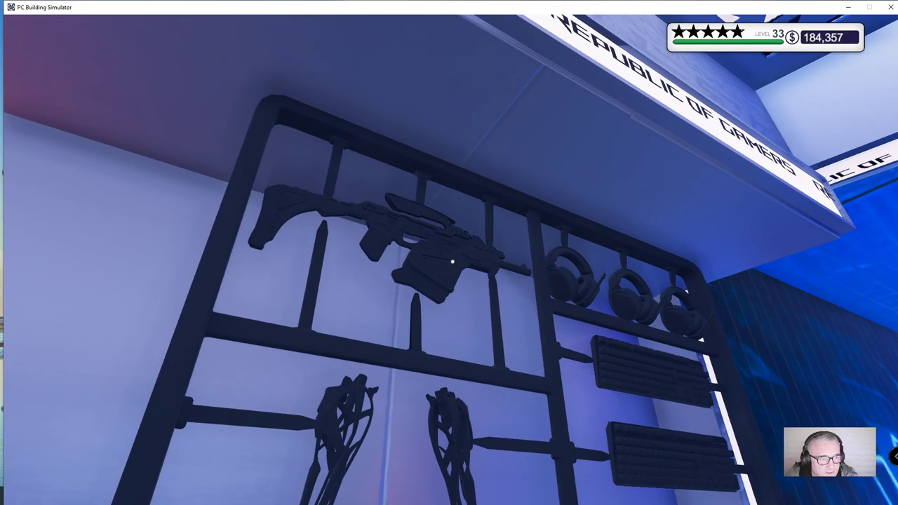
mouse_move(449, 253)
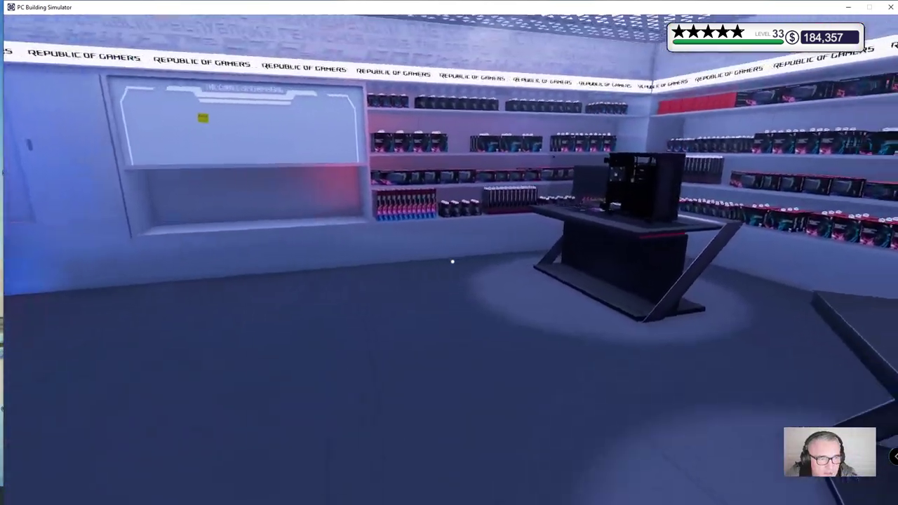
mouse_move(452, 262)
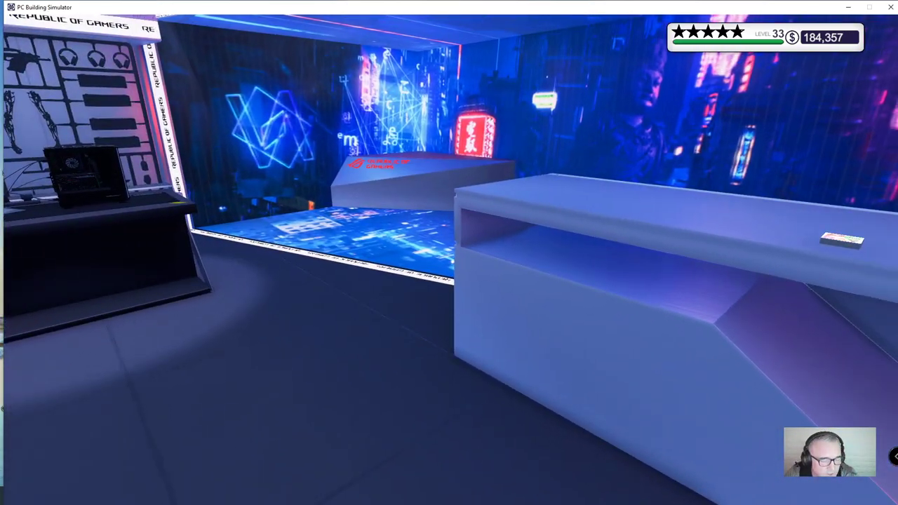
Step: From the pause menu's Change Workshop, preview the PC Building Simulator workshop tile
key("Escape")
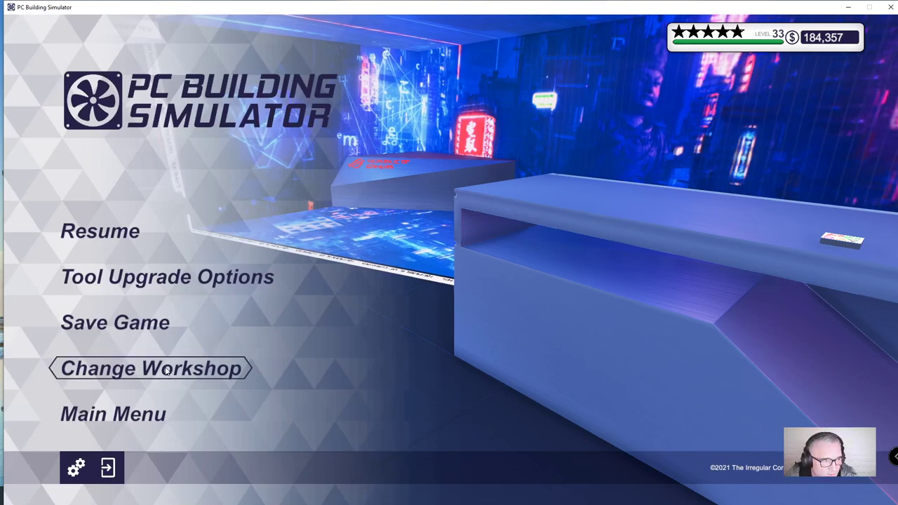
left_click(152, 367)
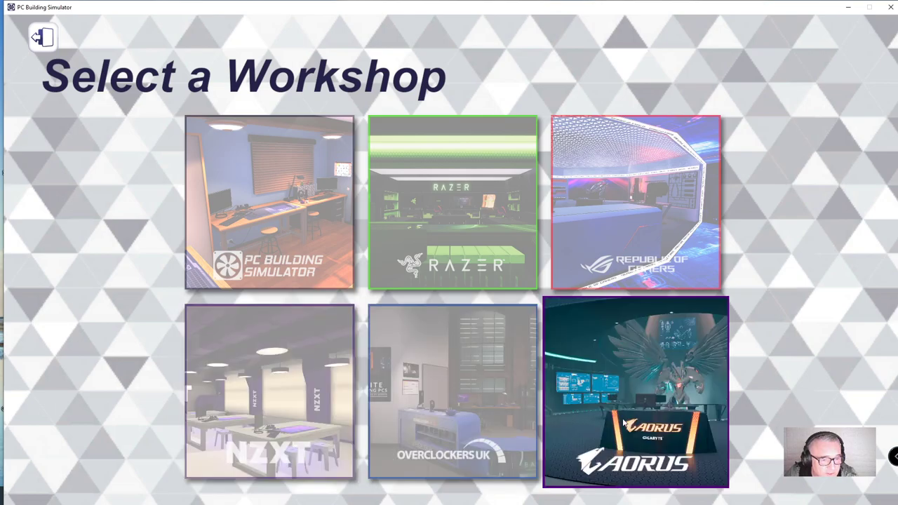
mouse_move(634, 399)
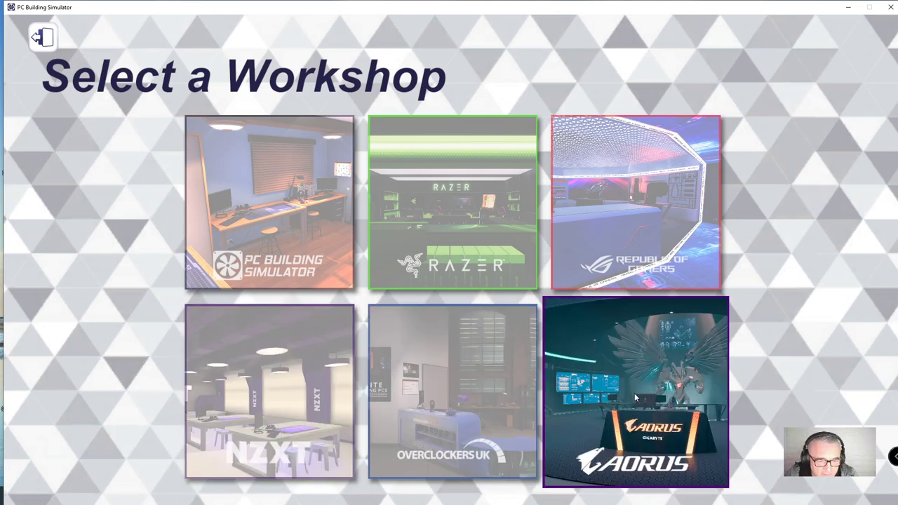
mouse_move(648, 420)
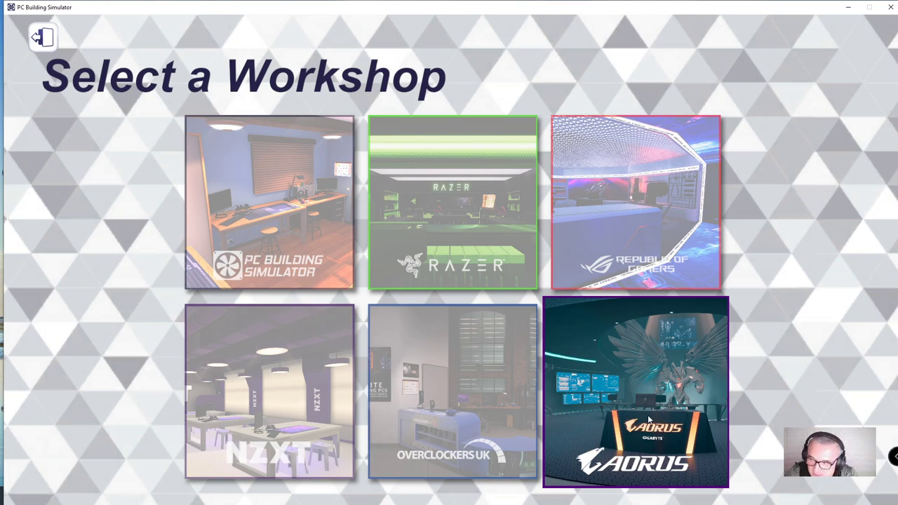
mouse_move(640, 409)
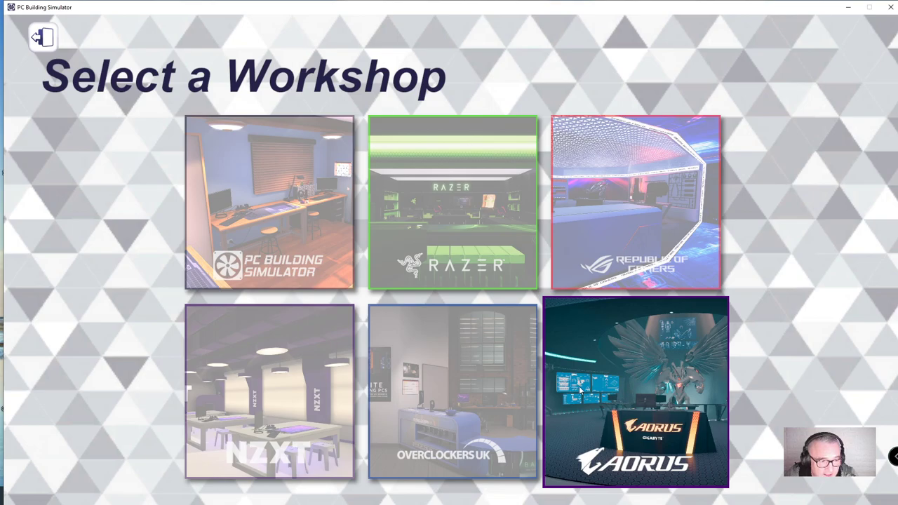
left_click(270, 202)
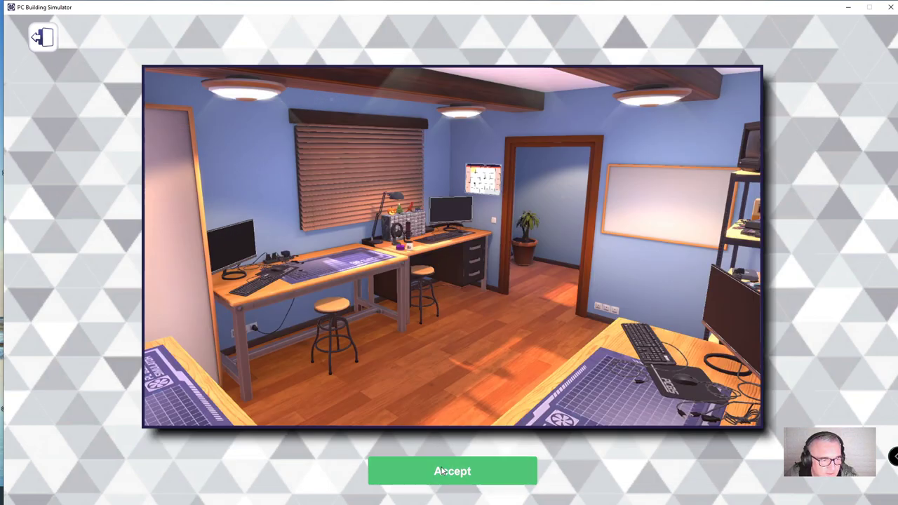
Step: Accept the move and load into the original PC Building Simulator workshop
left_click(452, 472)
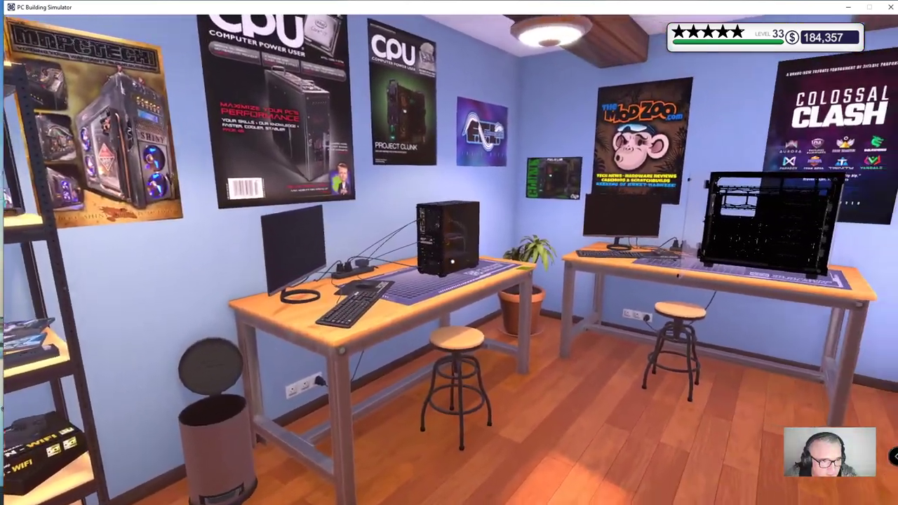
mouse_move(450, 253)
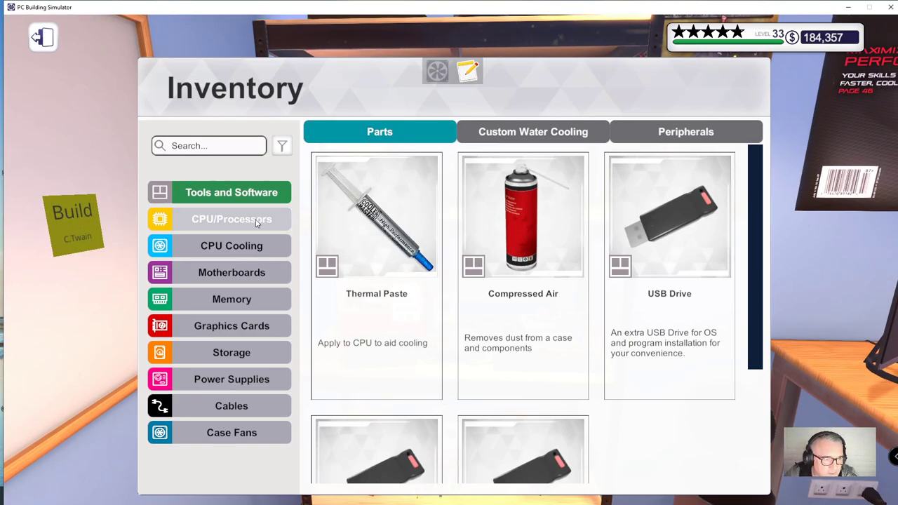
Step: Browse the CPU/Processors inventory, search '595' for the Ryzen 9 5950X, then clear it
left_click(232, 219)
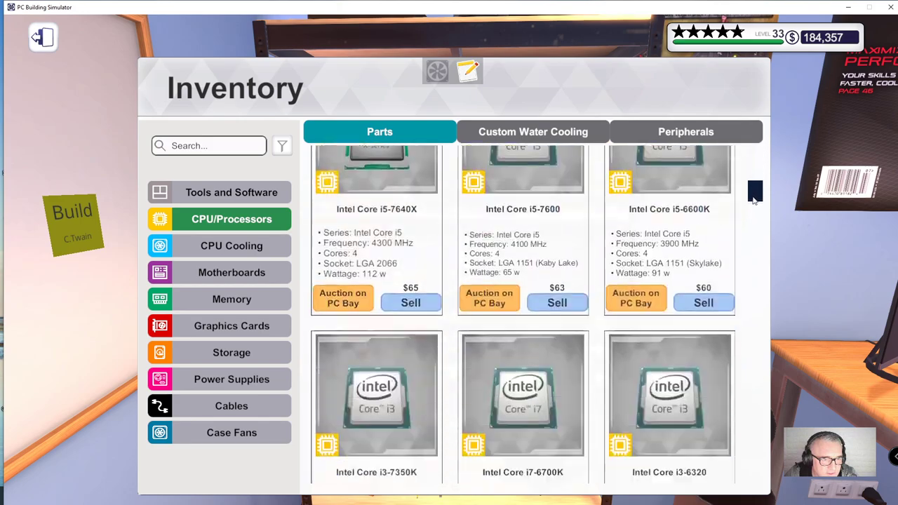
scroll("down", 3)
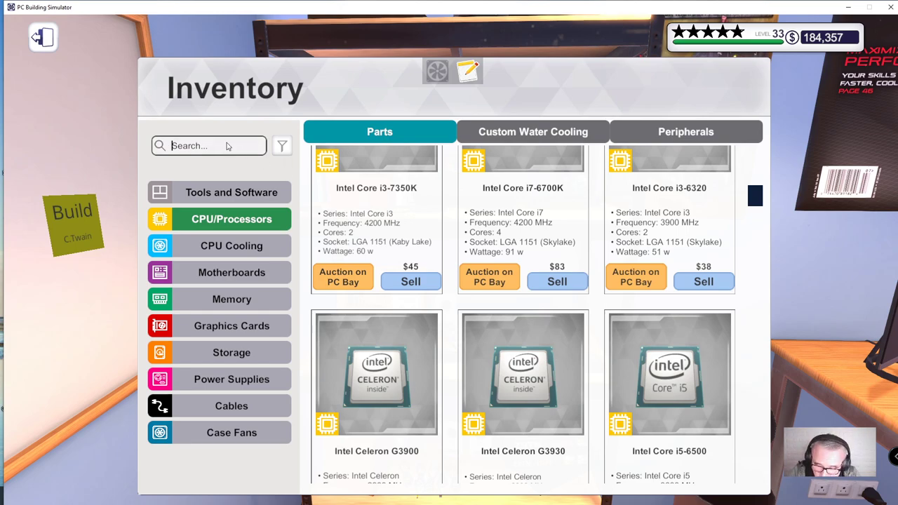
type("595")
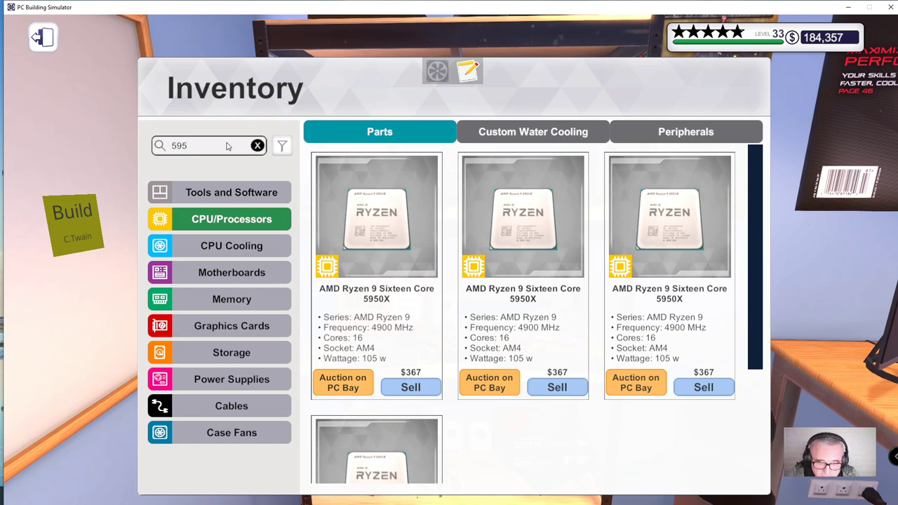
left_click(257, 144)
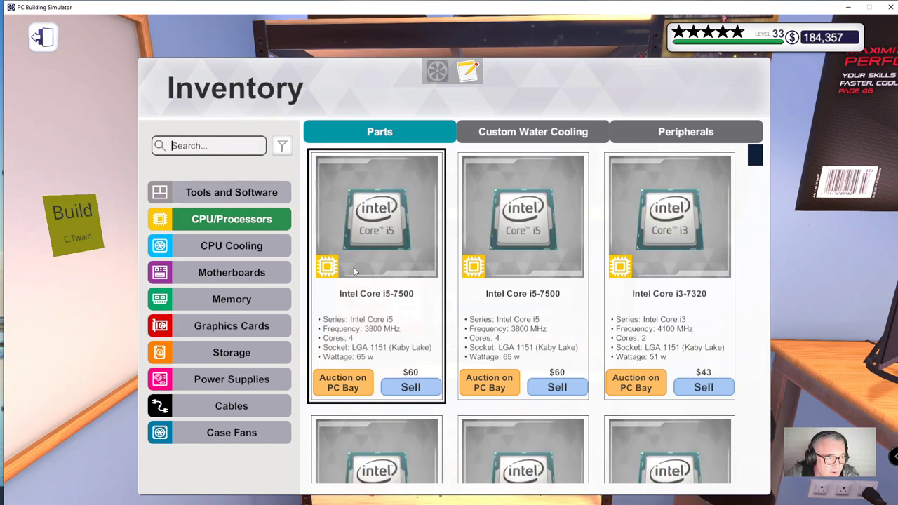
Step: Browse CPU Cooling, peeking at the Lighting filter choices without applying any
left_click(232, 246)
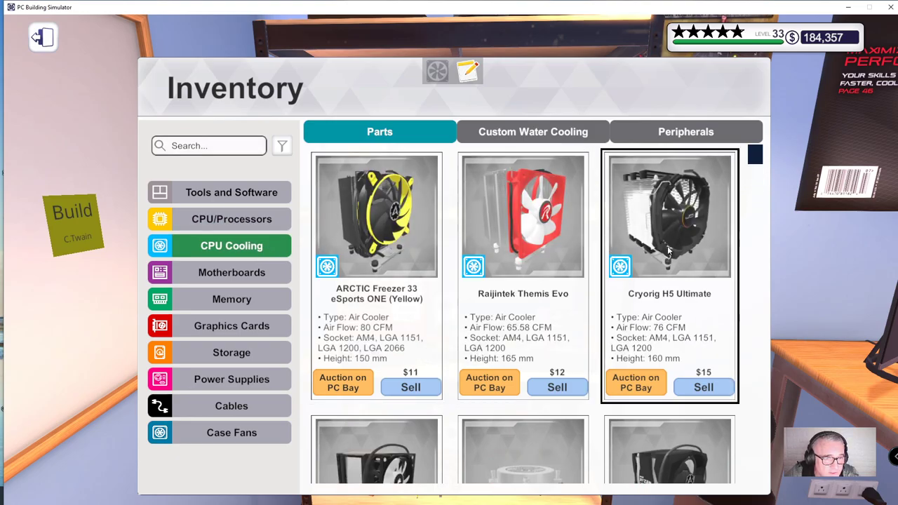
scroll("down", 3)
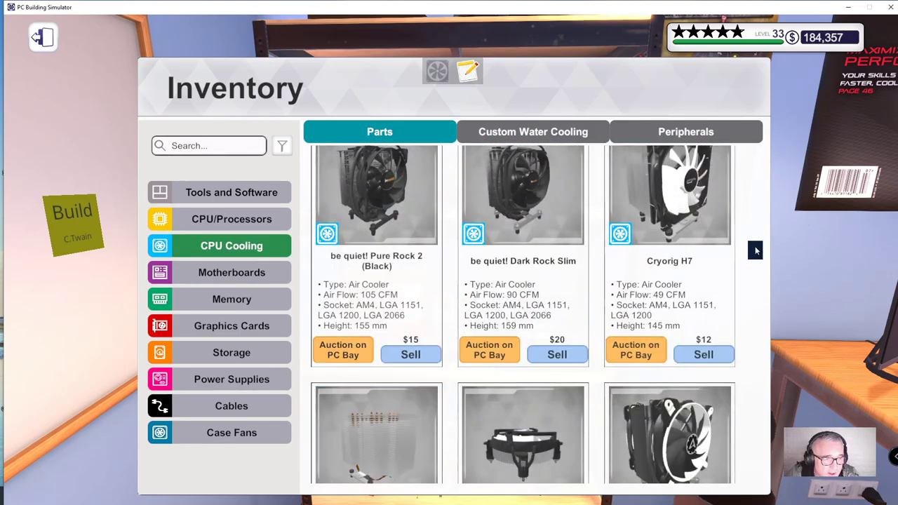
scroll("down", 3)
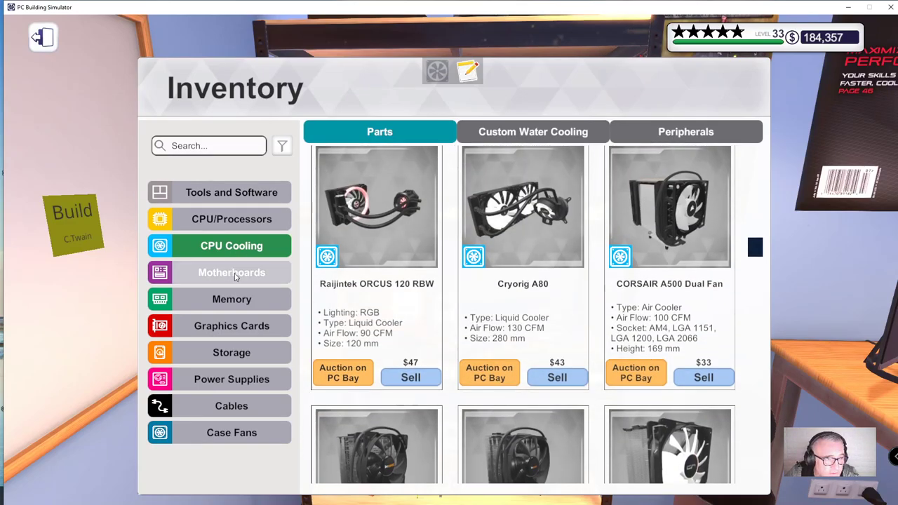
left_click(280, 144)
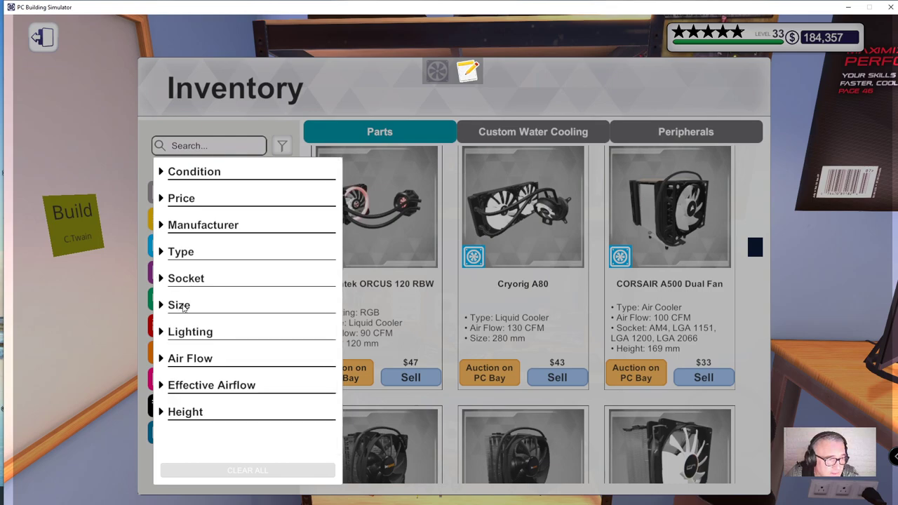
left_click(191, 331)
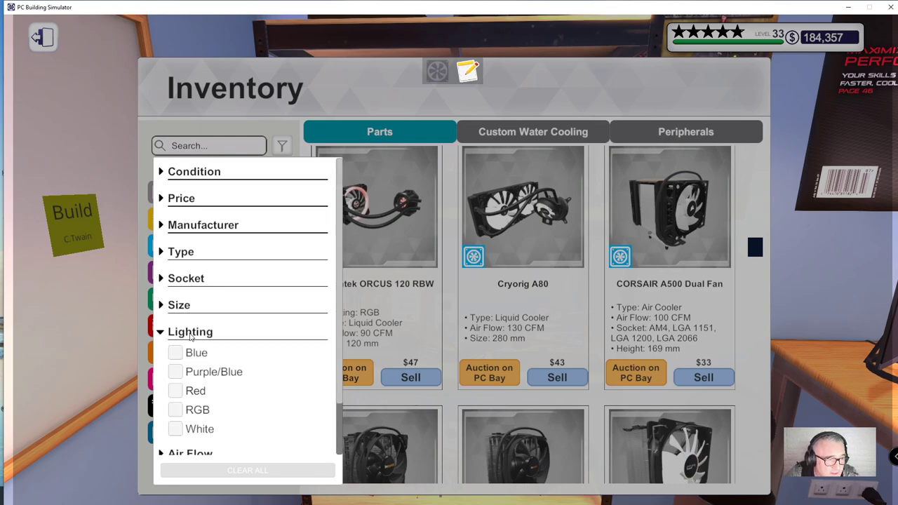
left_click(191, 331)
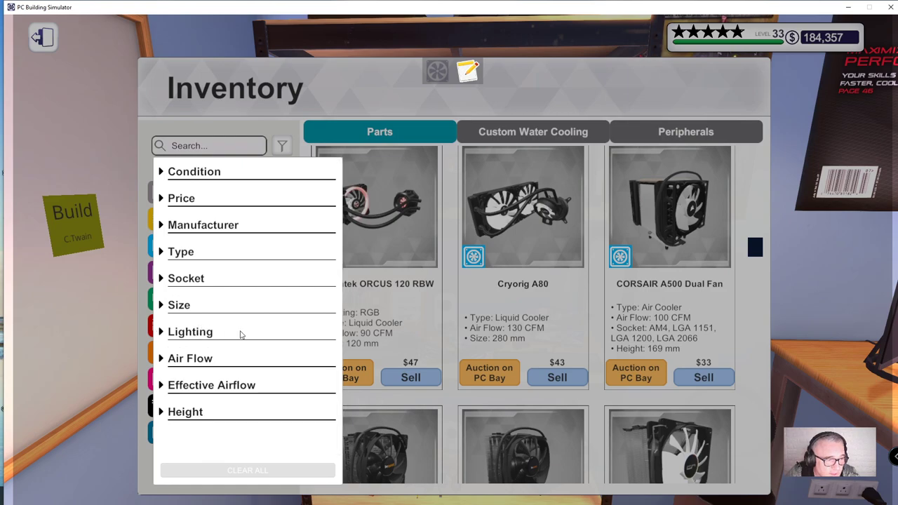
mouse_move(511, 323)
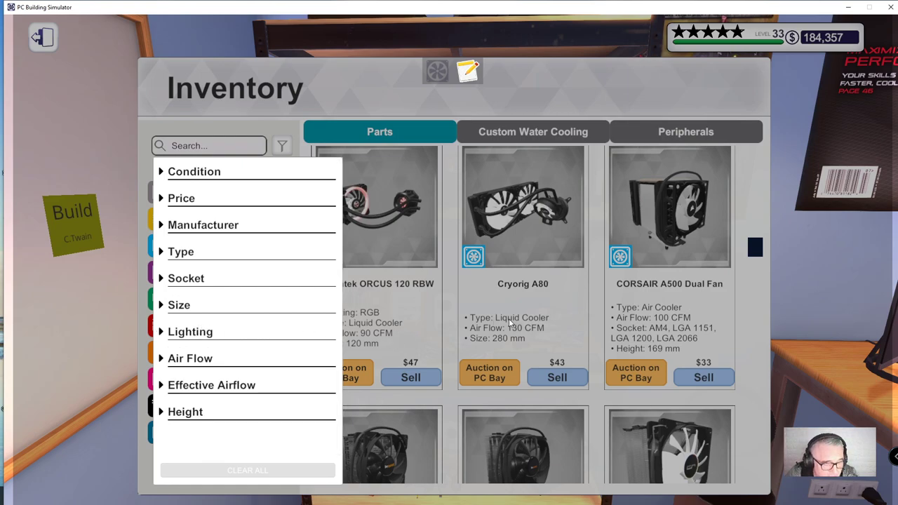
left_click(232, 272)
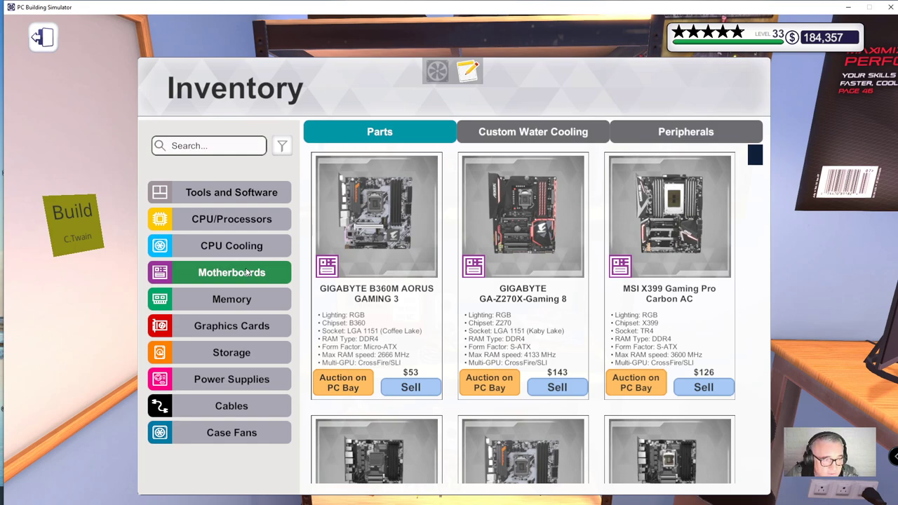
Step: Review the motherboard Socket and Form Factor filter choices without applying them
left_click(282, 146)
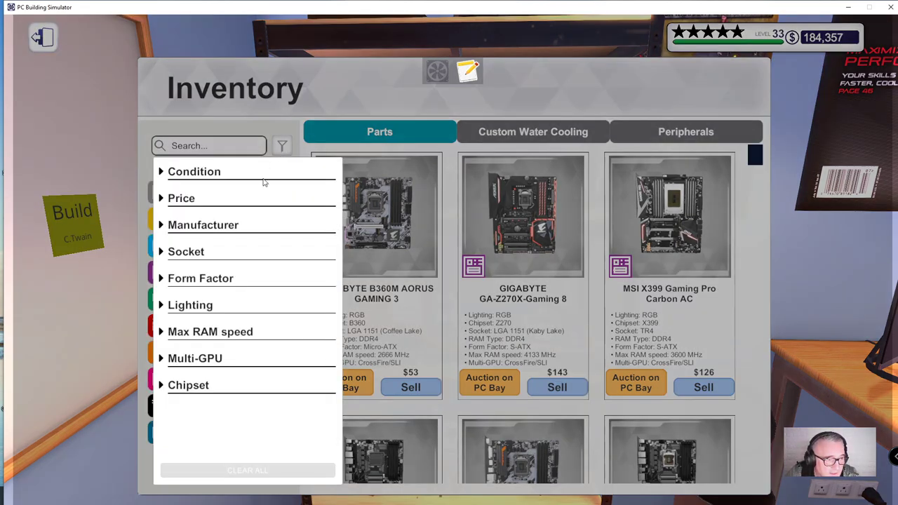
left_click(186, 251)
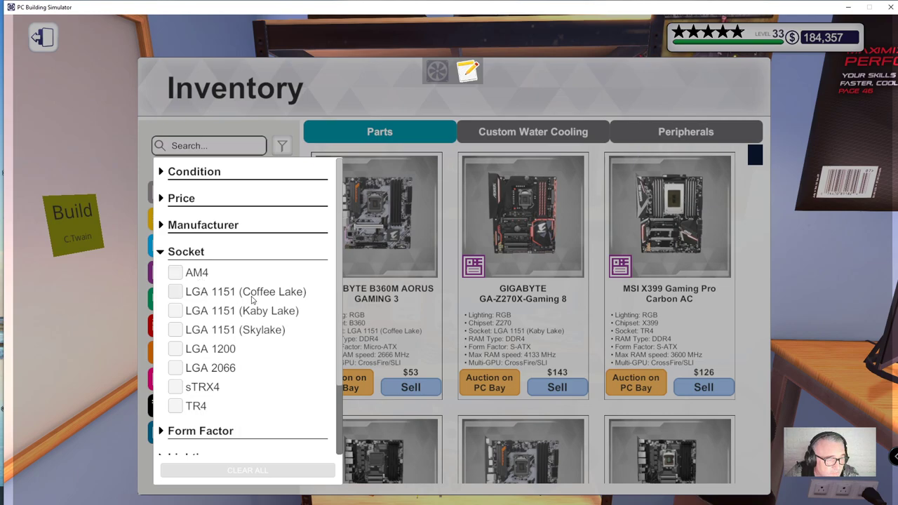
mouse_move(205, 373)
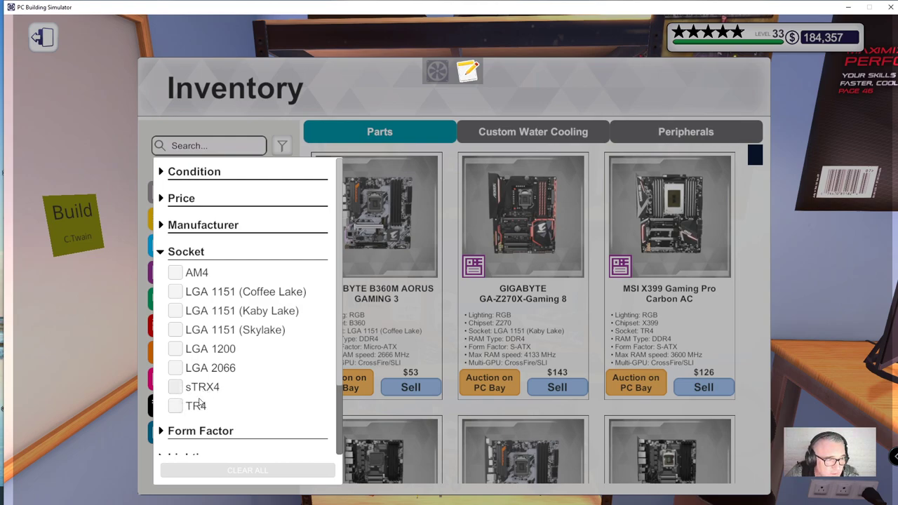
mouse_move(250, 341)
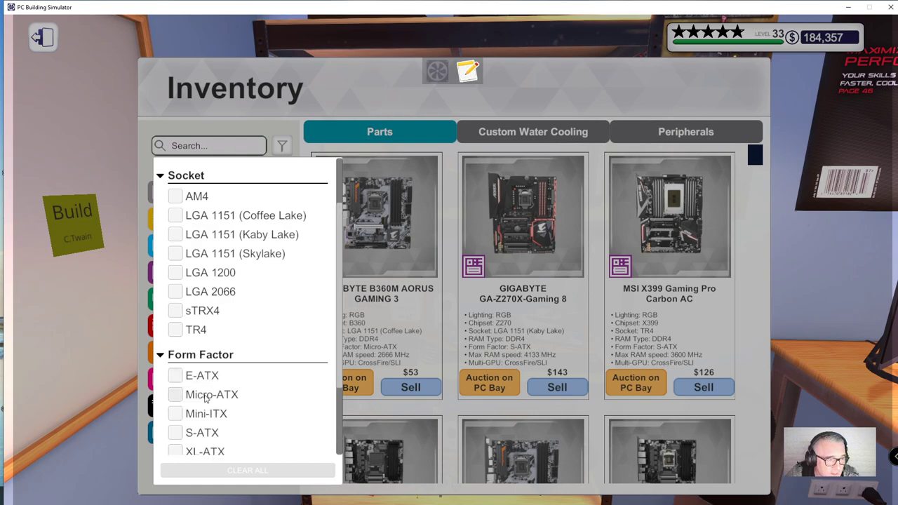
scroll("down", 3)
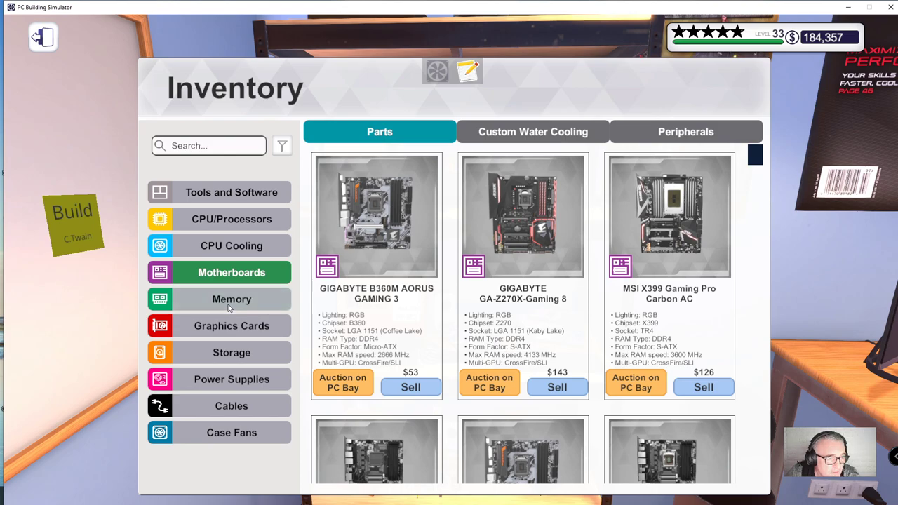
Step: List Memory, check its filters, and scroll past Night Hawk to the Xtreem ARGB sticks
left_click(232, 299)
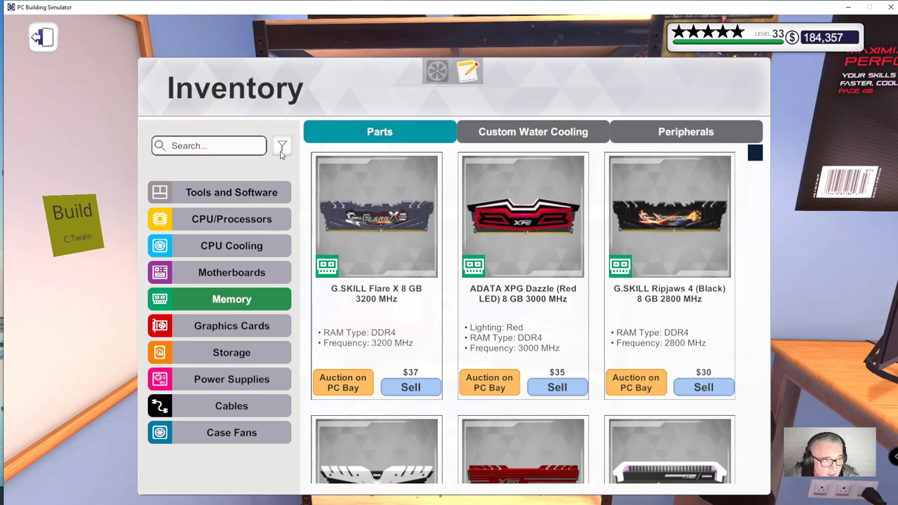
left_click(282, 146)
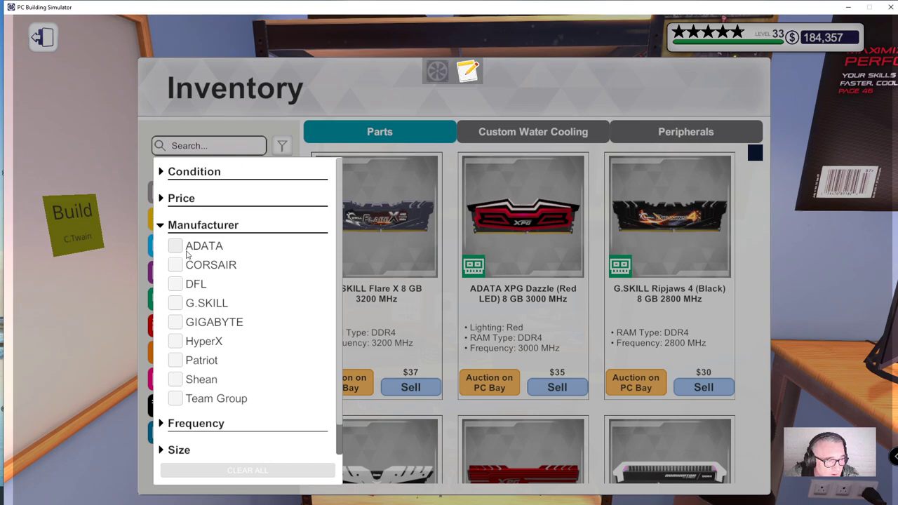
mouse_move(212, 341)
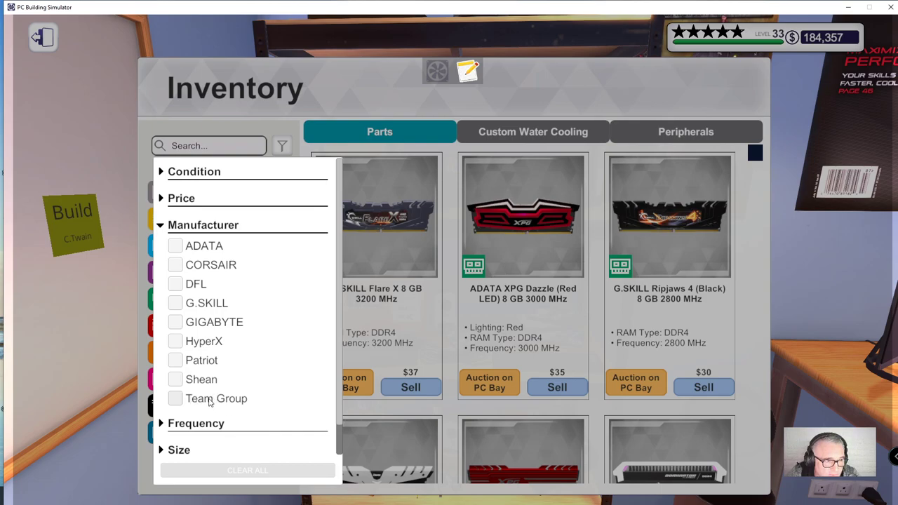
mouse_move(180, 401)
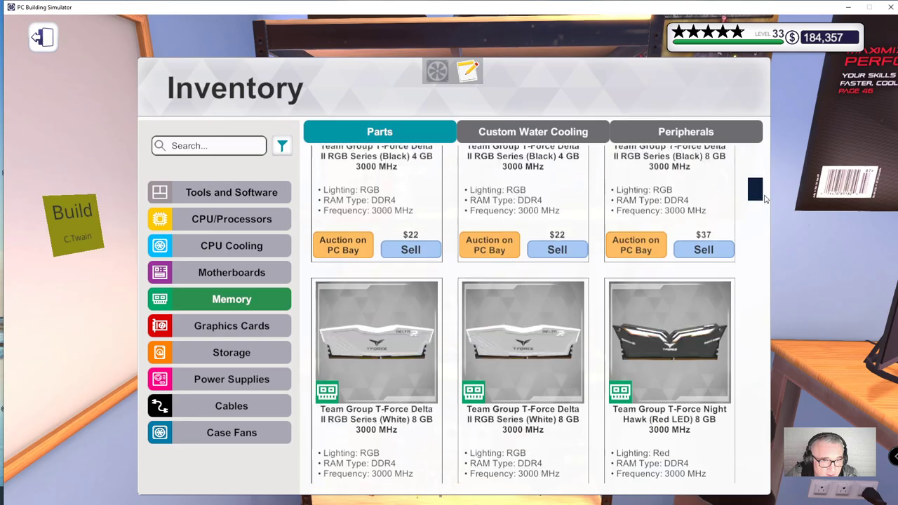
scroll("down", 3)
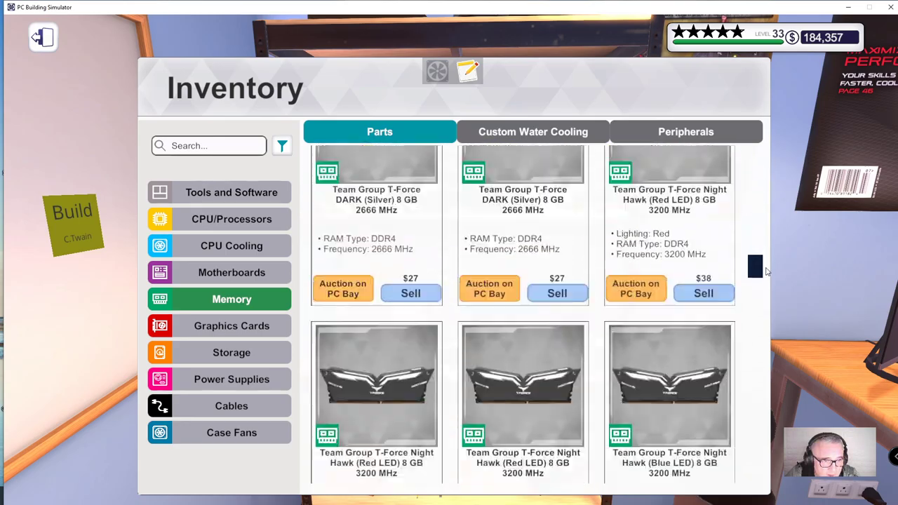
scroll("down", 3)
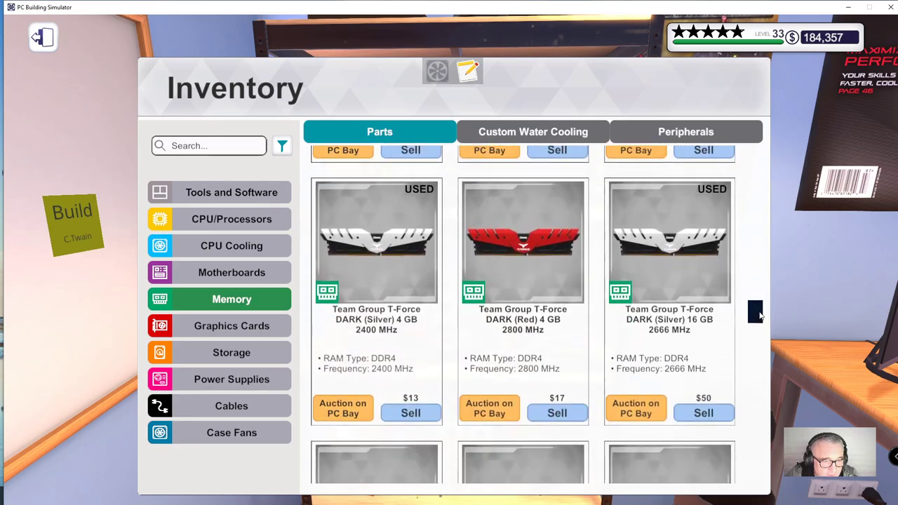
scroll("down", 3)
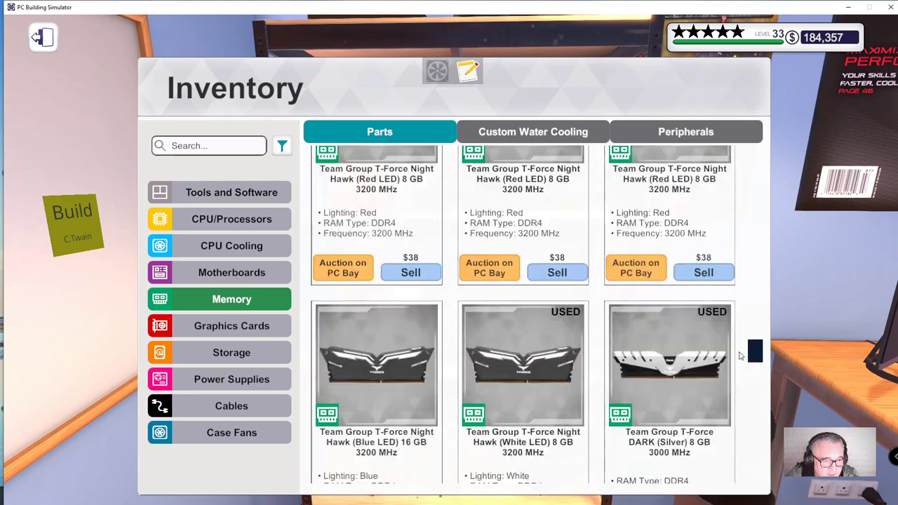
scroll("down", 3)
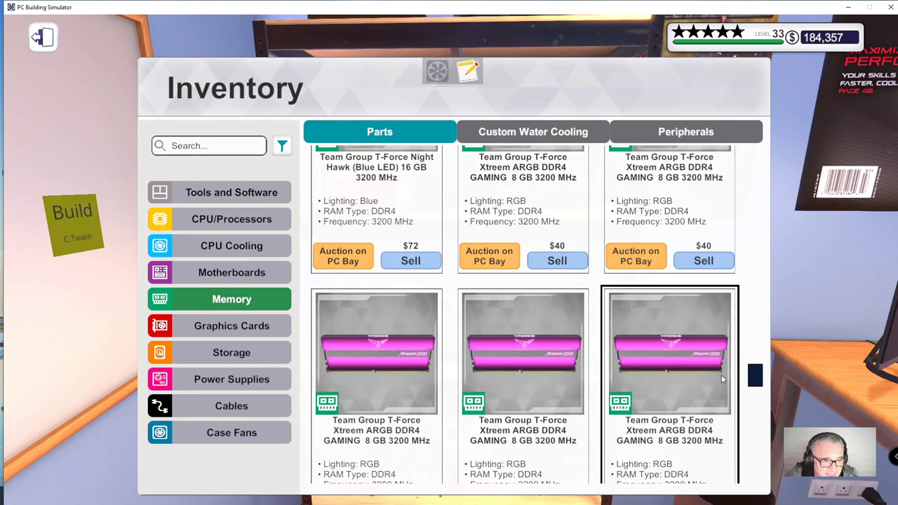
scroll("down", 3)
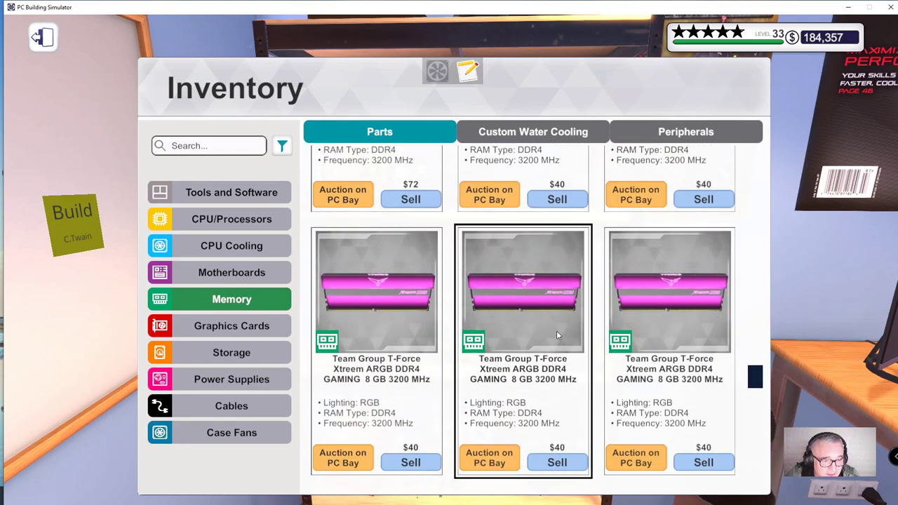
mouse_move(508, 293)
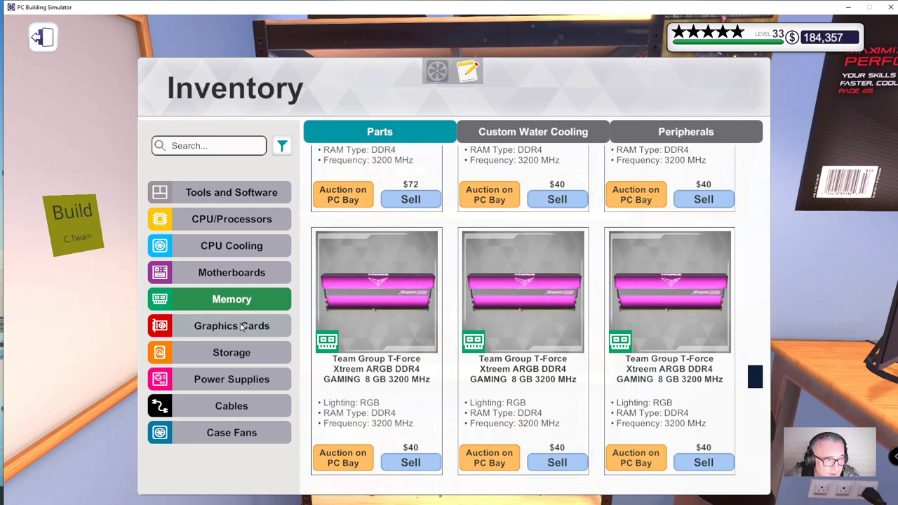
Step: List Graphics Cards and scroll down to the EVGA GT 1030 and back to the top
left_click(232, 325)
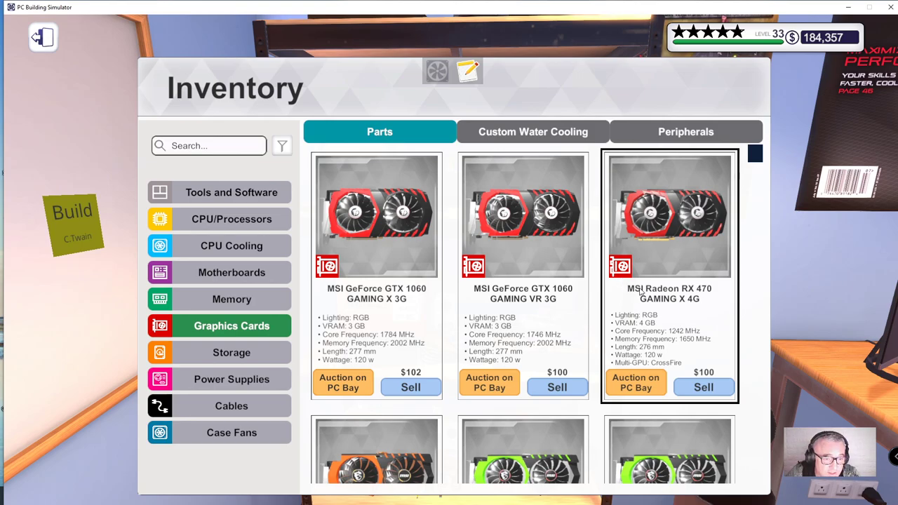
scroll("down", 3)
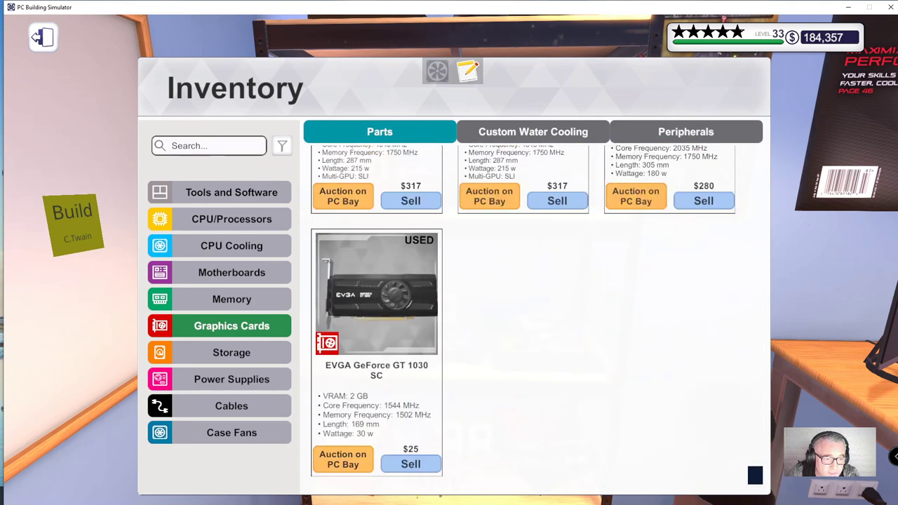
scroll("up", 3)
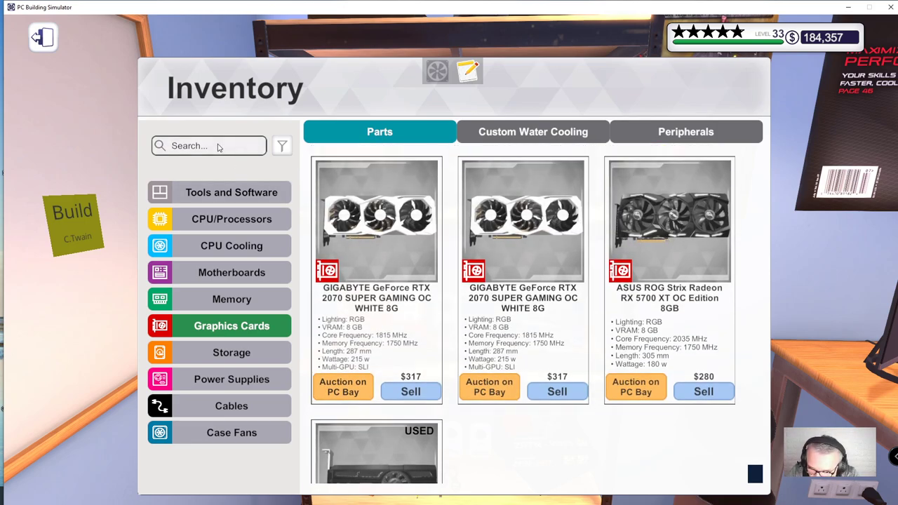
Step: Search the graphics card inventory for 3070, 3080, 3090 and 3060 models
type("3070")
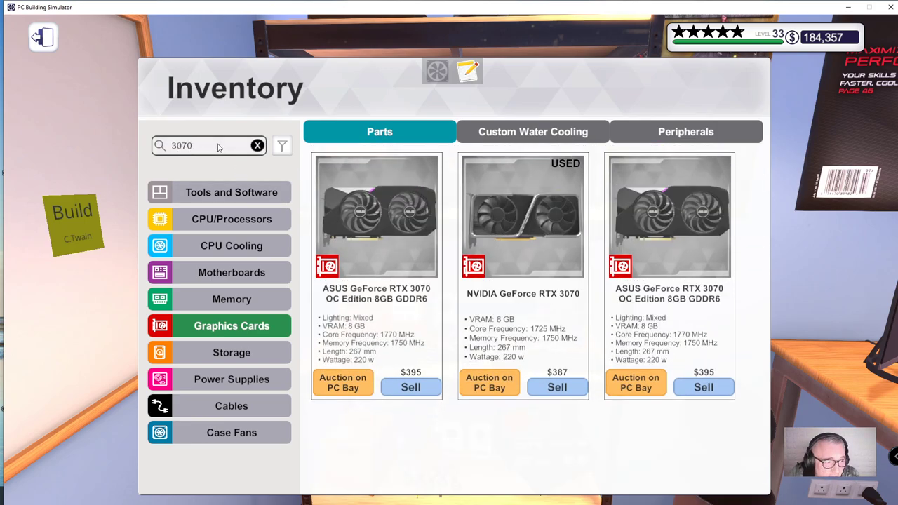
key("Backspace")
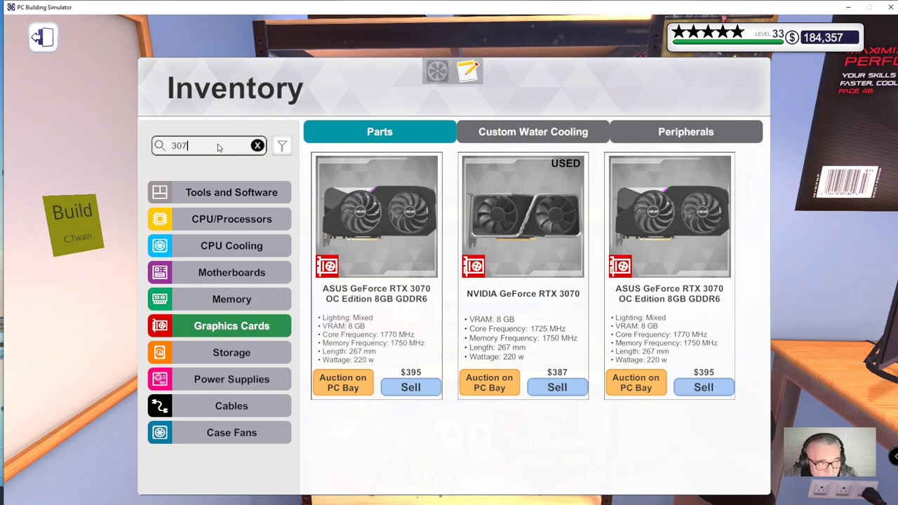
type("0")
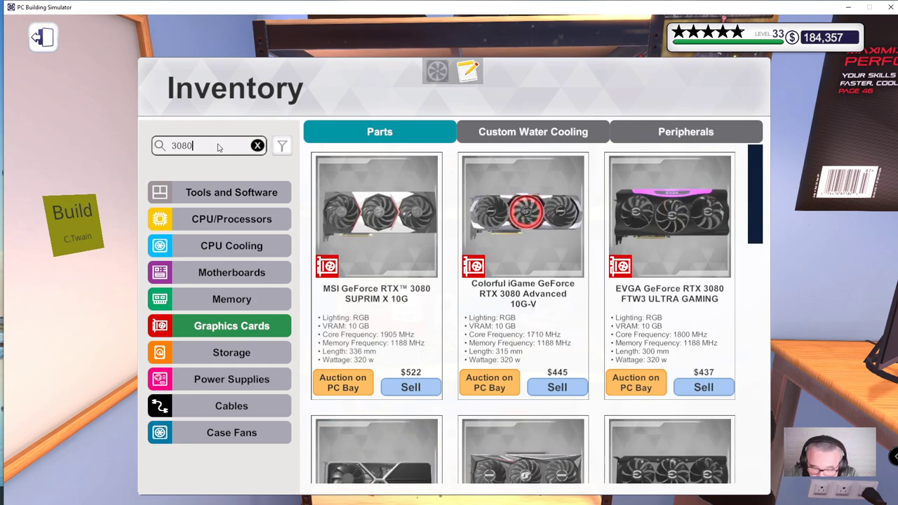
key("Backspace")
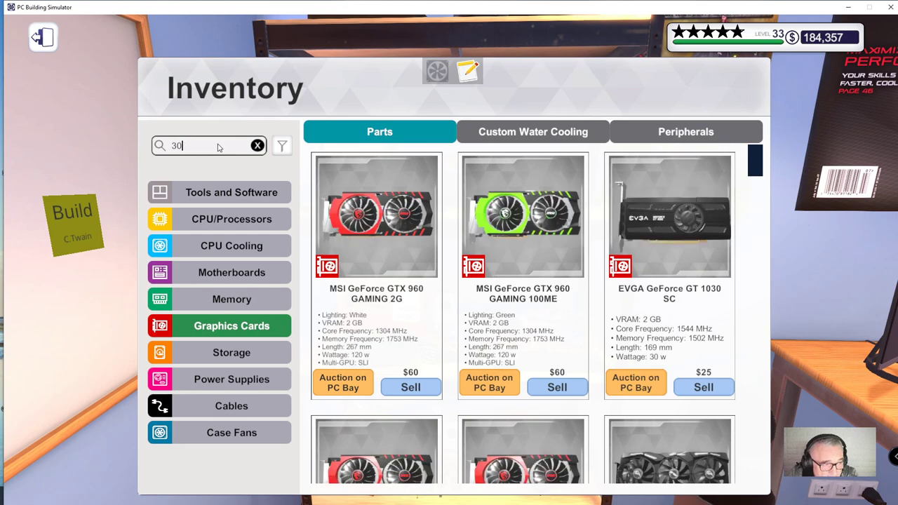
type("90")
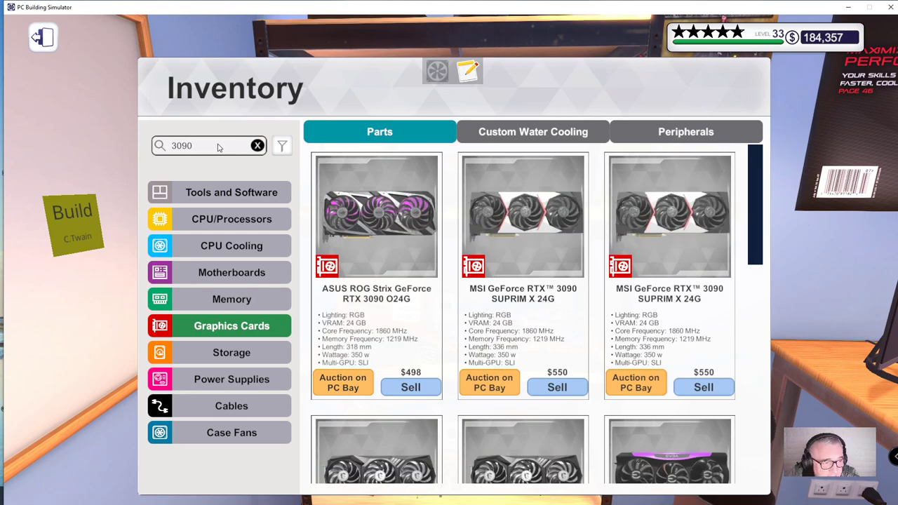
key("Backspace")
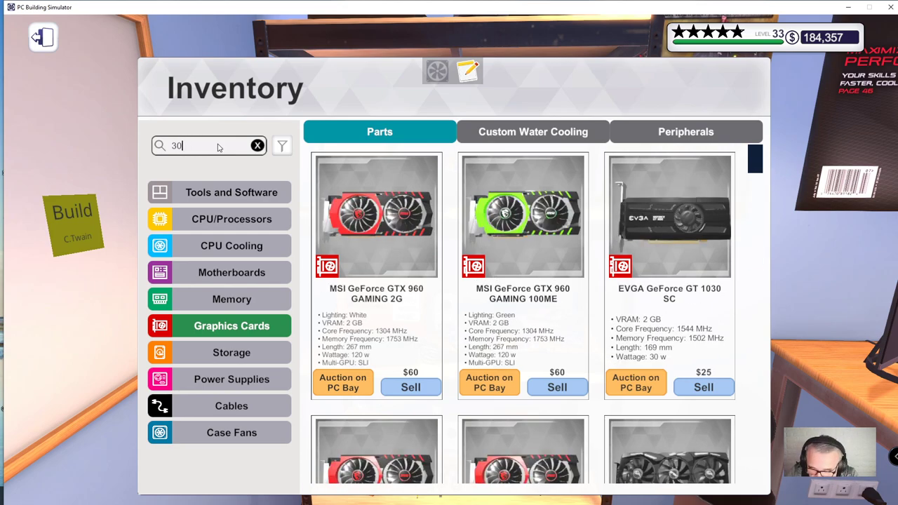
type("60")
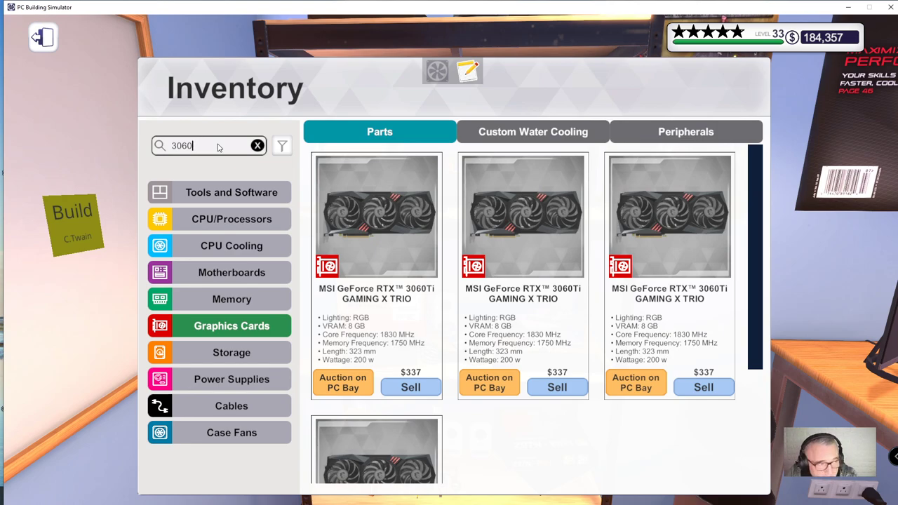
Step: Search for Radeon 6800 XT and 6900 cards, then switch to the Storage category
left_click(257, 145)
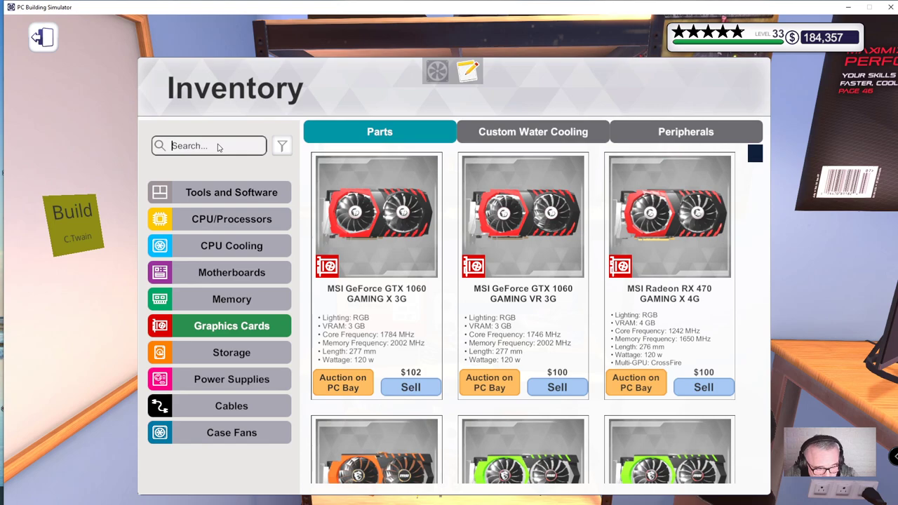
type("6")
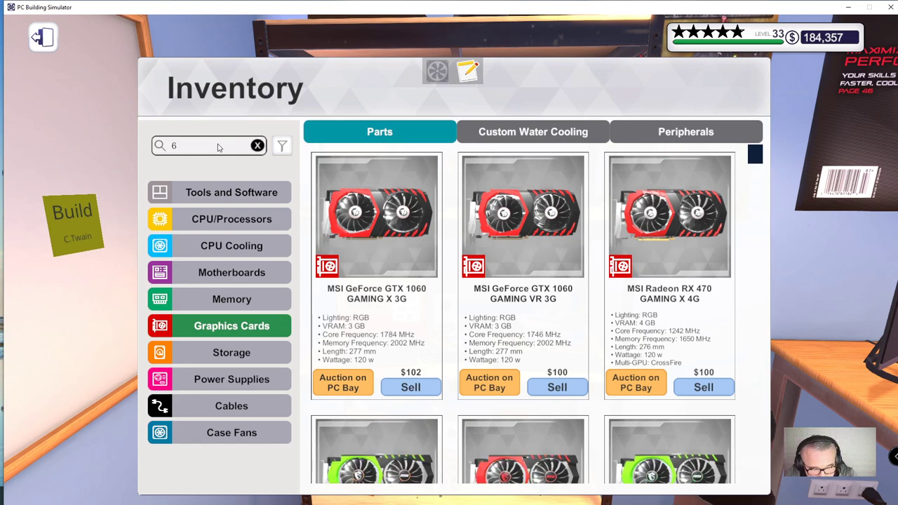
type("70")
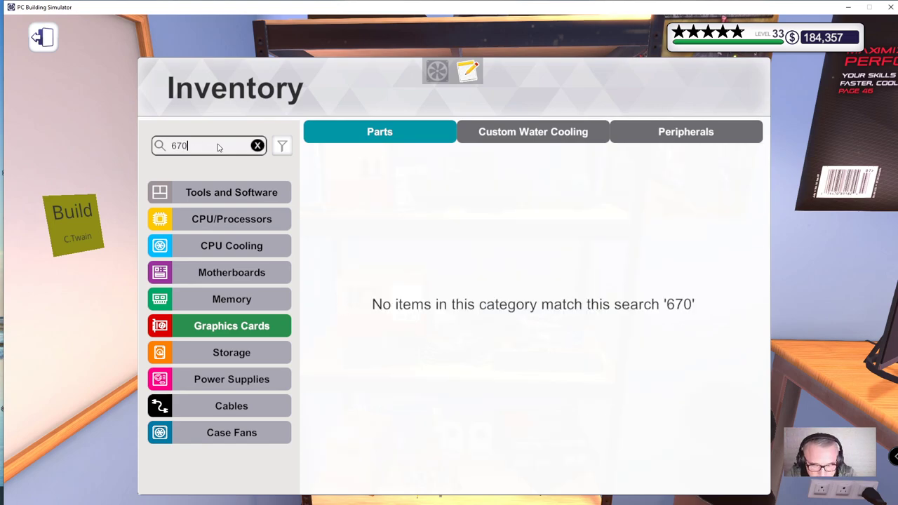
type("6800")
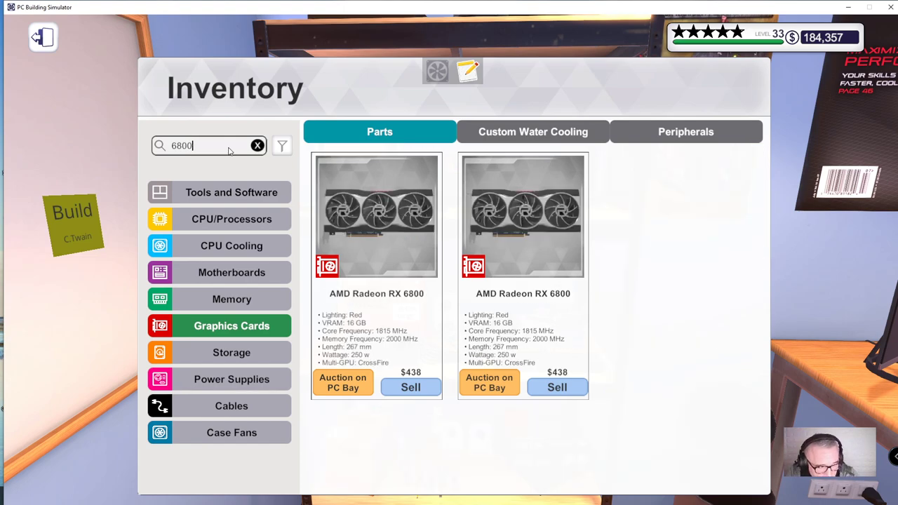
type("xt")
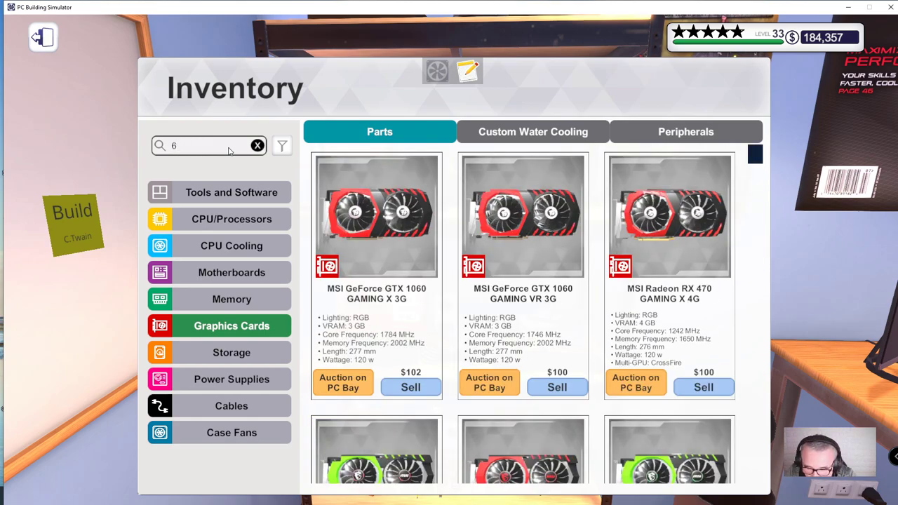
type("900")
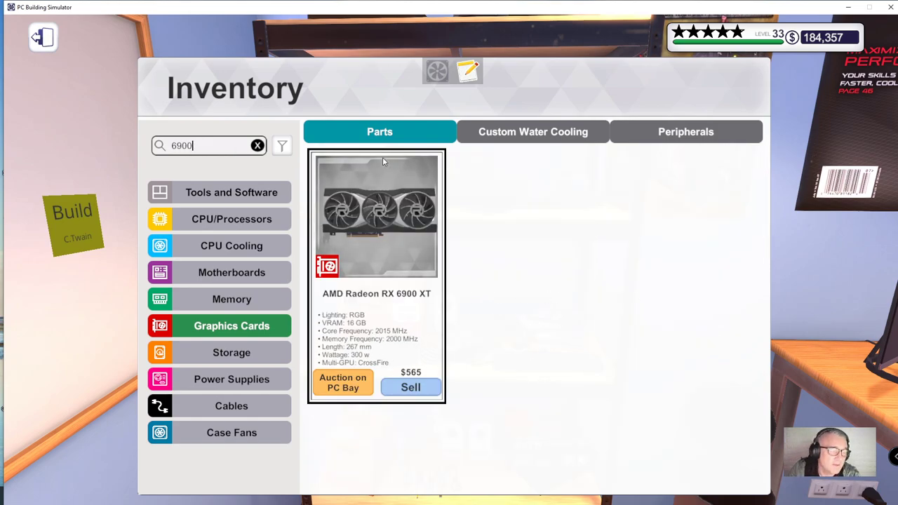
left_click(232, 353)
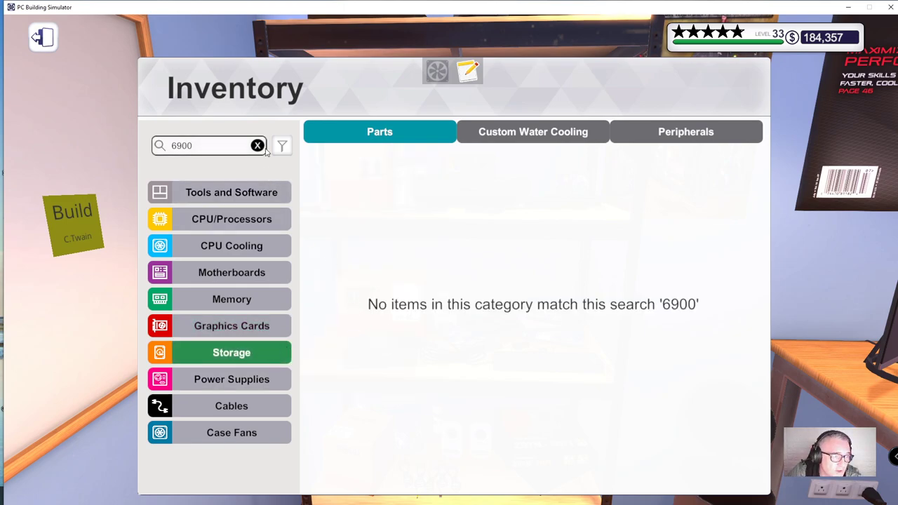
Step: Show the power supply inventory and toggle the Shean manufacturer filter on and off
left_click(258, 144)
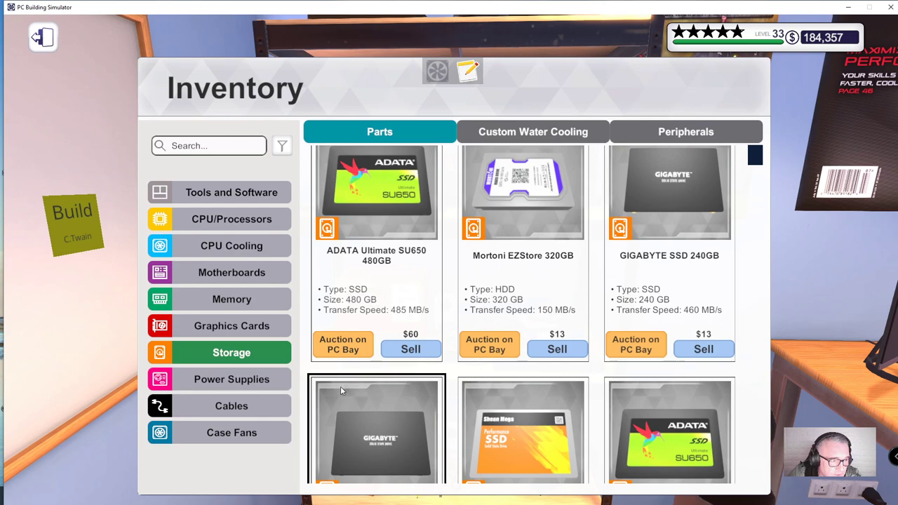
left_click(231, 379)
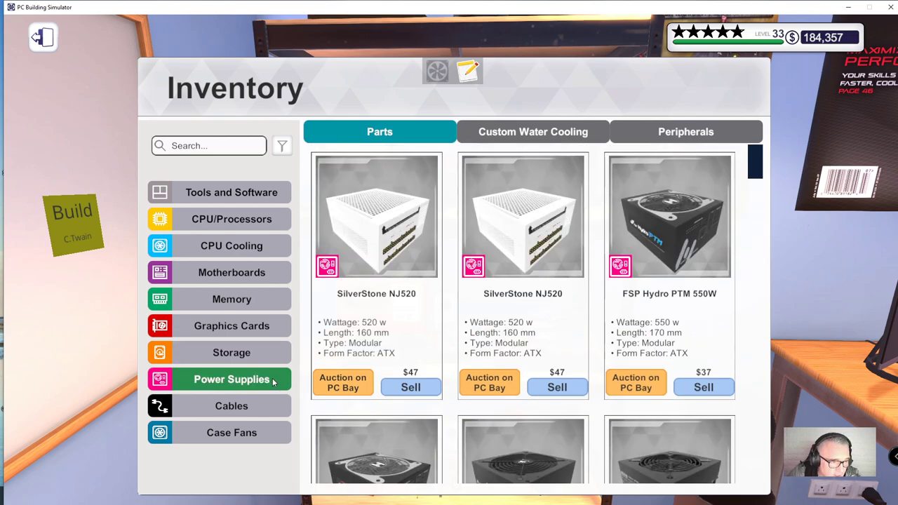
mouse_move(451, 289)
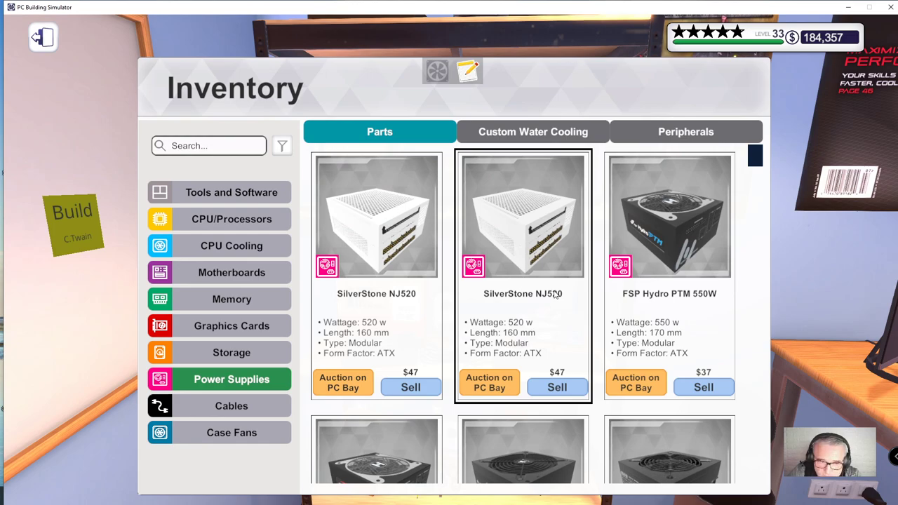
left_click(282, 145)
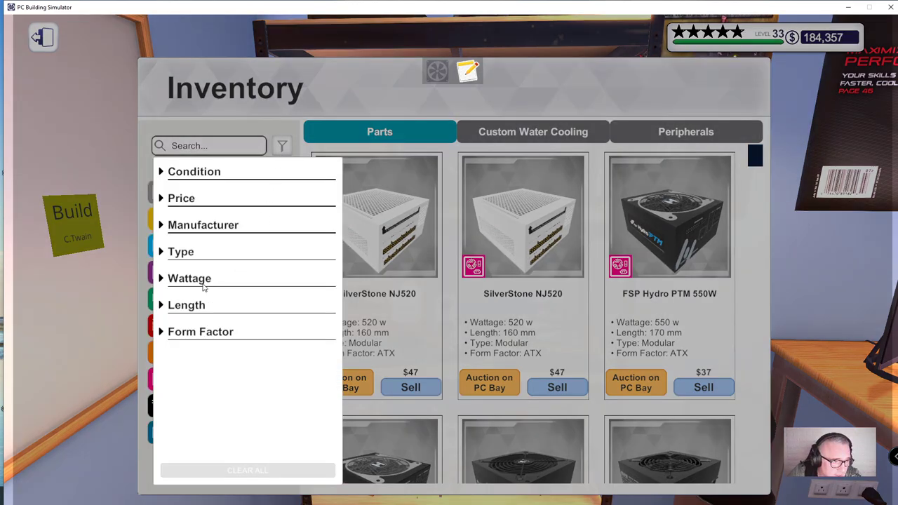
left_click(203, 225)
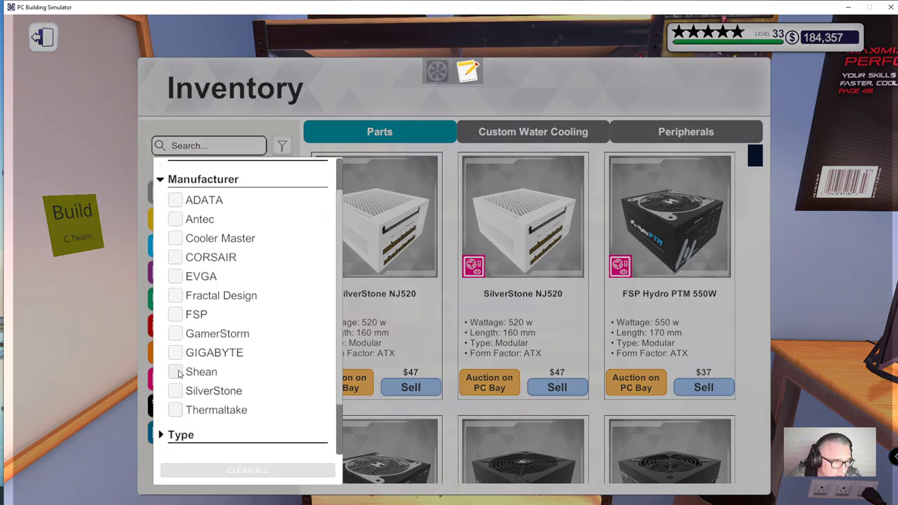
left_click(174, 372)
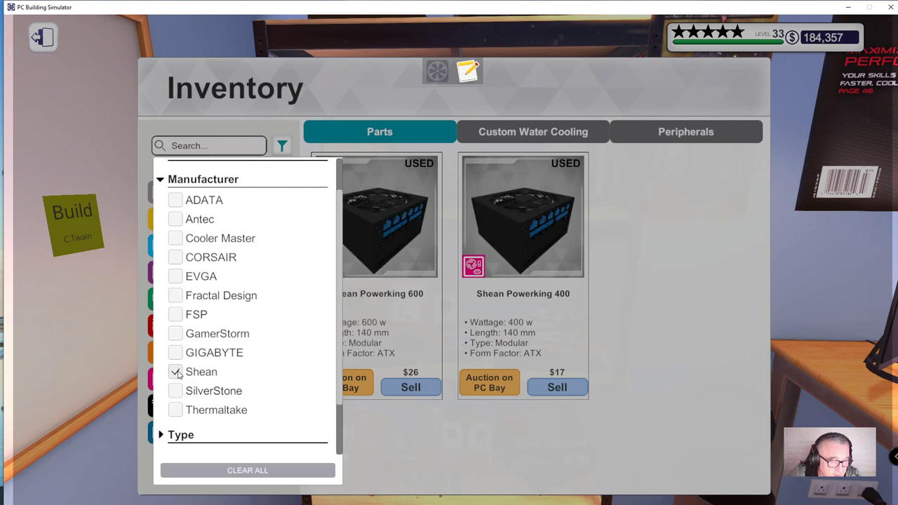
left_click(174, 372)
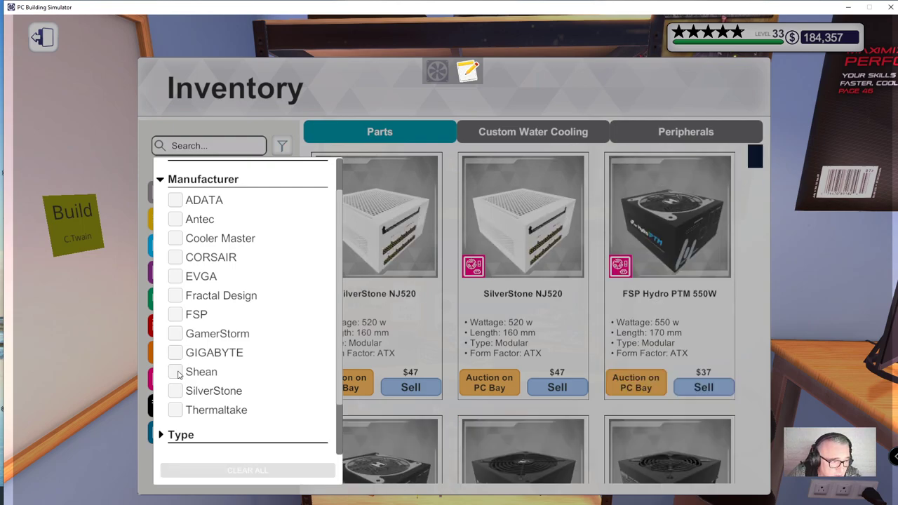
mouse_move(322, 289)
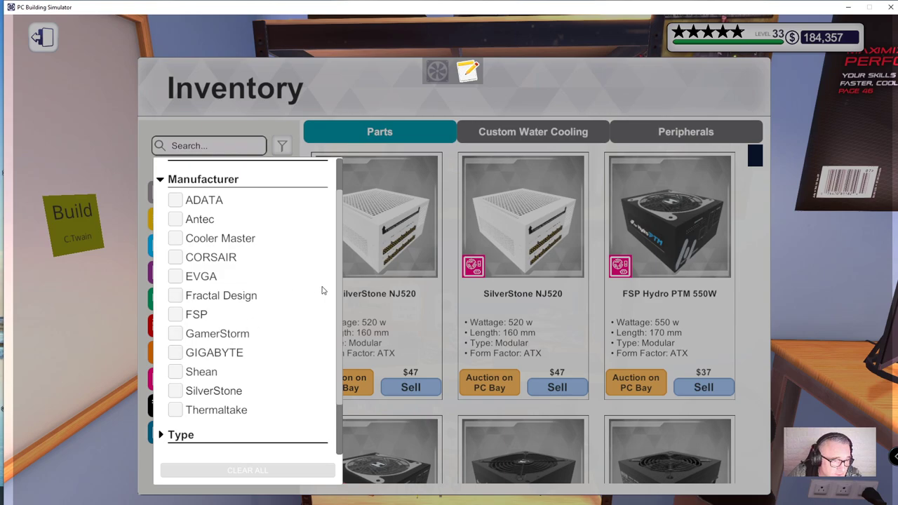
mouse_move(174, 258)
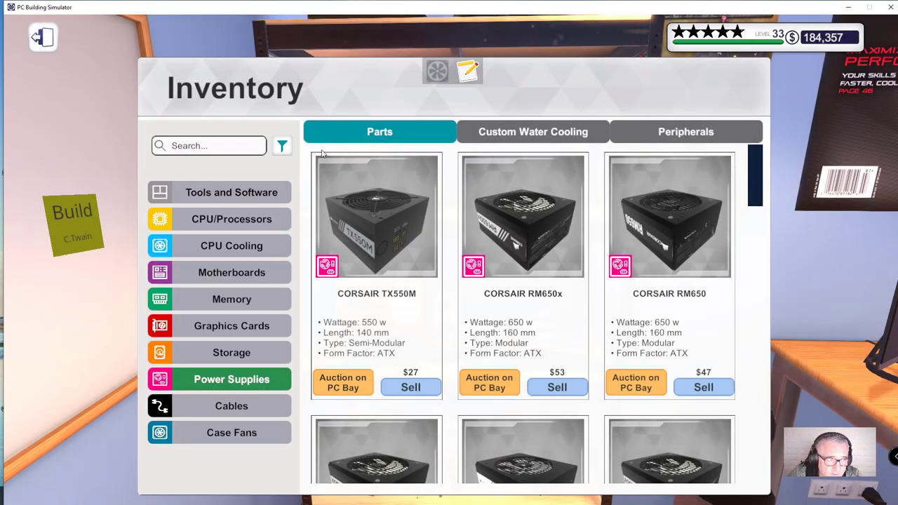
Step: Search the power supplies for 1600 and leave the inventory
type("160")
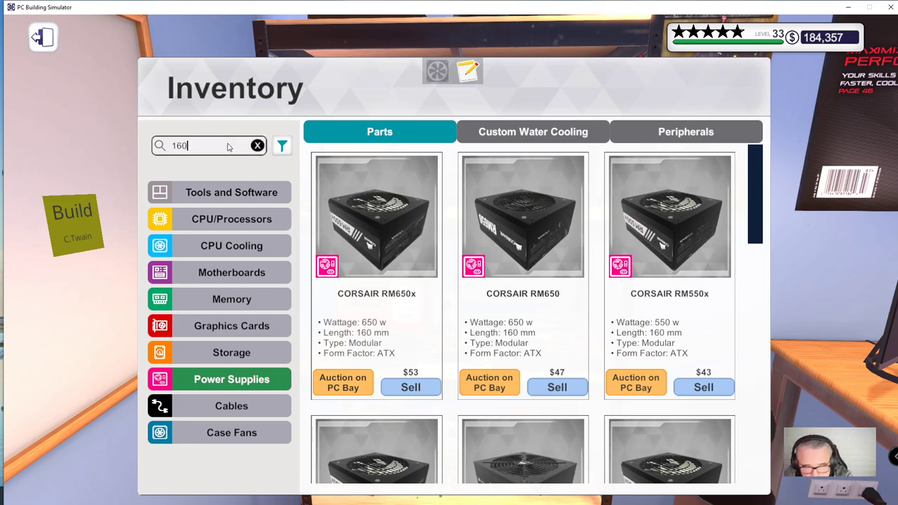
type("0")
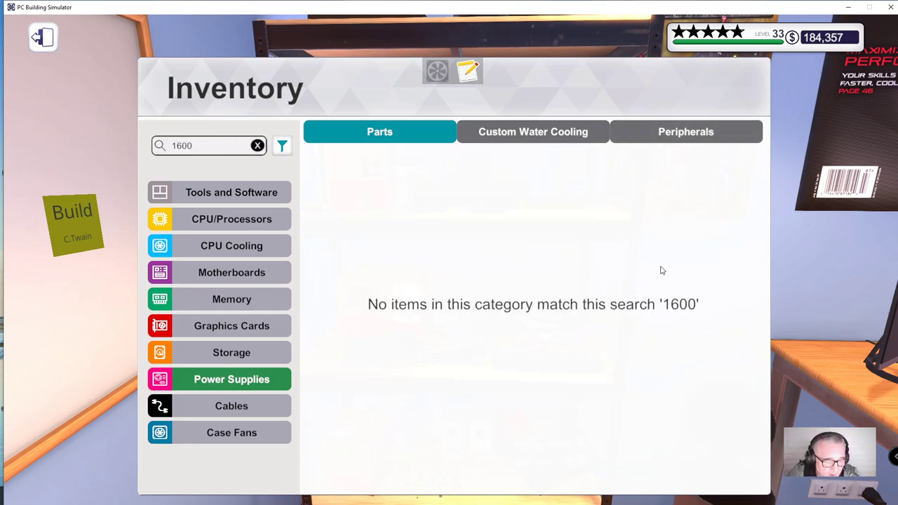
key("Escape")
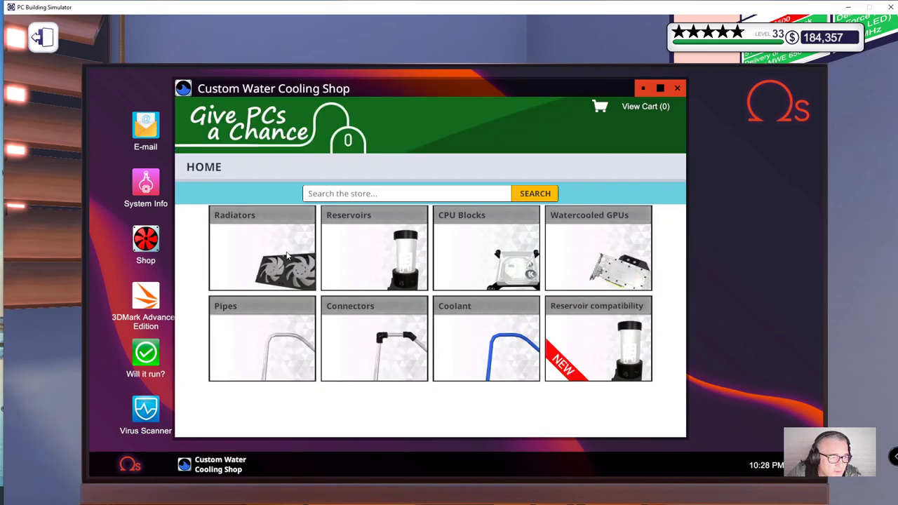
mouse_move(597, 270)
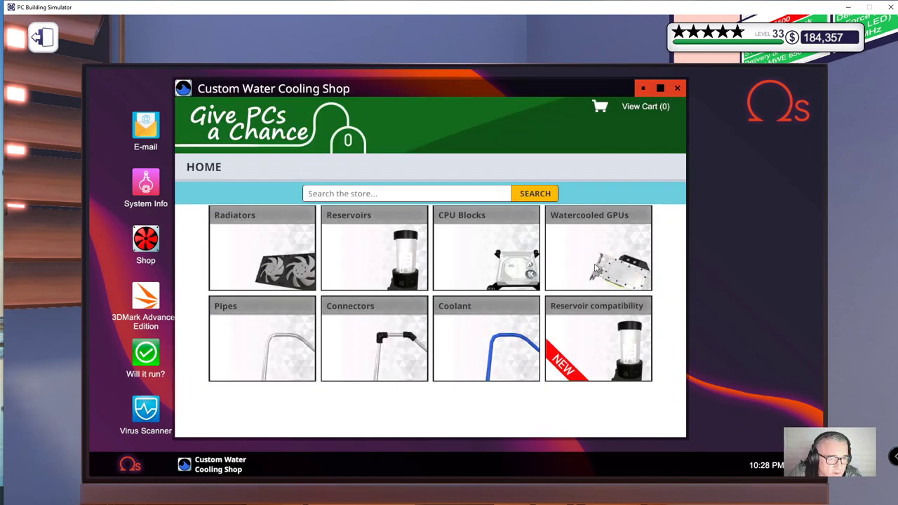
mouse_move(449, 334)
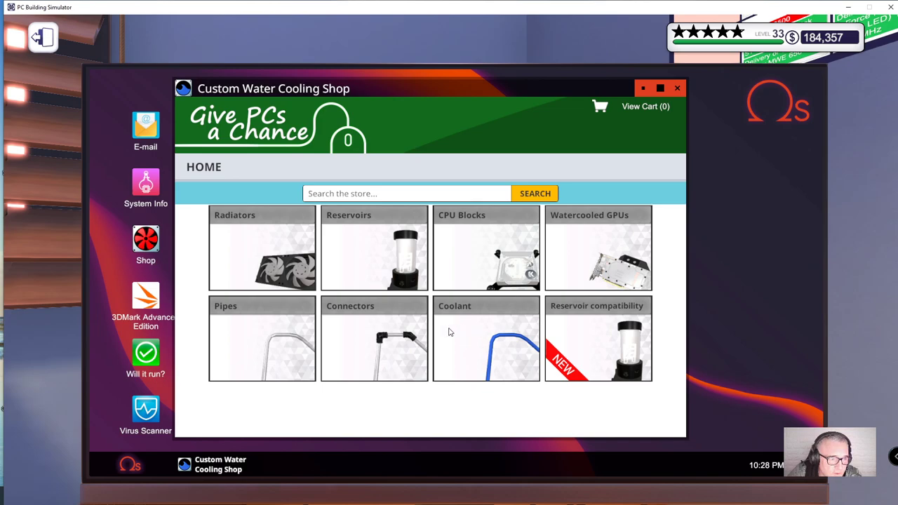
mouse_move(601, 331)
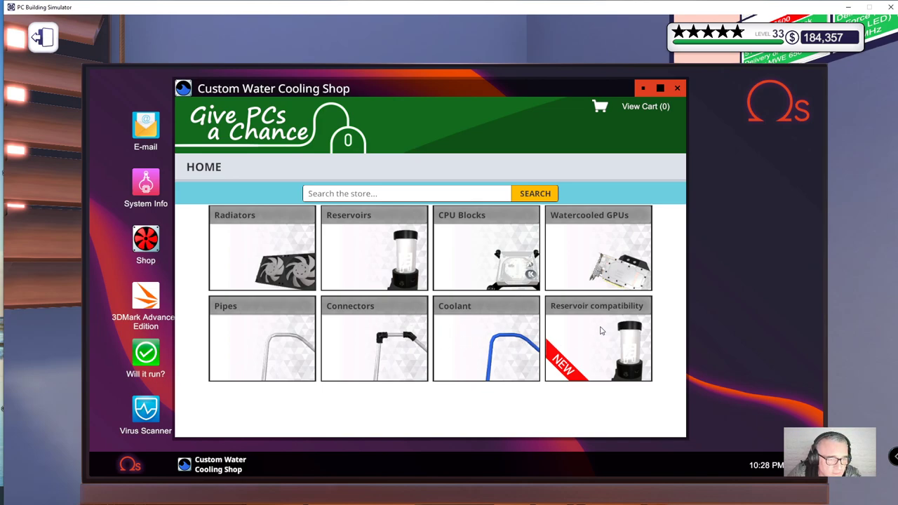
Step: List reservoirs fitting the ADATA XPG Battlecruiser (Black) case, then leave the in-game computer
left_click(598, 338)
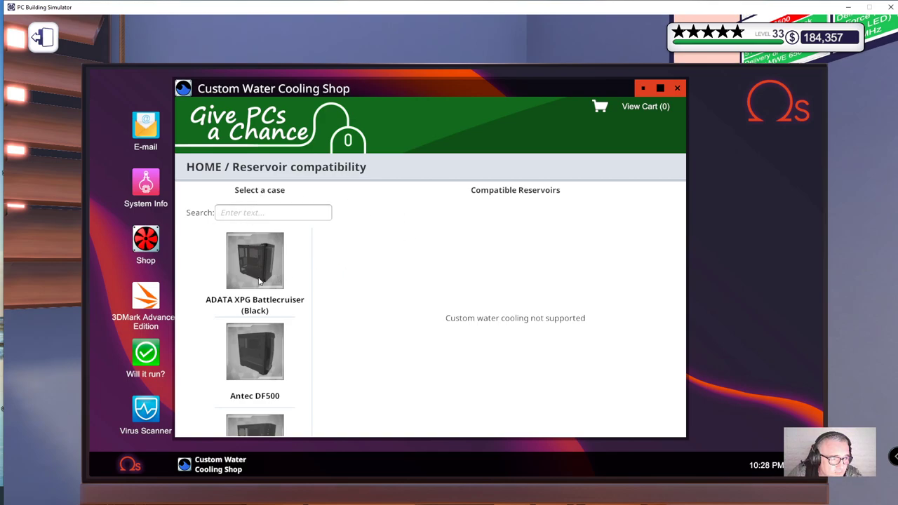
left_click(255, 260)
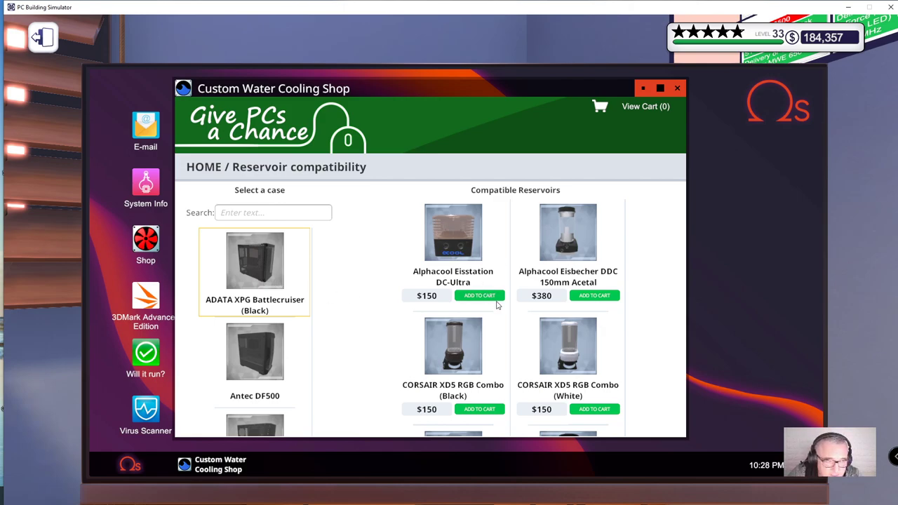
scroll("up", 3)
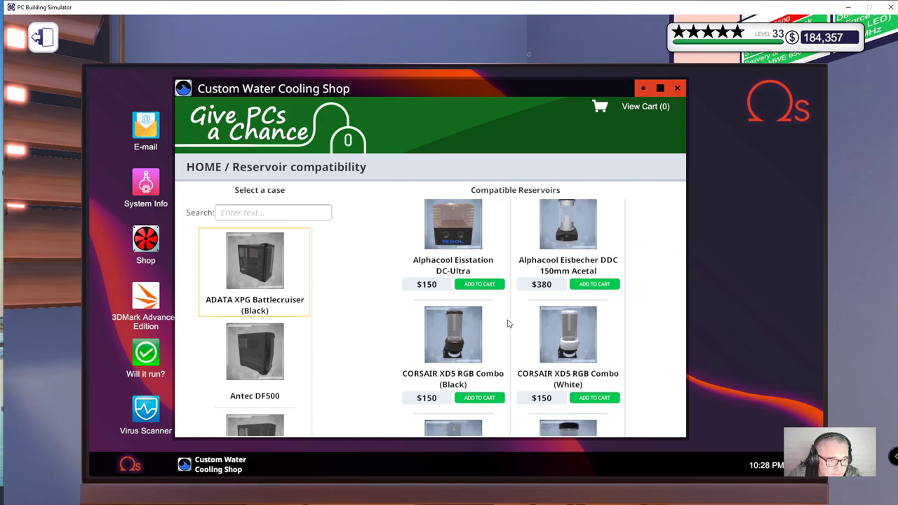
scroll("down", 3)
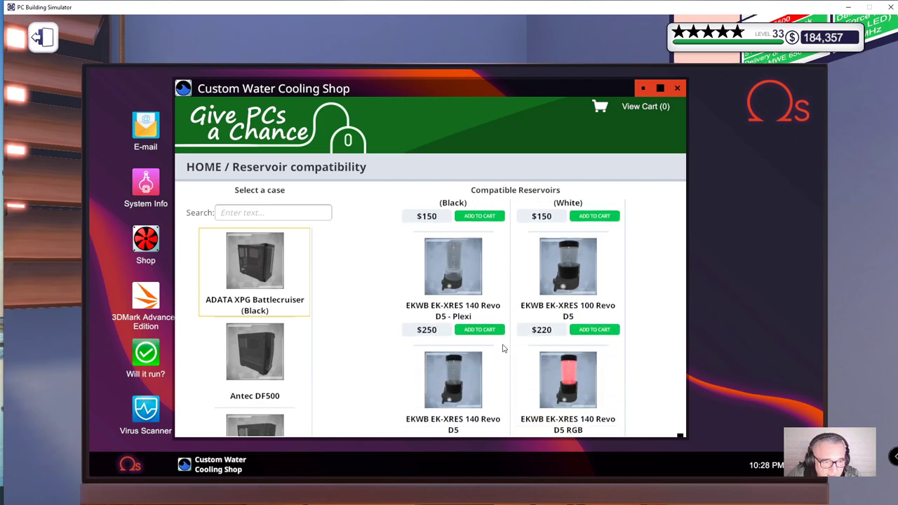
scroll("up", 3)
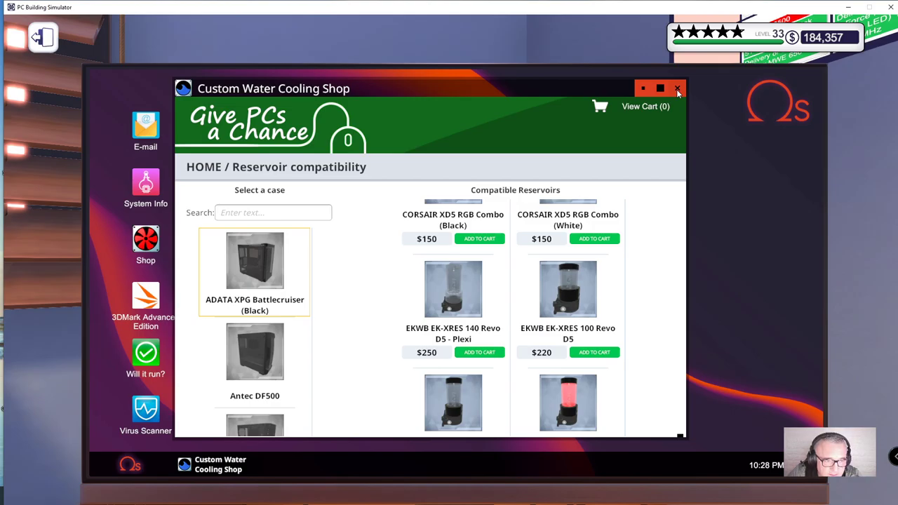
left_click(676, 87)
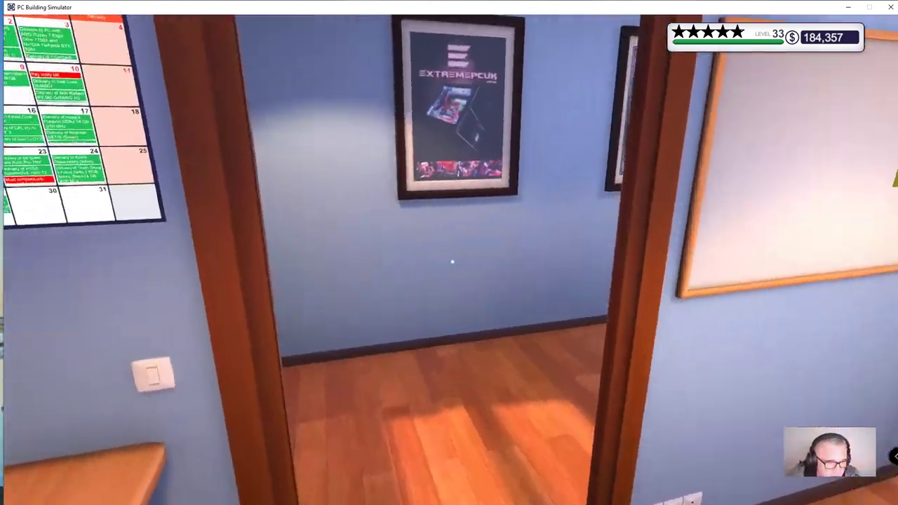
mouse_move(452, 262)
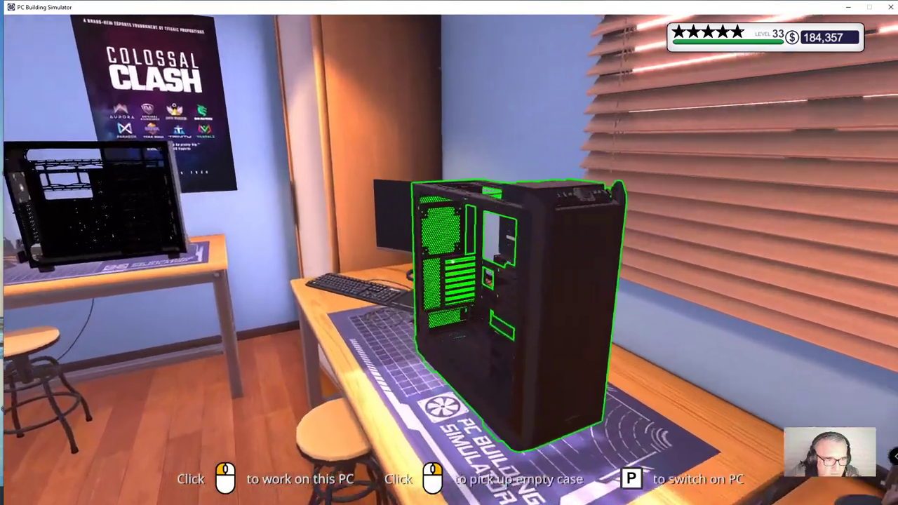
Step: Choose Change Workshop from the pause menu to reach the workshop picker
left_click(433, 480)
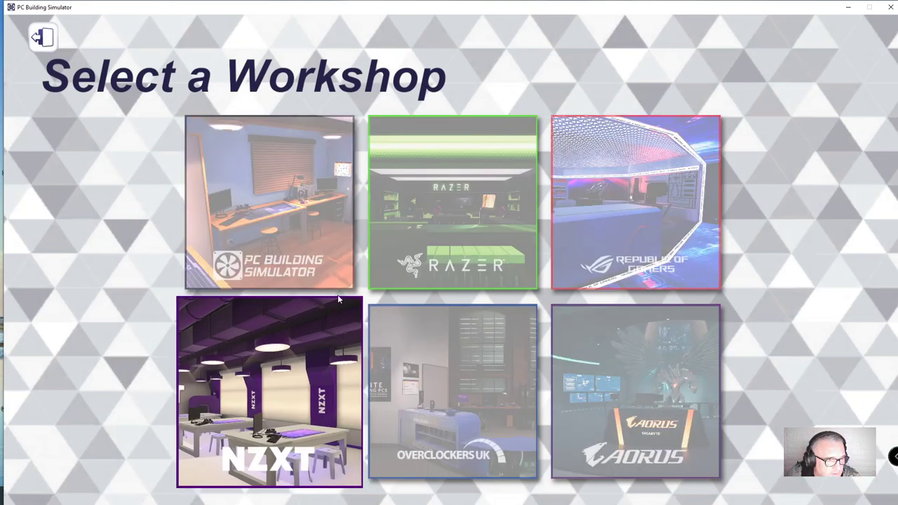
Step: Move the career into the Razer workshop, tour it, and pause the game
left_click(452, 203)
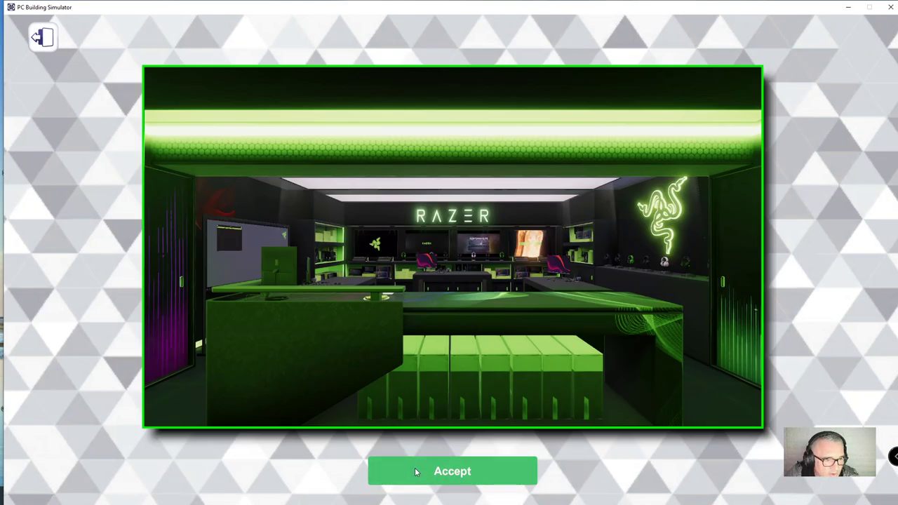
left_click(452, 472)
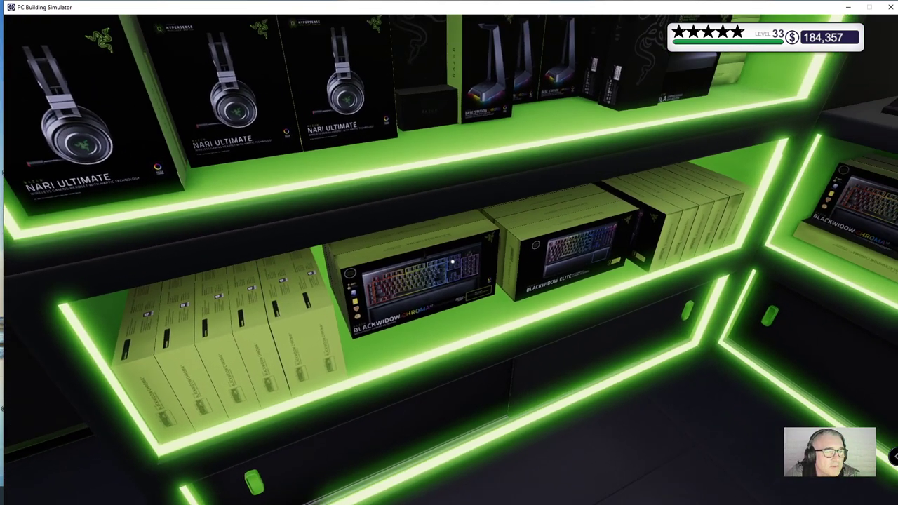
mouse_move(449, 253)
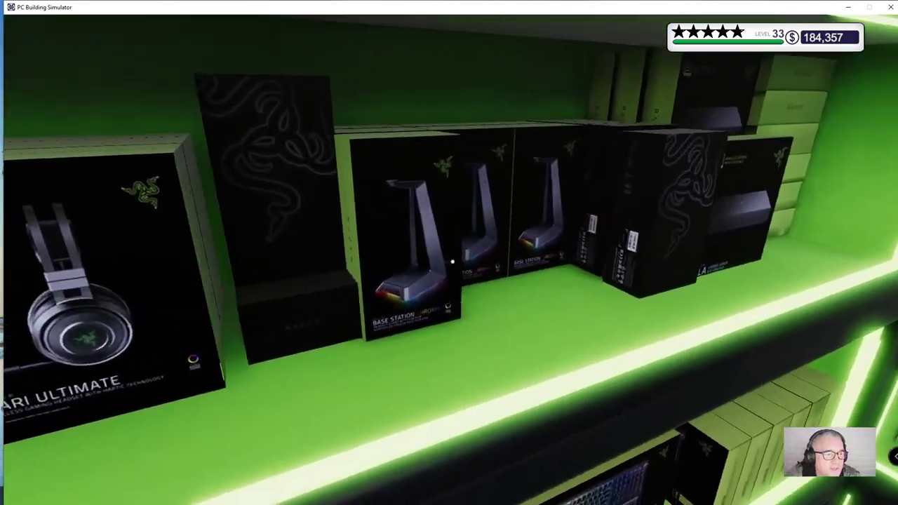
mouse_move(449, 253)
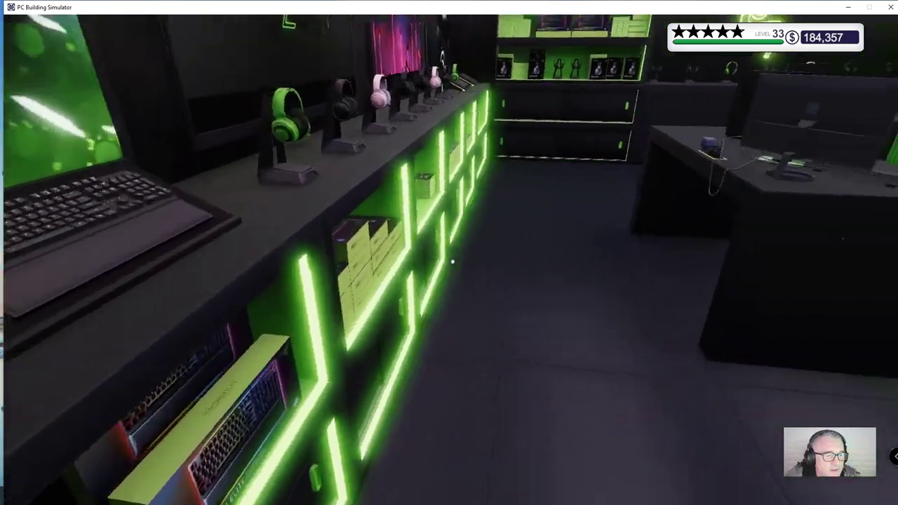
mouse_move(452, 262)
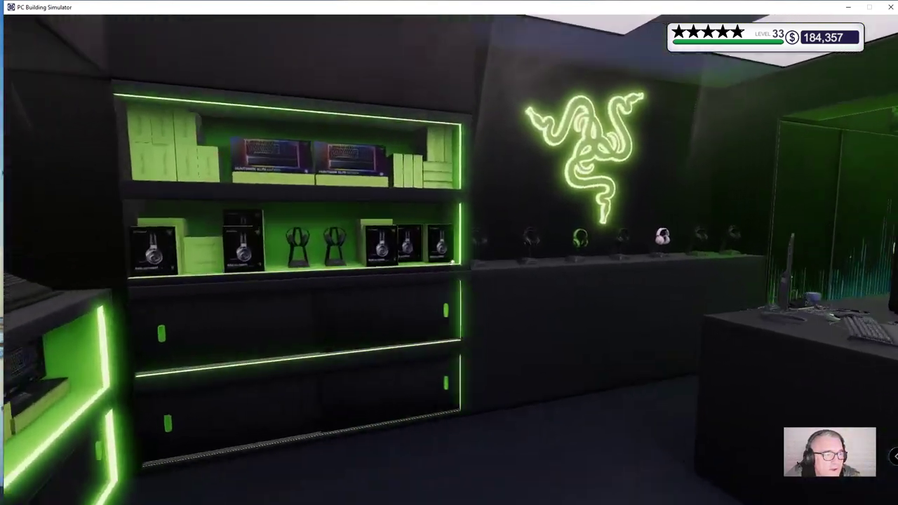
mouse_move(449, 253)
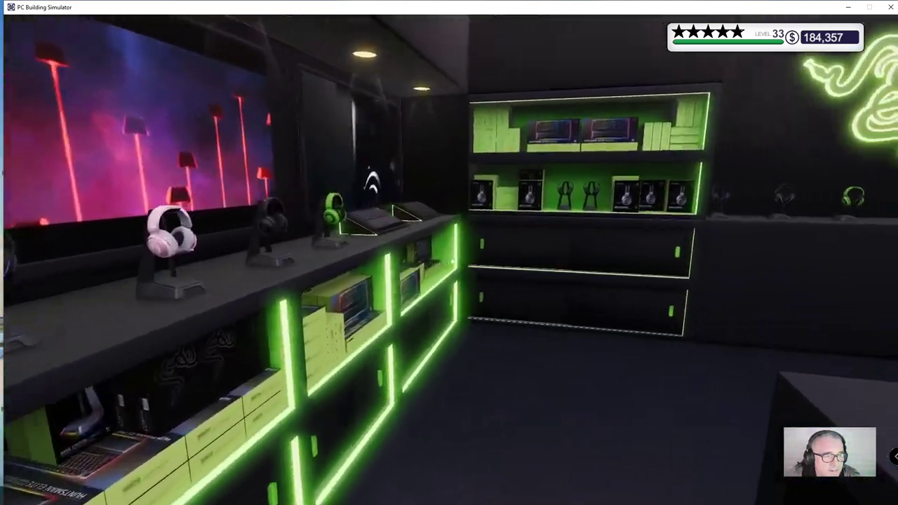
mouse_move(450, 253)
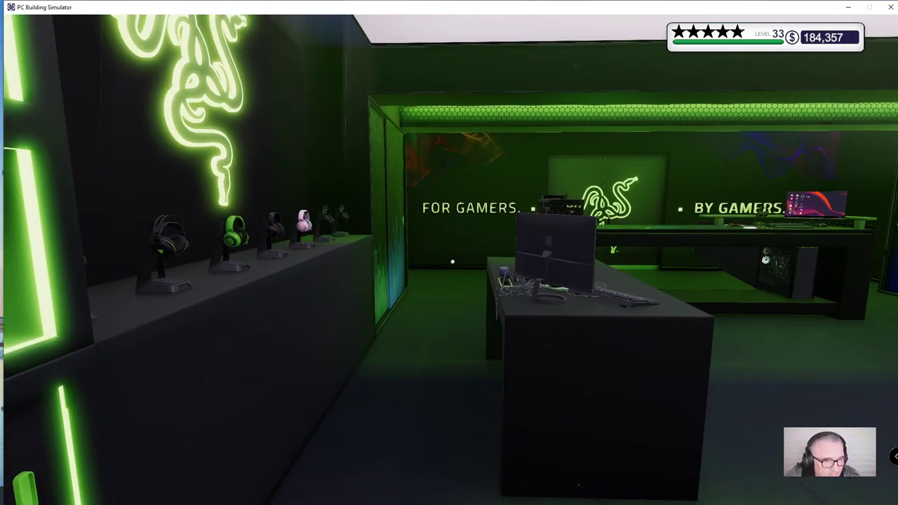
key("Escape")
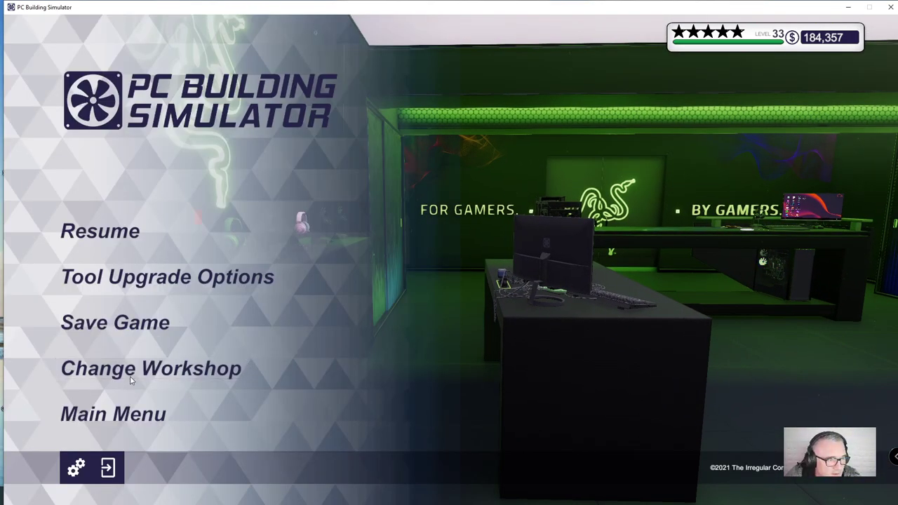
Step: Move the career into the Republic of Gamers workshop, tour it, and pause the game
left_click(150, 367)
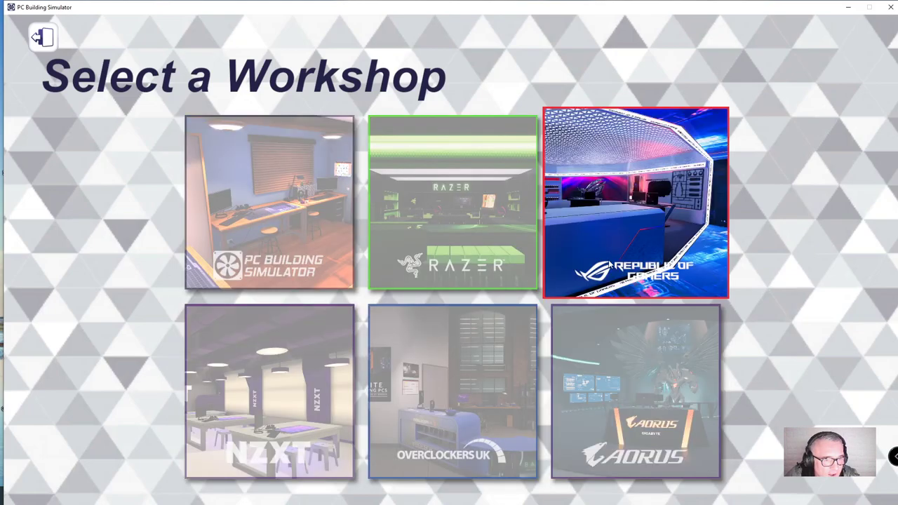
left_click(634, 202)
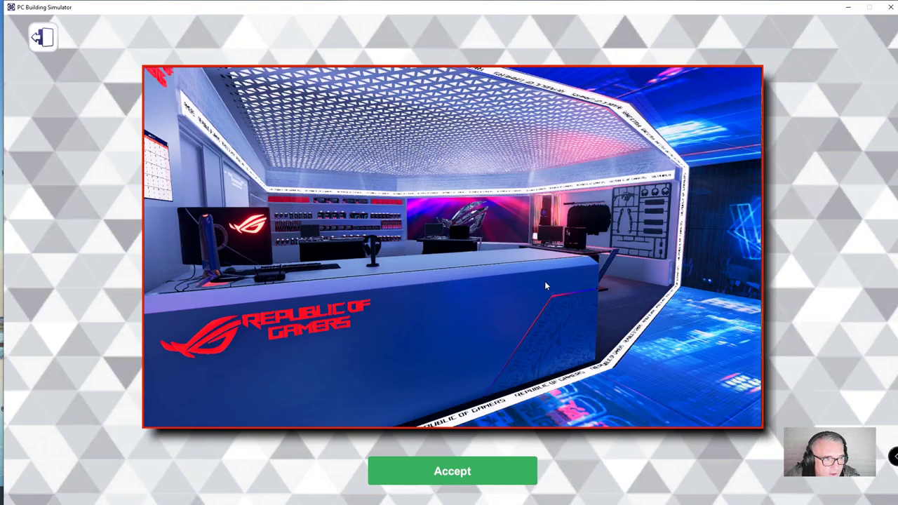
left_click(452, 472)
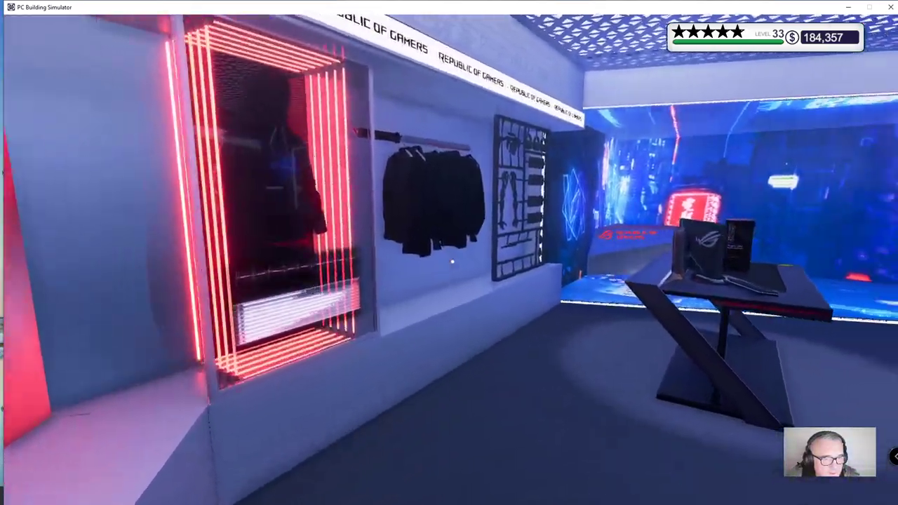
mouse_move(449, 252)
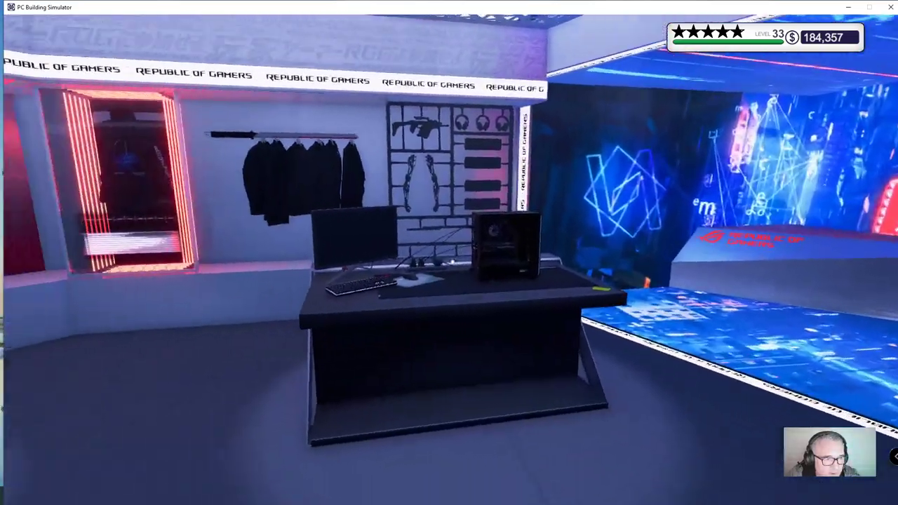
mouse_move(449, 252)
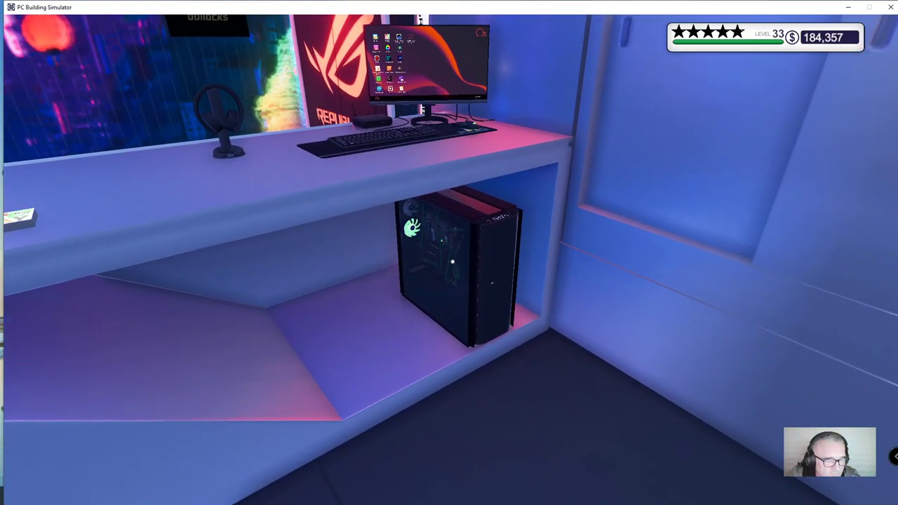
key("Escape")
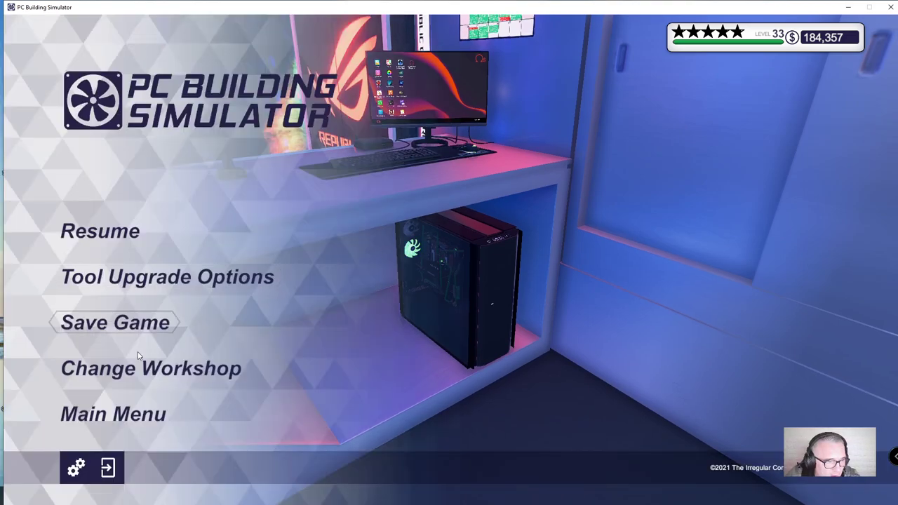
Step: Move the career into the NZXT workshop and look over its shelves
left_click(152, 368)
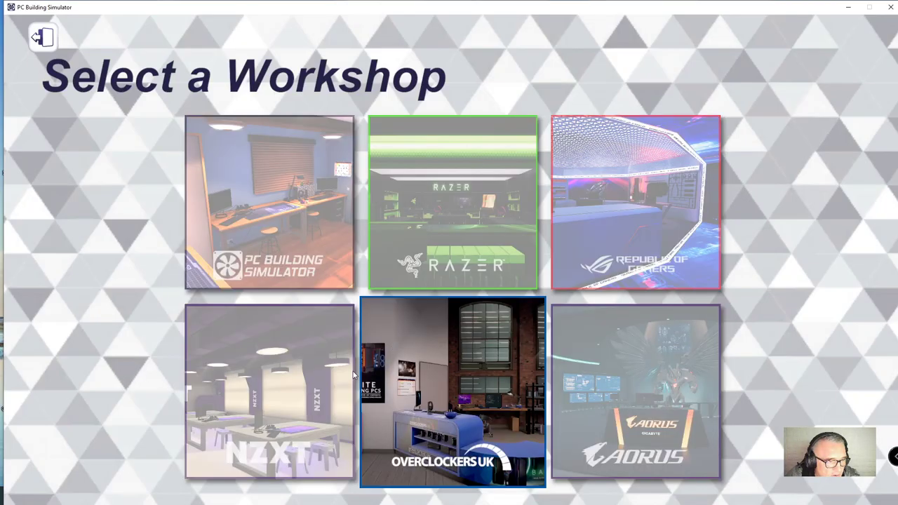
left_click(269, 390)
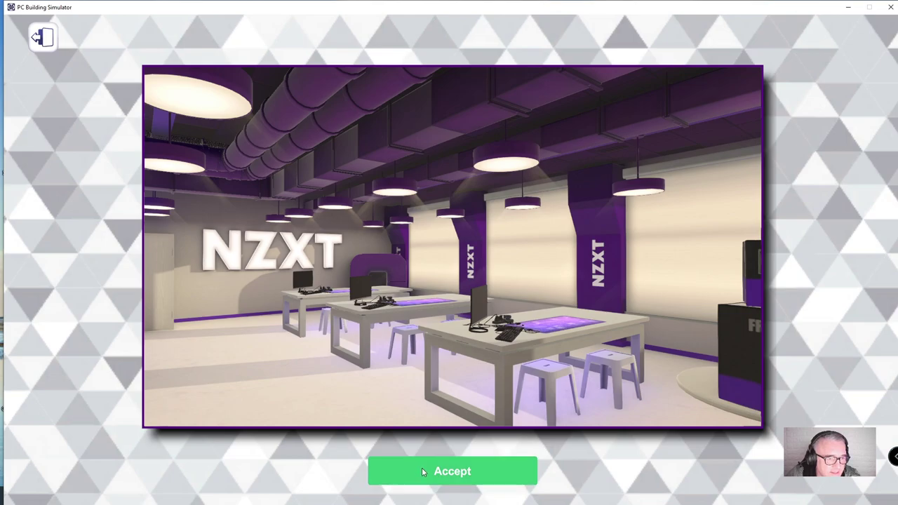
left_click(452, 472)
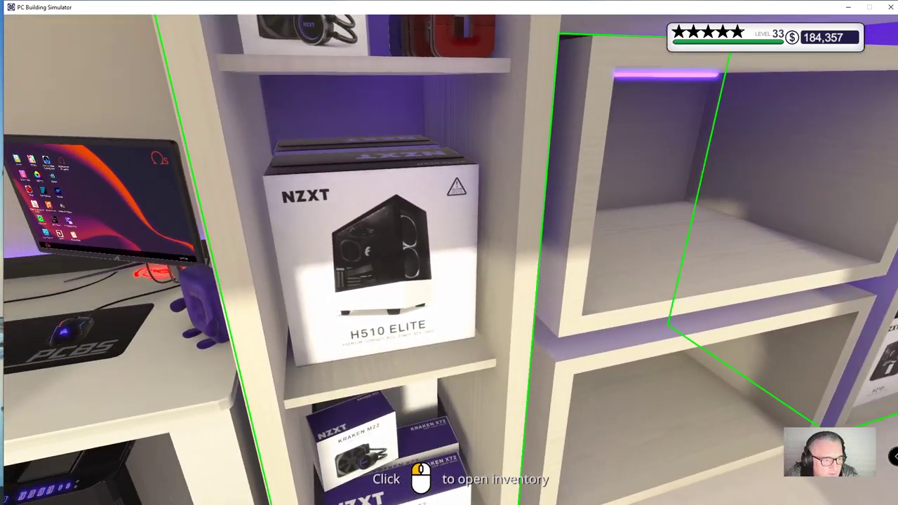
mouse_move(449, 252)
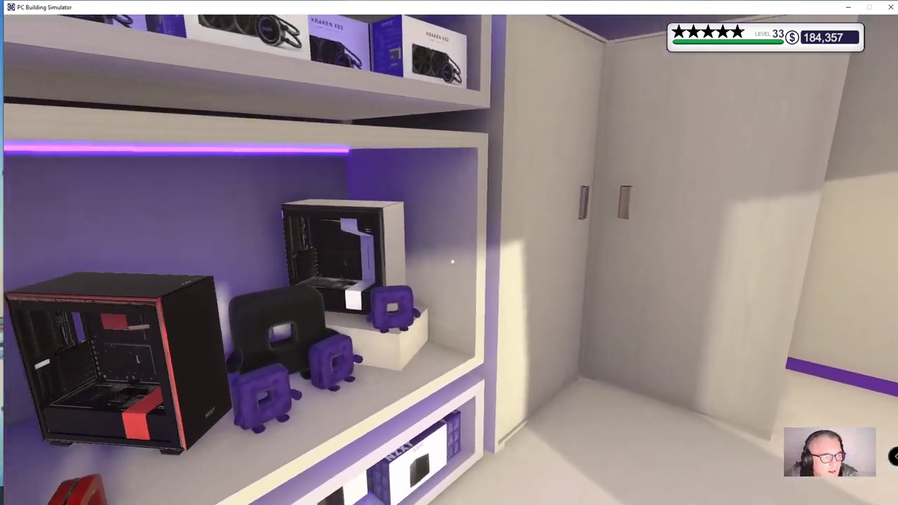
mouse_move(449, 252)
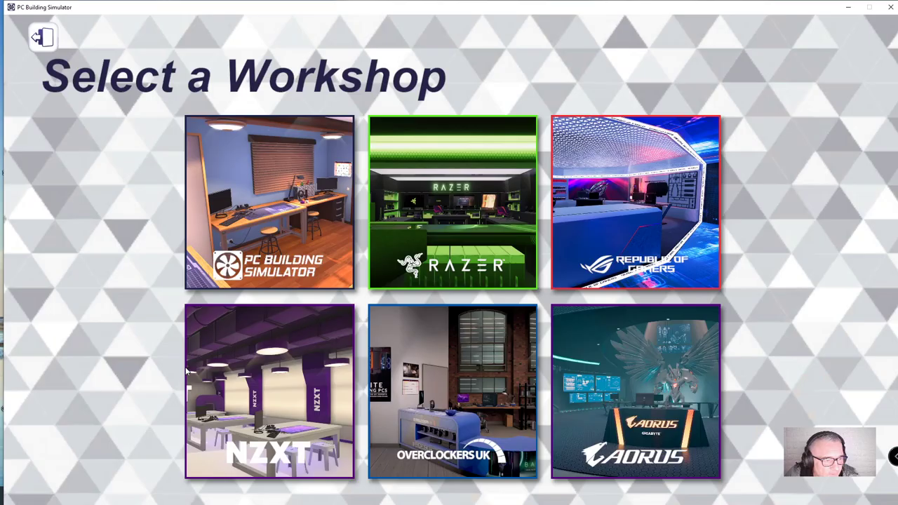
Step: Move the career into the Overclockers UK workshop, tour it, and pause the game
left_click(452, 391)
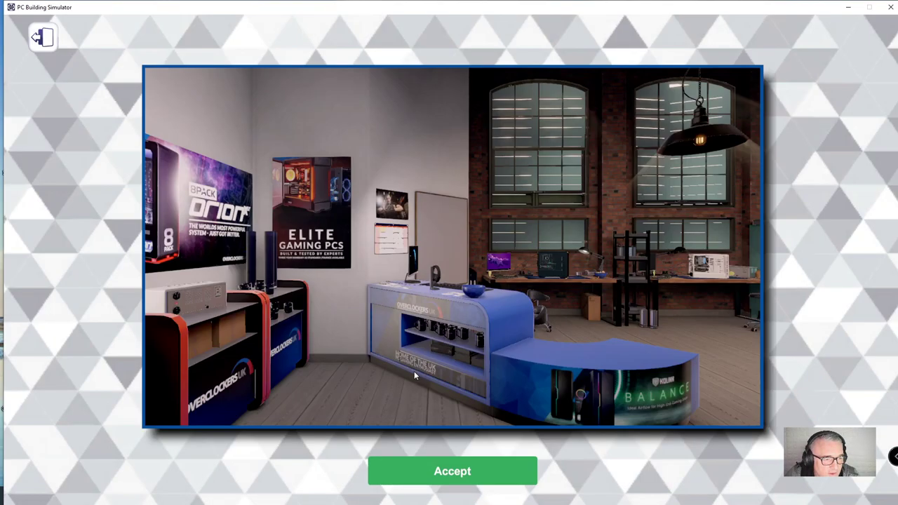
left_click(452, 471)
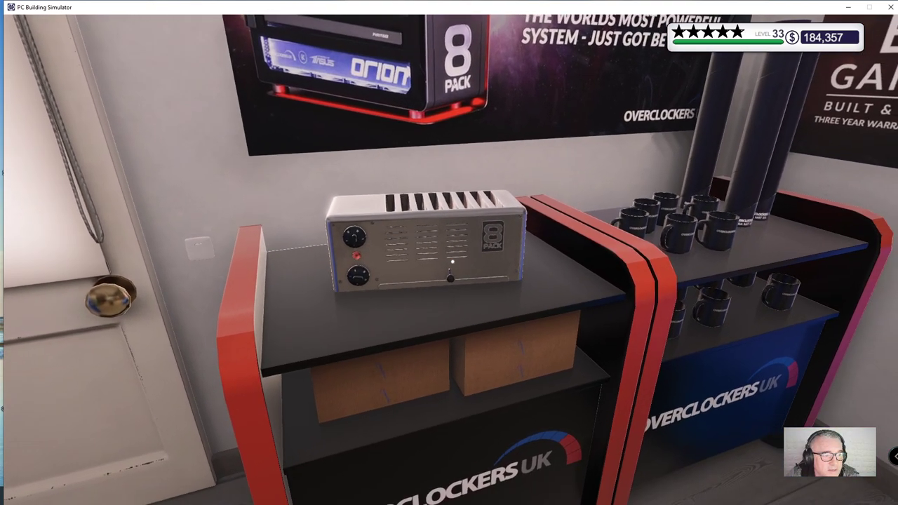
mouse_move(449, 252)
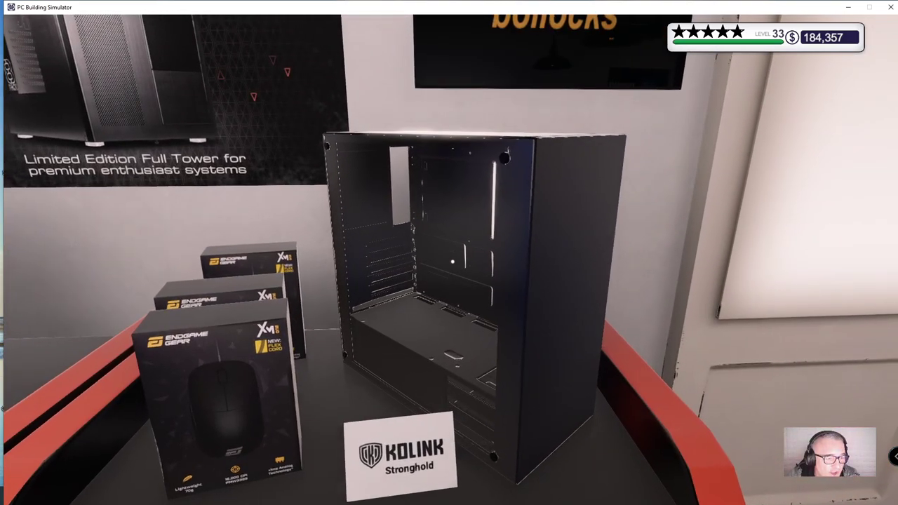
mouse_move(449, 253)
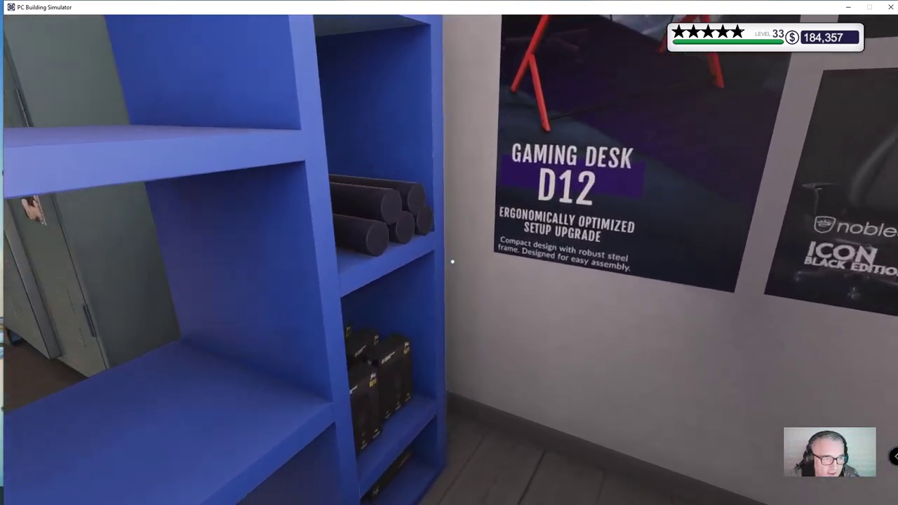
mouse_move(449, 253)
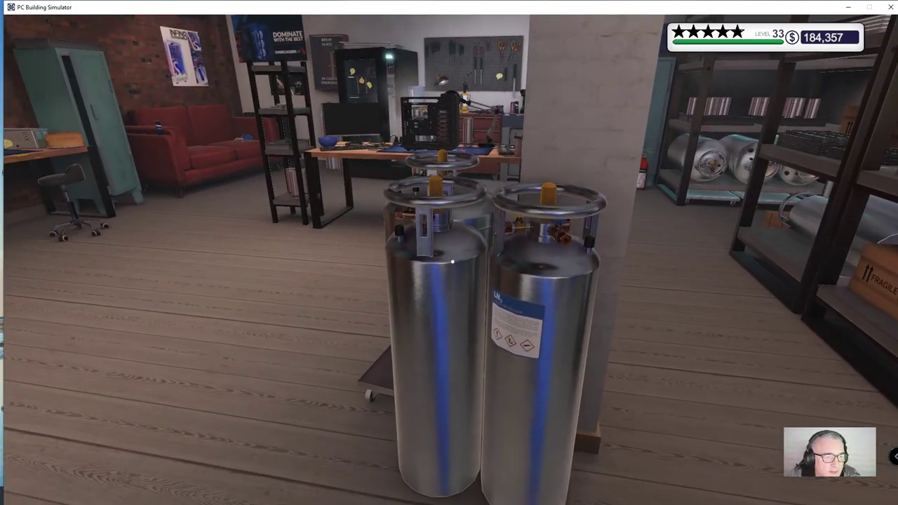
mouse_move(449, 252)
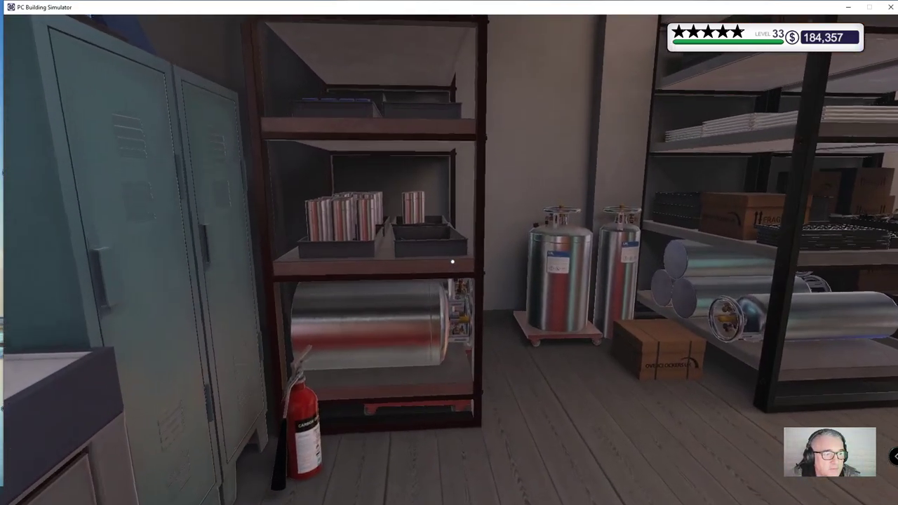
mouse_move(452, 262)
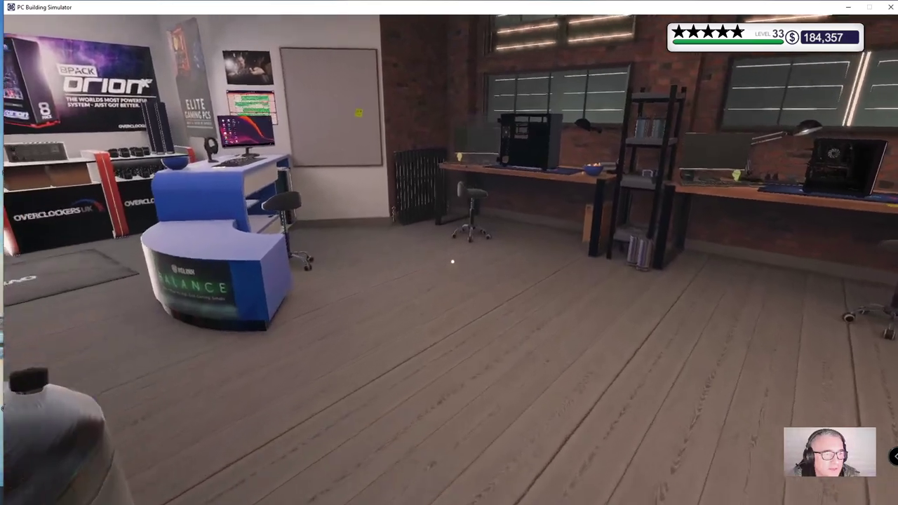
mouse_move(449, 259)
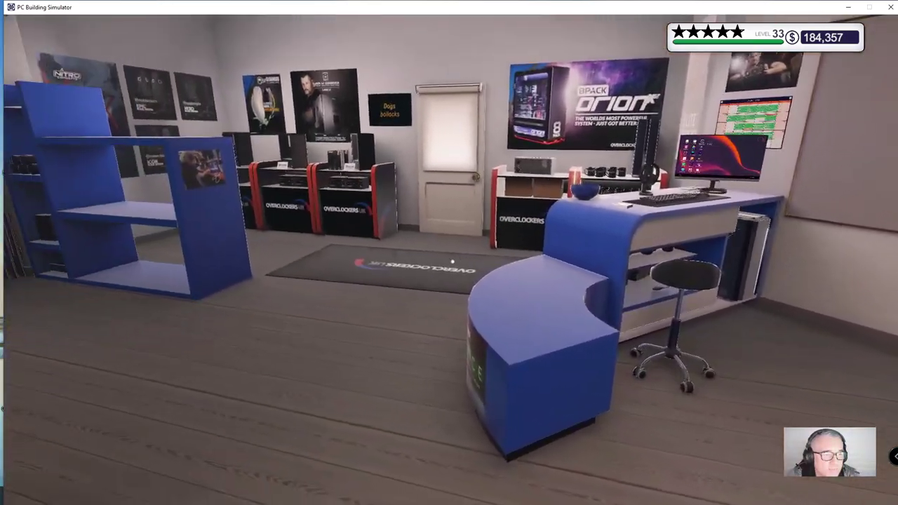
key("Escape")
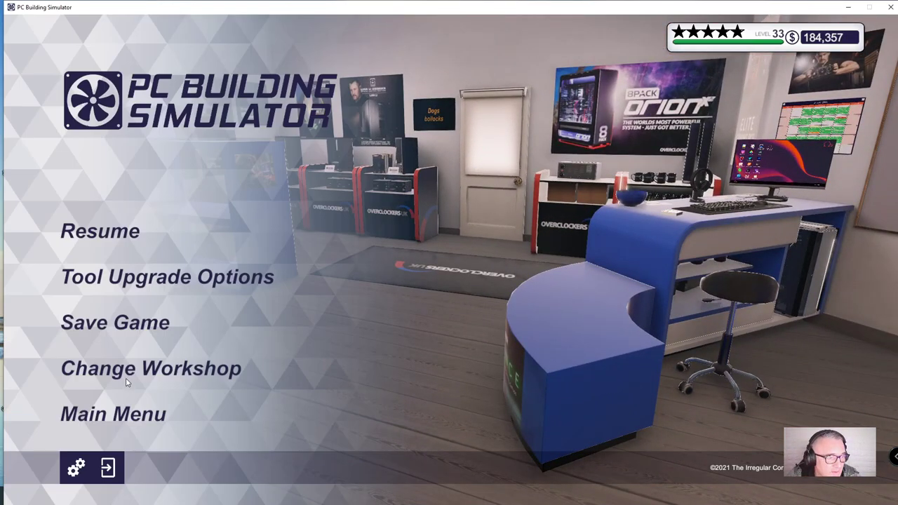
Step: Move the career into the AORUS workshop and look around its displays
left_click(150, 368)
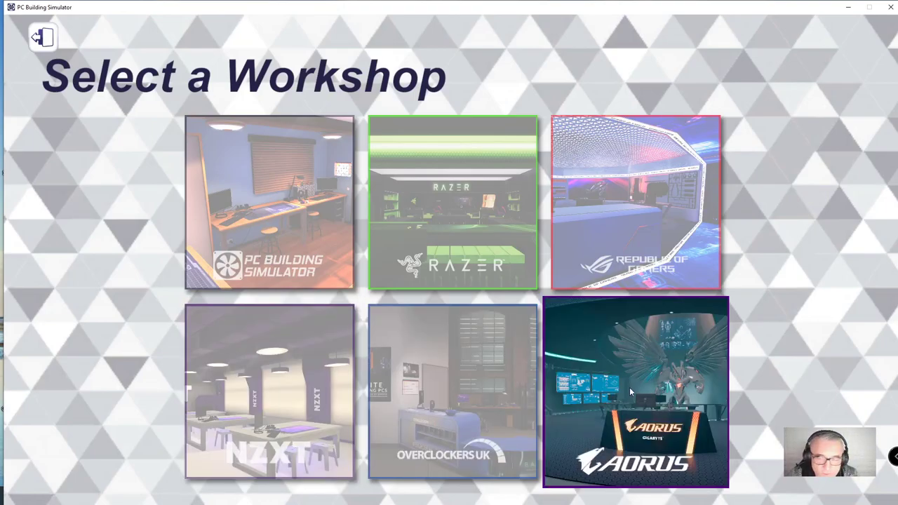
left_click(635, 392)
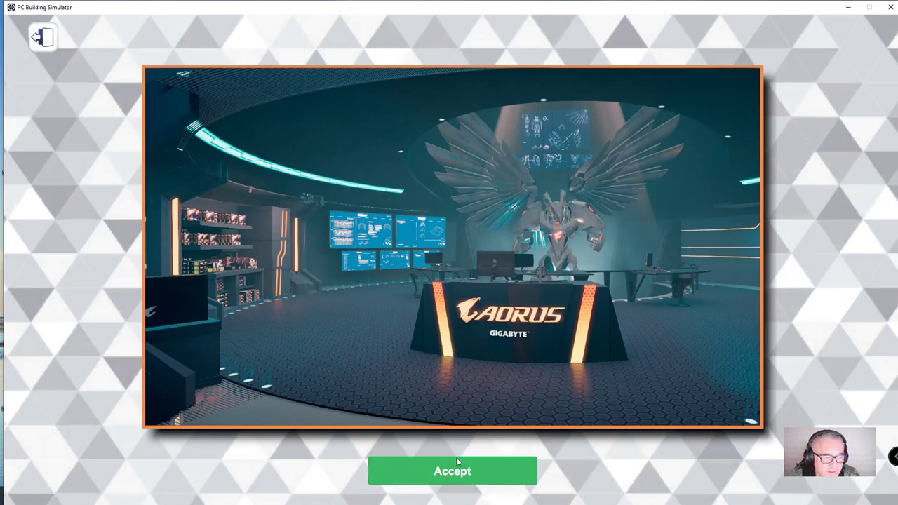
left_click(452, 472)
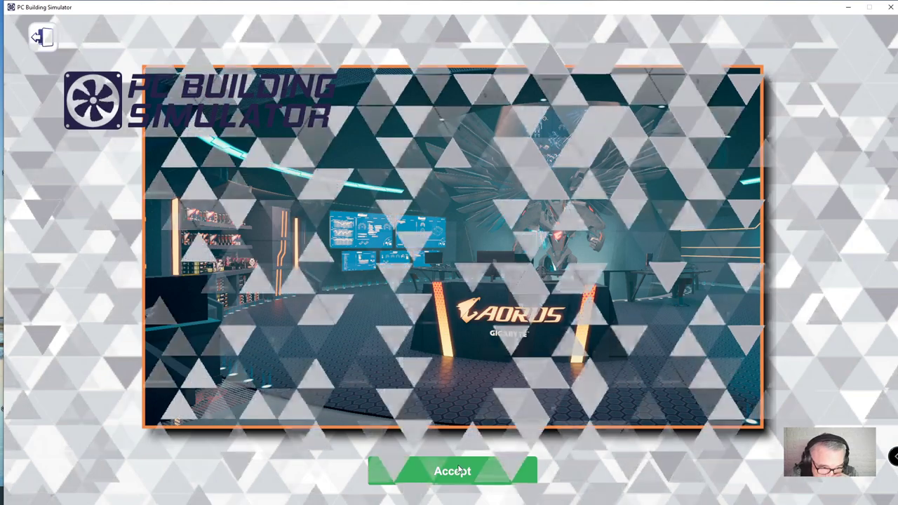
left_click(452, 472)
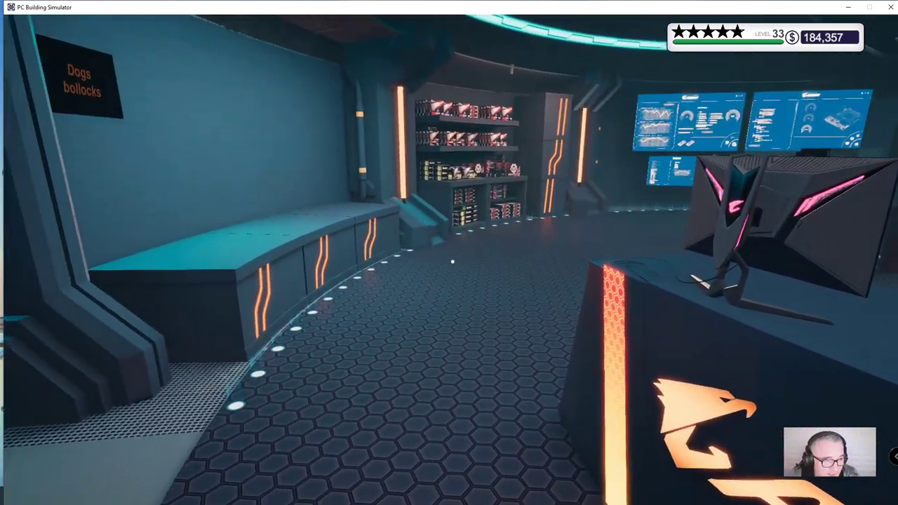
mouse_move(449, 253)
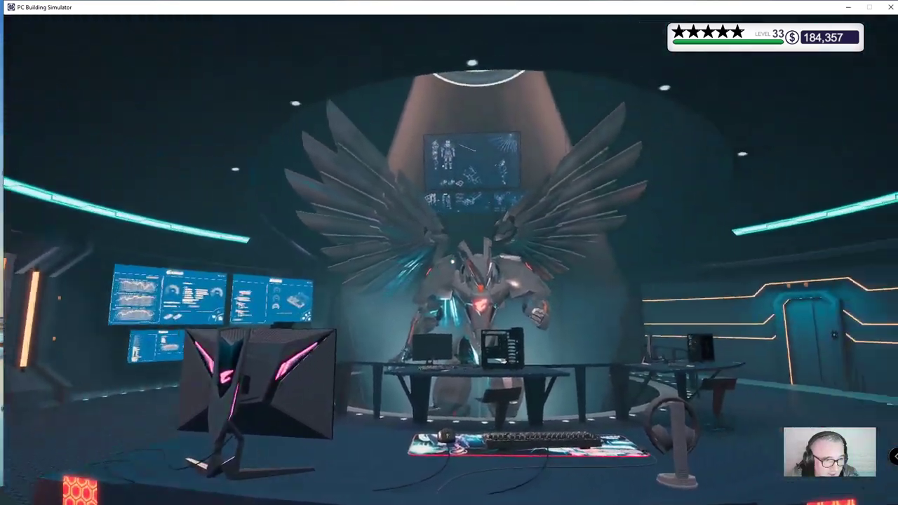
mouse_move(449, 252)
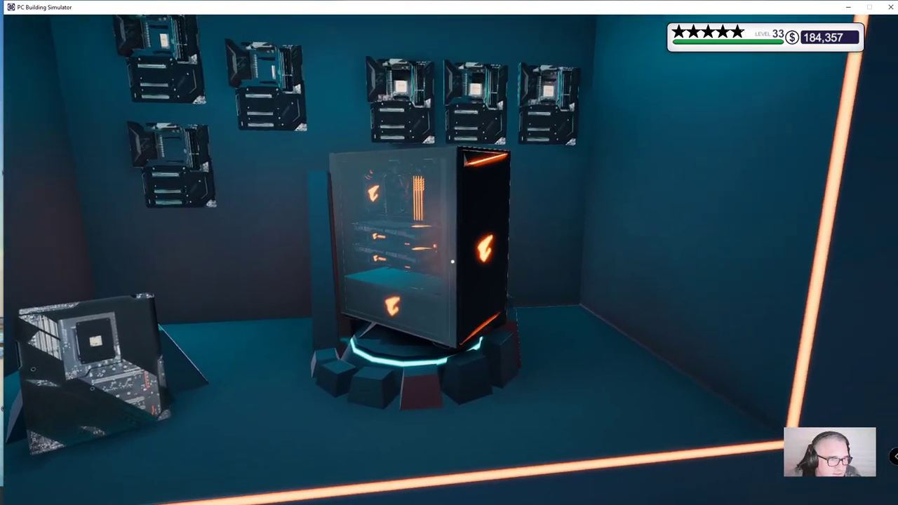
mouse_move(449, 253)
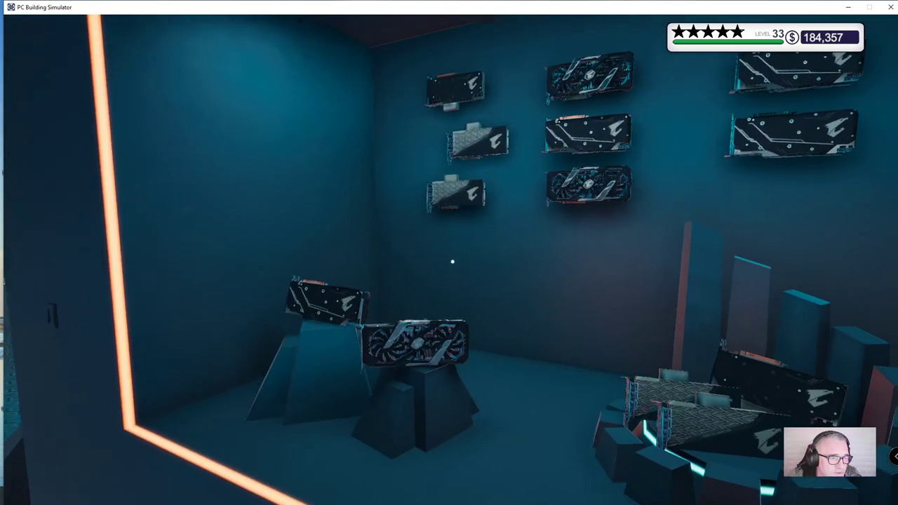
mouse_move(449, 252)
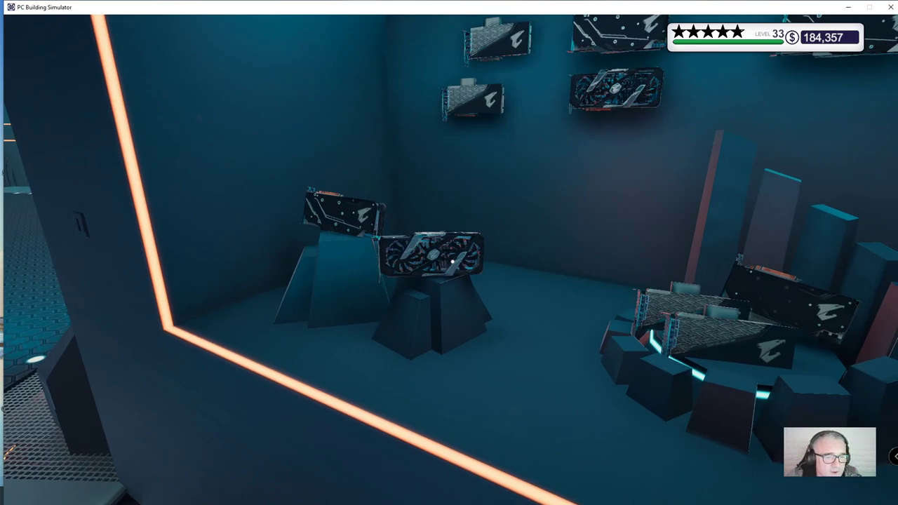
mouse_move(449, 253)
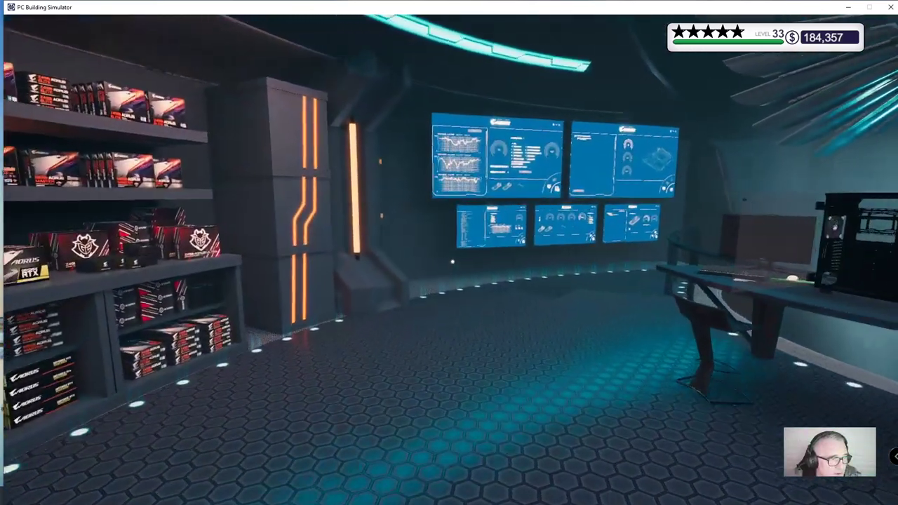
mouse_move(449, 253)
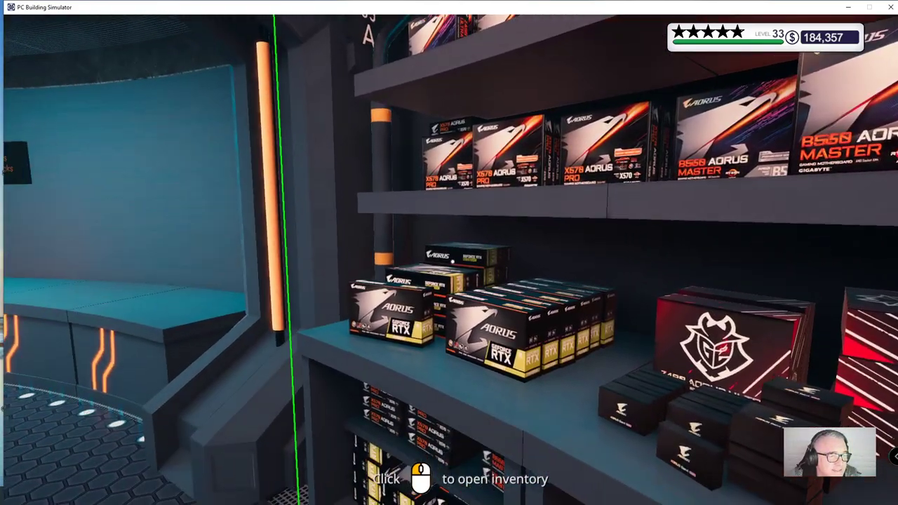
mouse_move(449, 253)
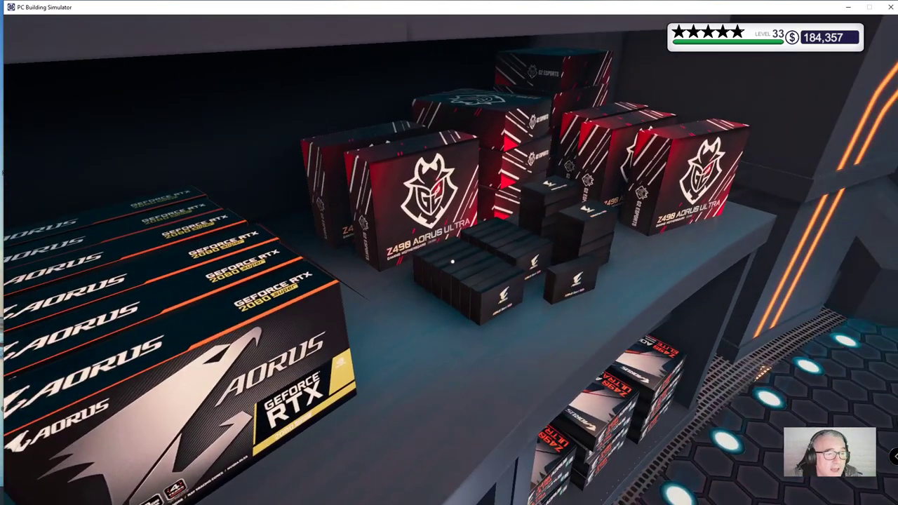
mouse_move(449, 253)
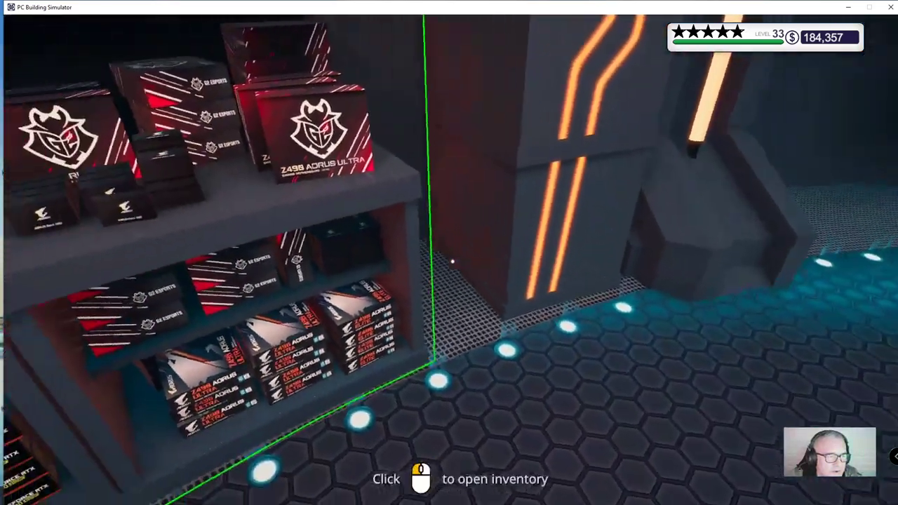
mouse_move(452, 262)
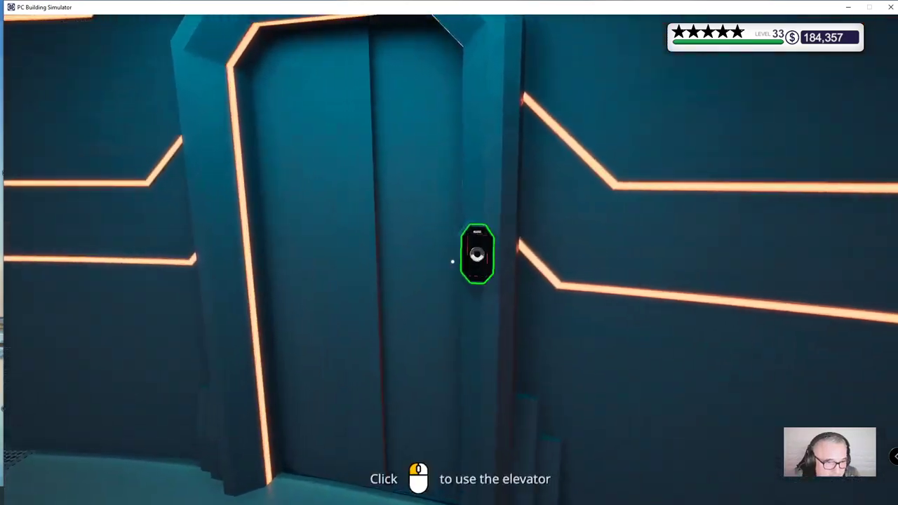
Step: Ride the elevator to the AORUS workshop's other floor and explore the pedestals
left_click(477, 252)
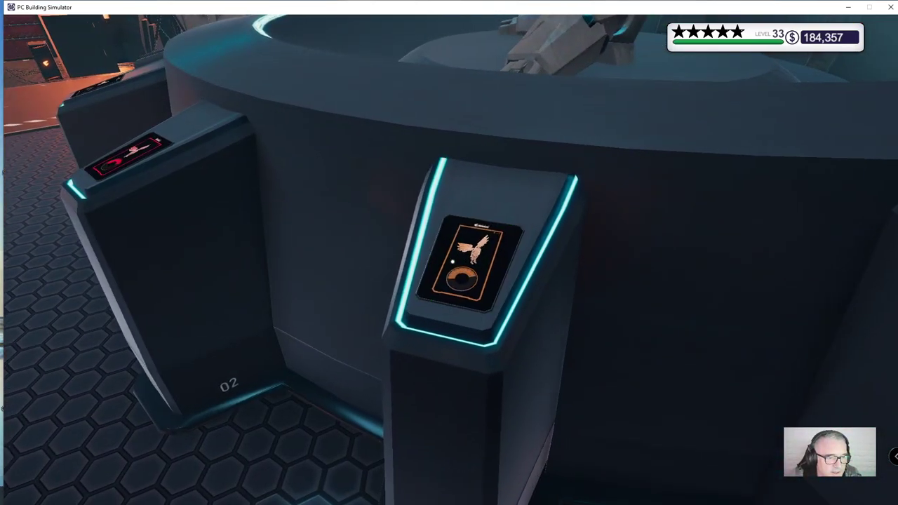
mouse_move(449, 252)
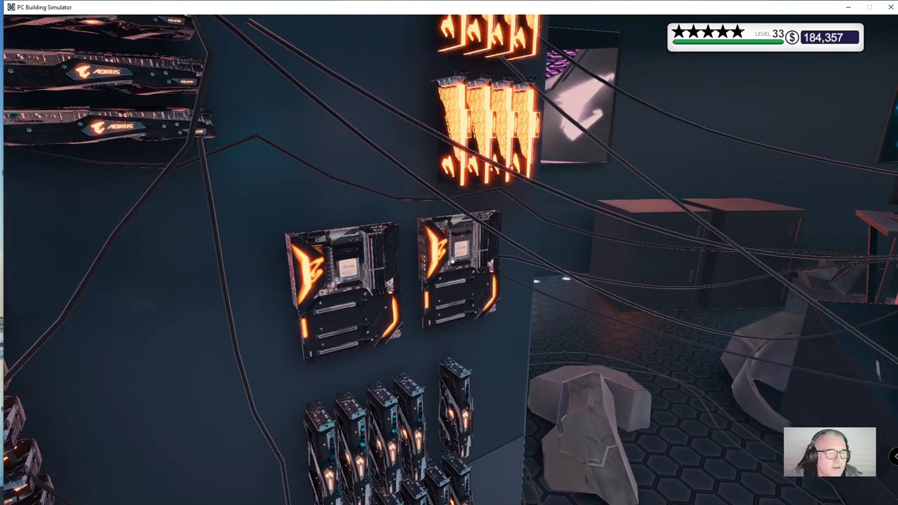
mouse_move(449, 252)
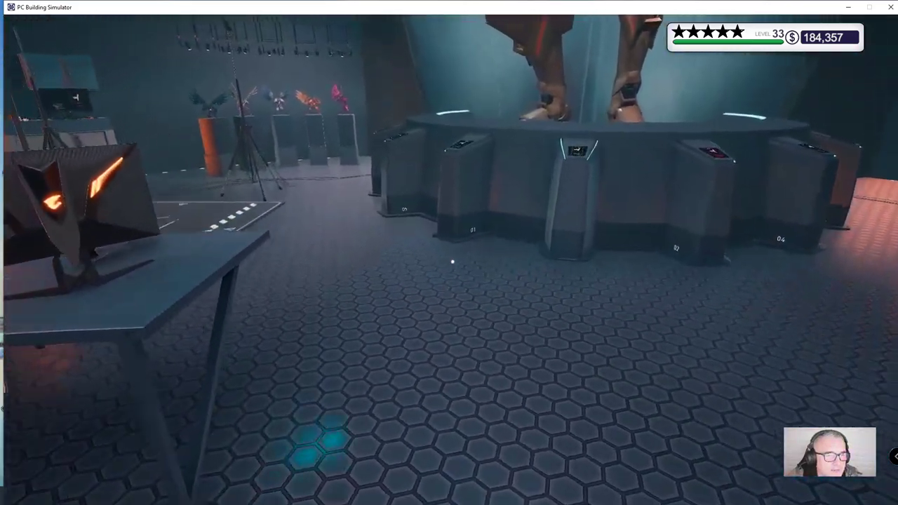
mouse_move(449, 267)
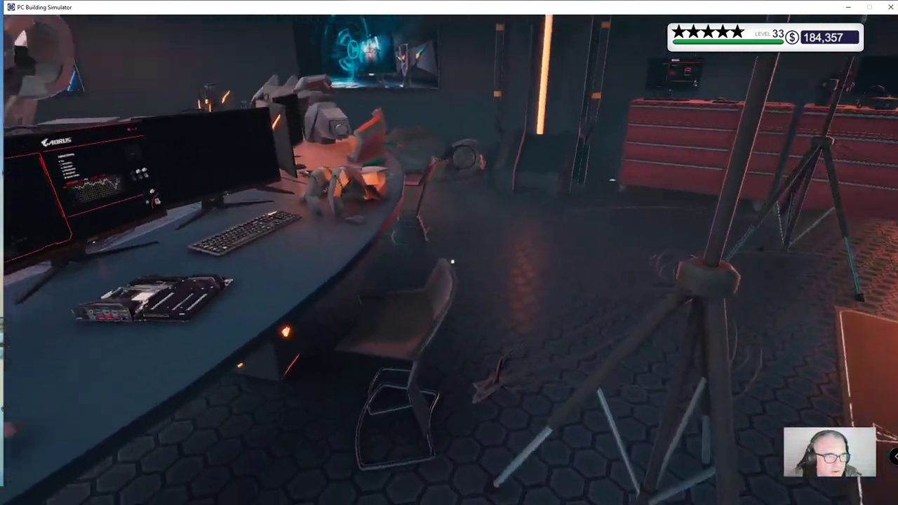
mouse_move(449, 252)
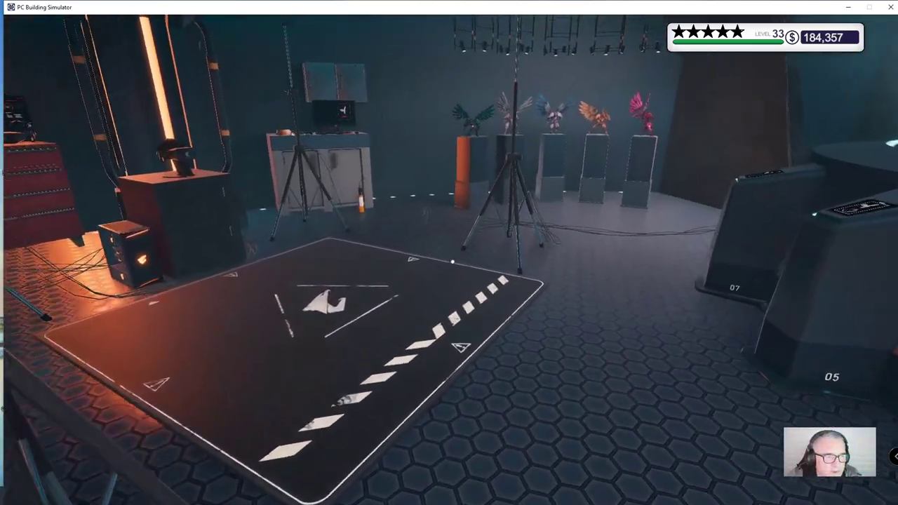
mouse_move(449, 259)
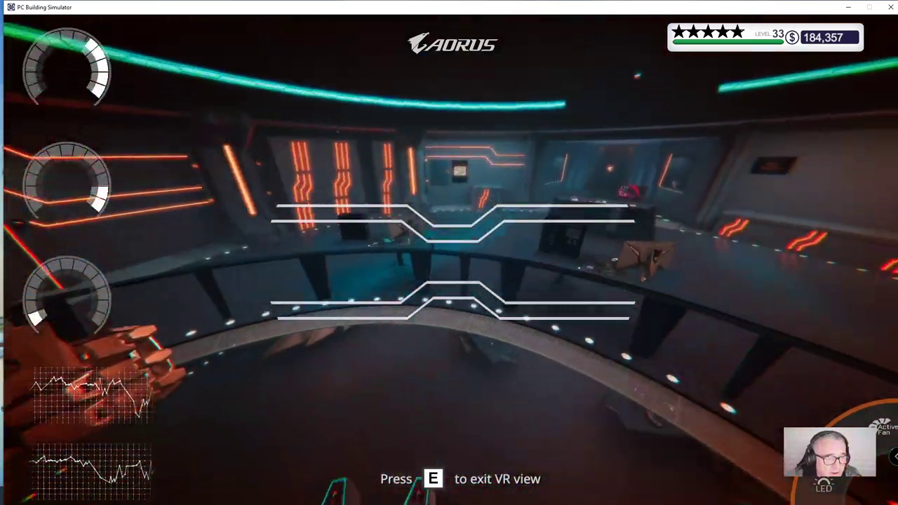
Step: Enter the VR view at the station, then leave it and return to the elevator
key("e")
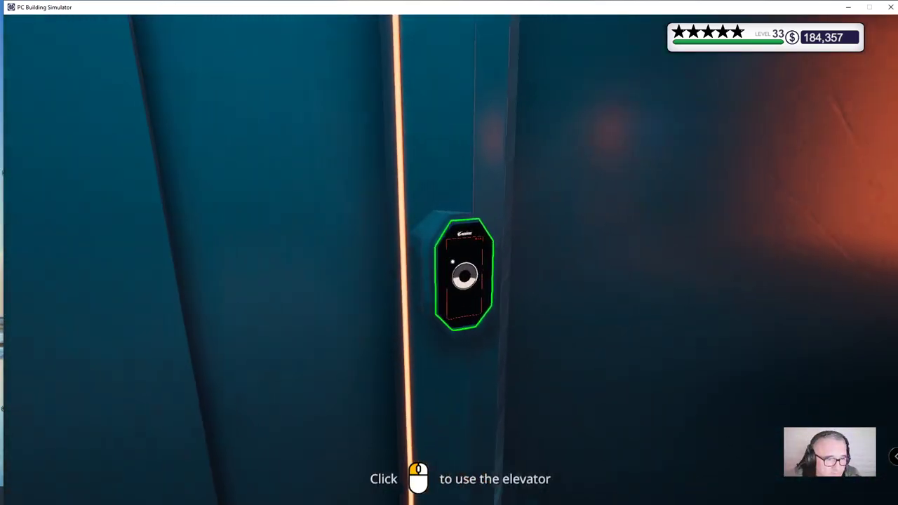
Step: Ride the elevator back down to the main AORUS workshop floor
left_click(463, 274)
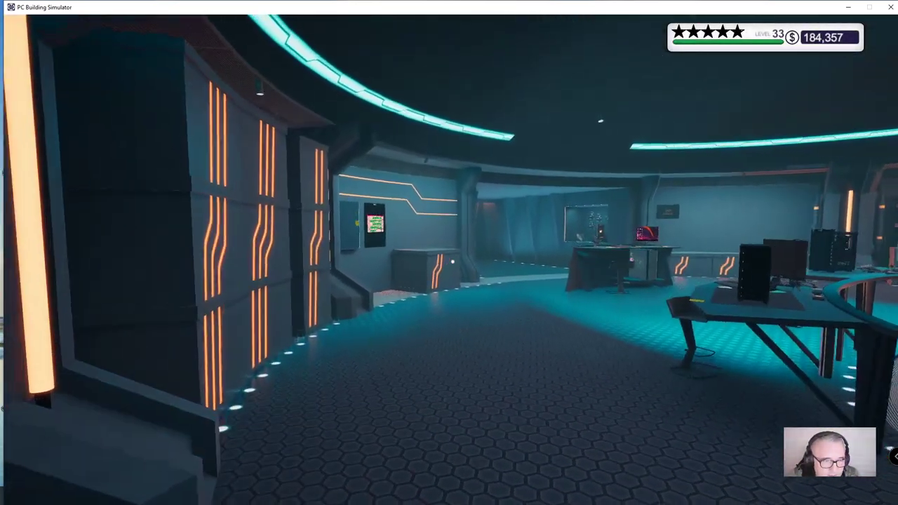
mouse_move(449, 253)
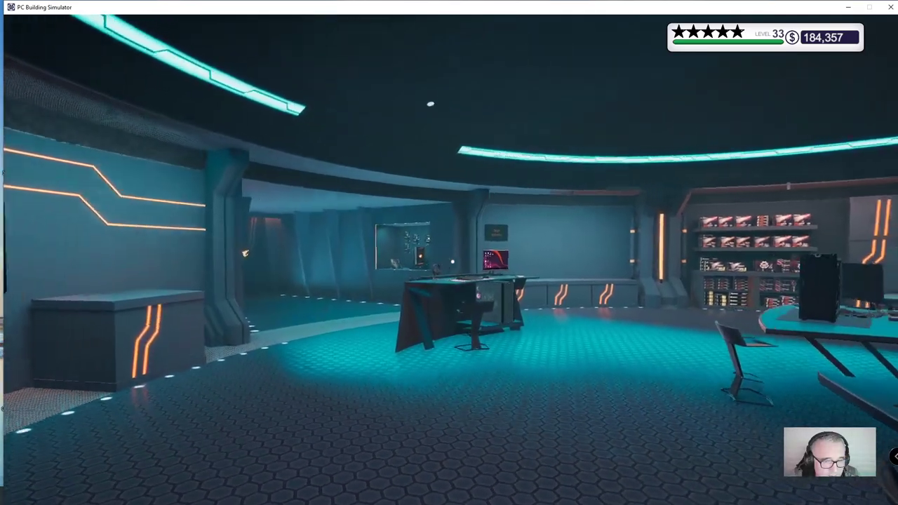
mouse_move(449, 253)
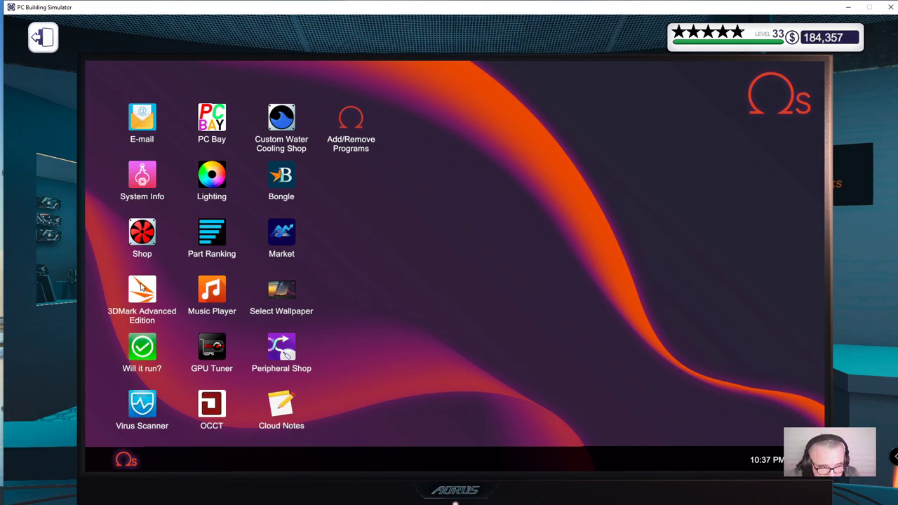
mouse_move(143, 284)
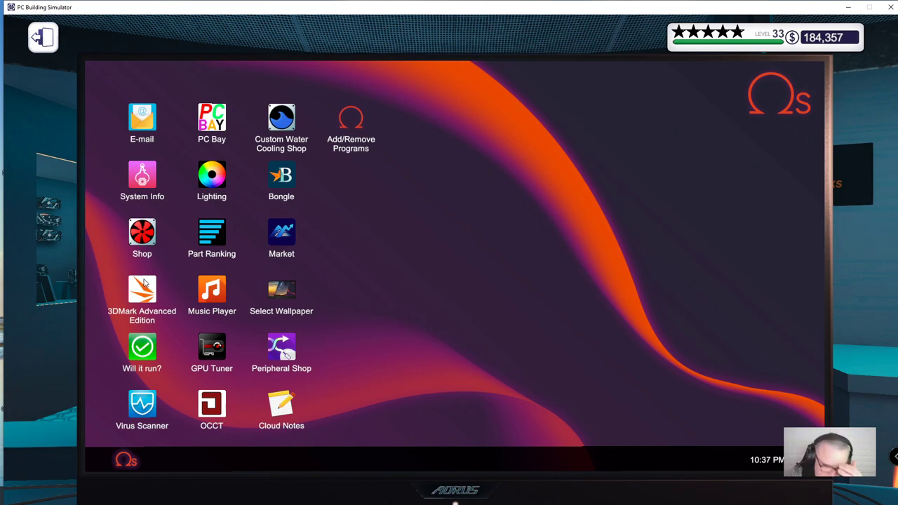
mouse_move(135, 272)
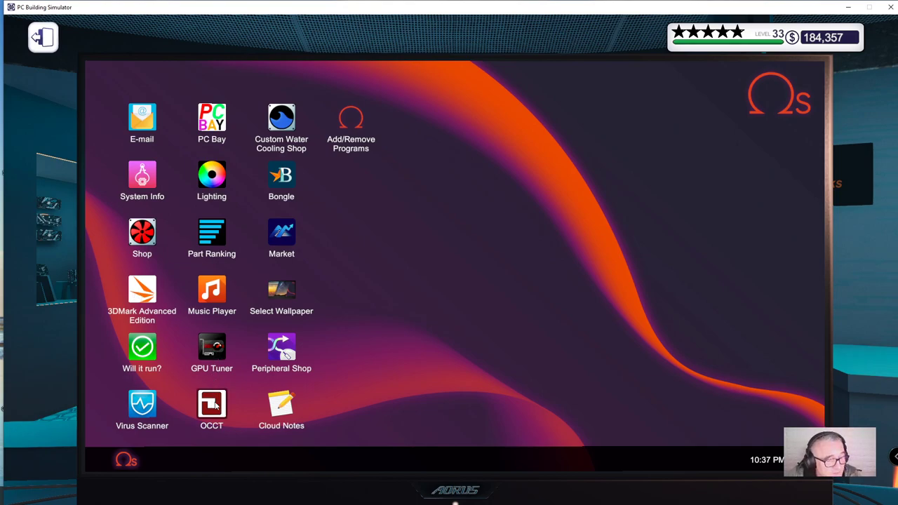
Step: Launch OCCT, start the stress test, and review the GPU and CPU tabs until it finishes
double_click(211, 404)
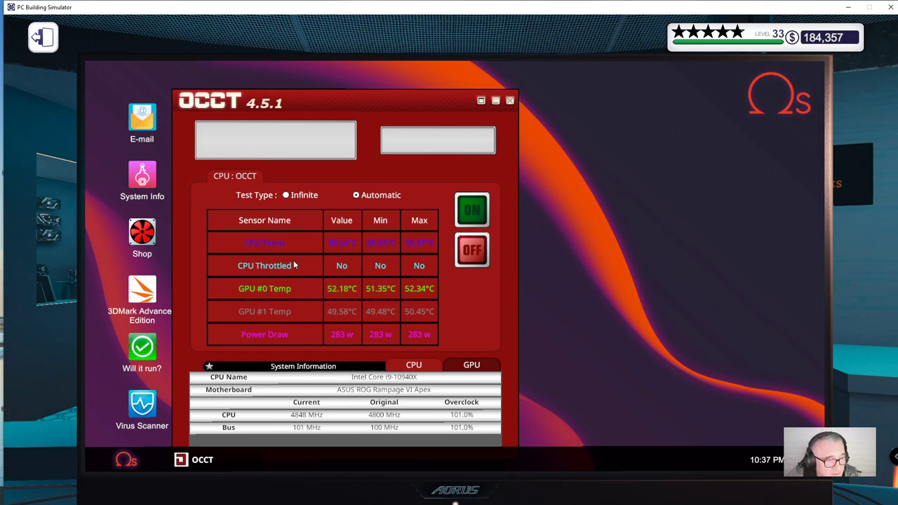
mouse_move(395, 246)
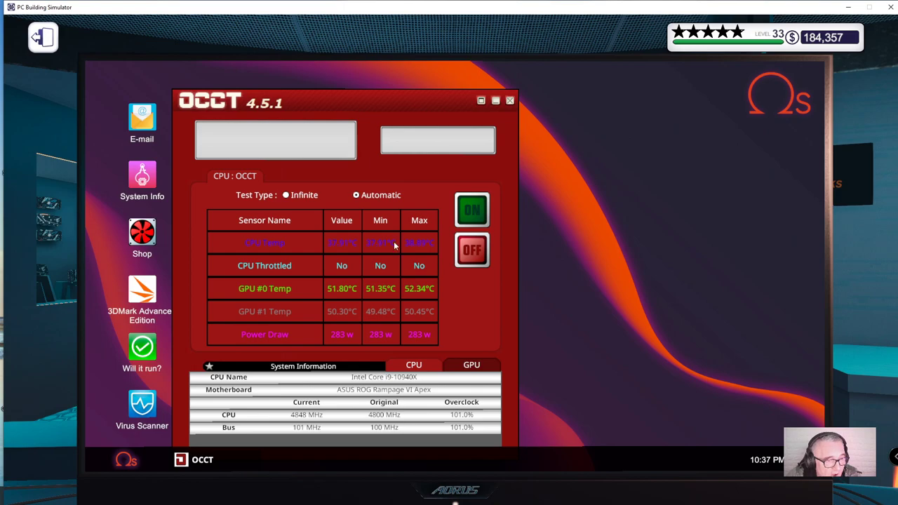
left_click(472, 209)
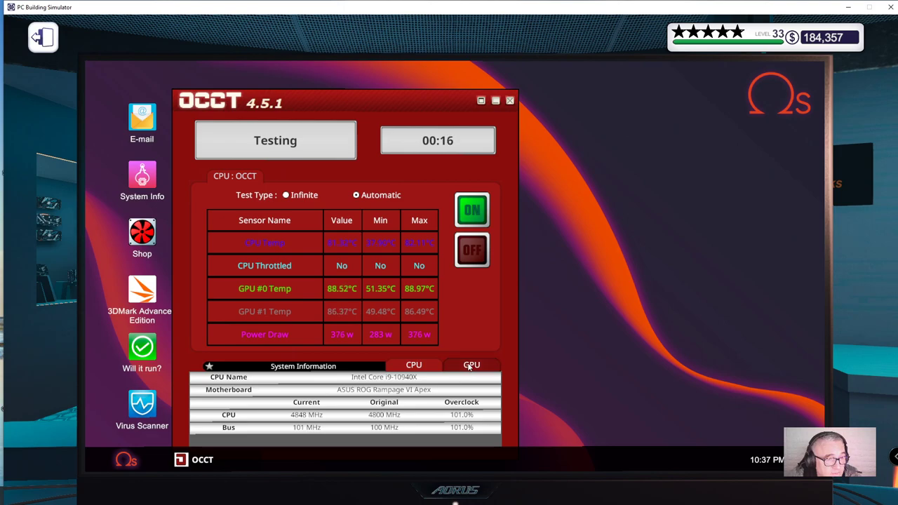
left_click(472, 365)
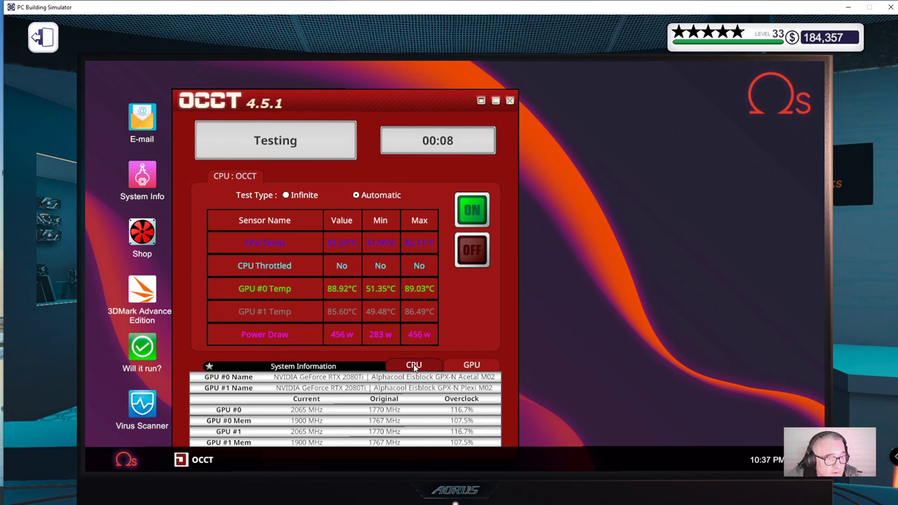
left_click(414, 365)
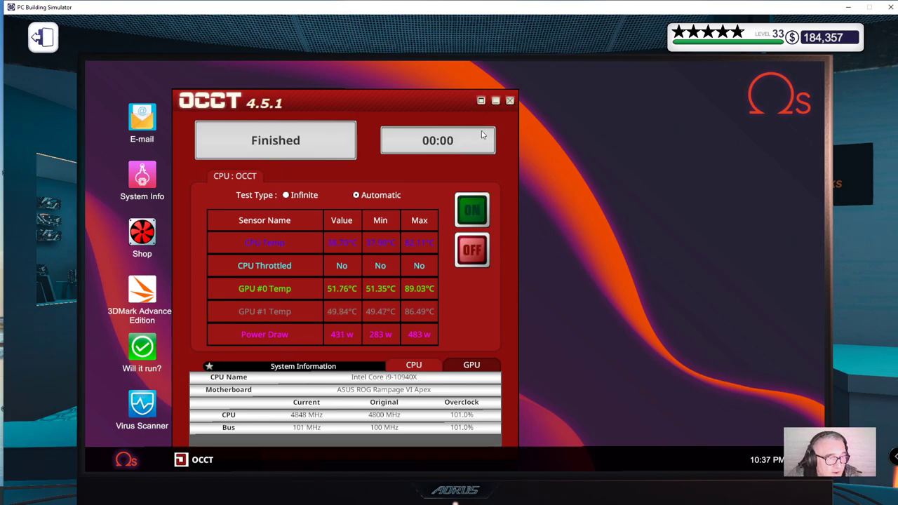
mouse_move(412, 295)
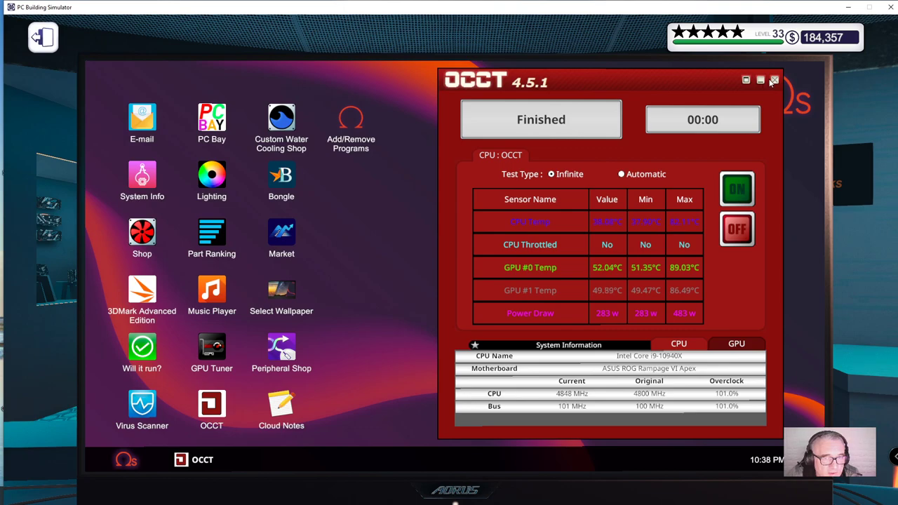
Step: Close the finished OCCT test and set Strike Back: GO as the desktop wallpaper from the Default list
left_click(775, 78)
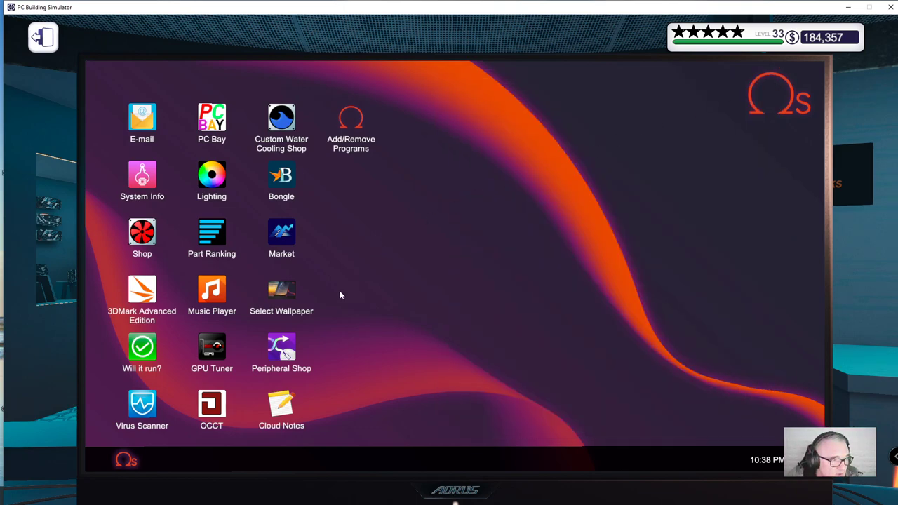
mouse_move(280, 297)
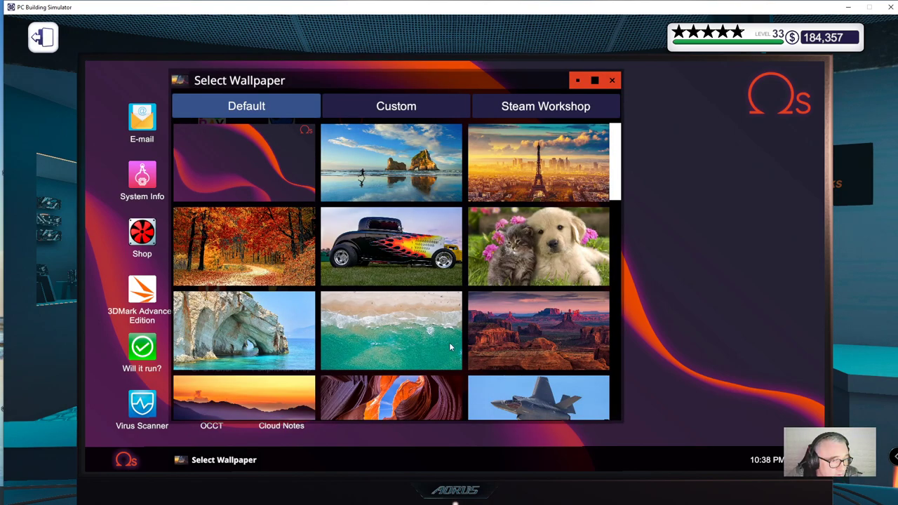
scroll("down", 3)
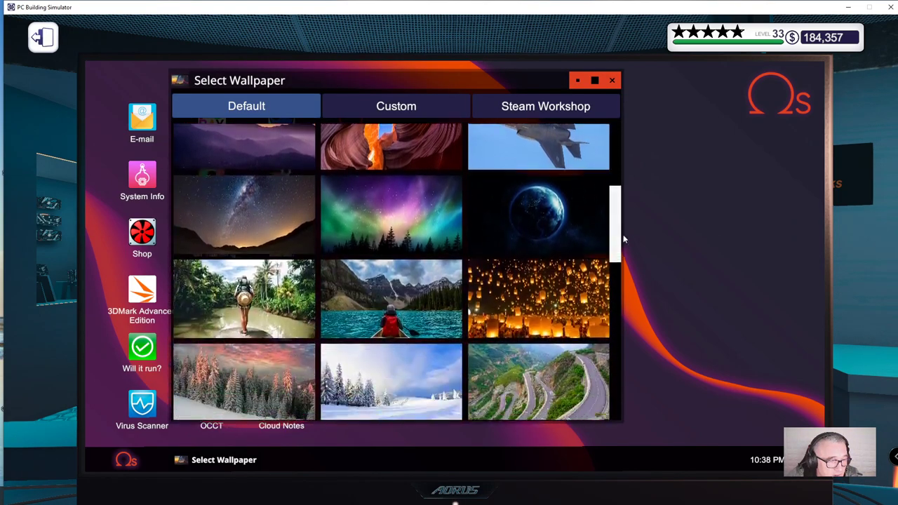
scroll("down", 3)
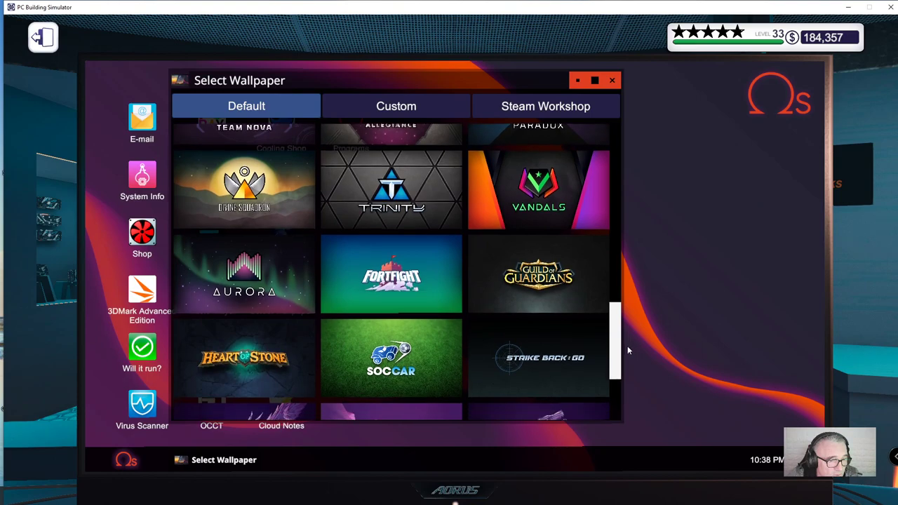
scroll("down", 3)
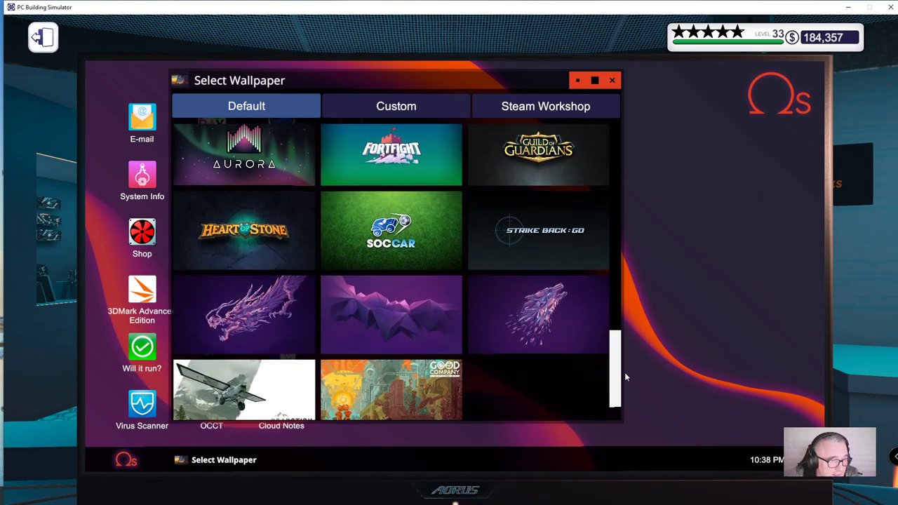
scroll("up", 3)
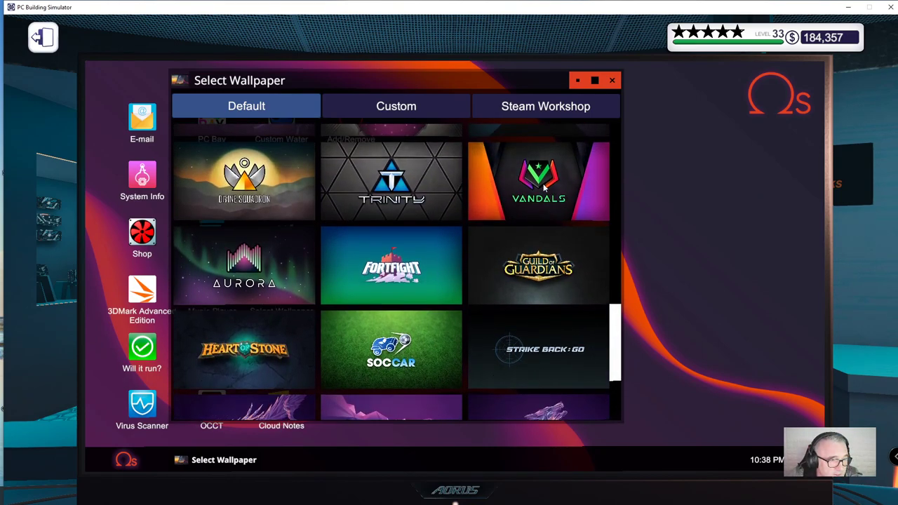
mouse_move(392, 180)
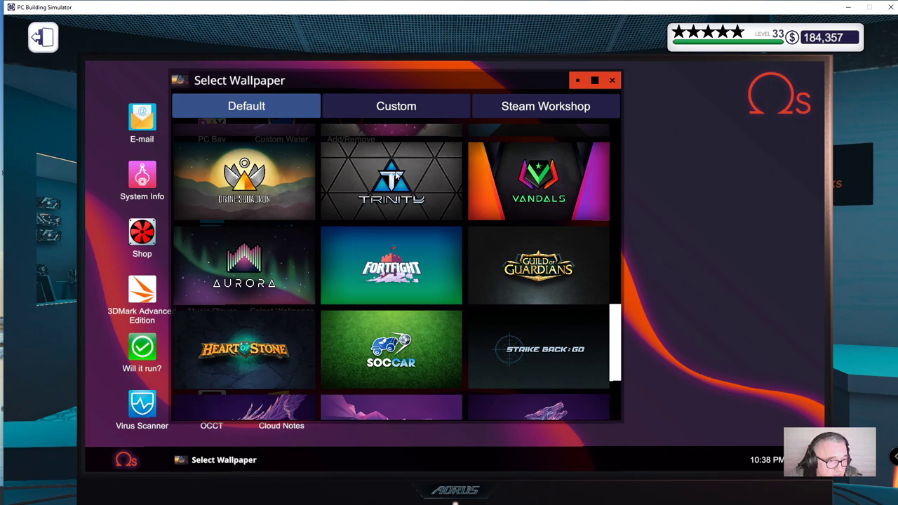
mouse_move(472, 273)
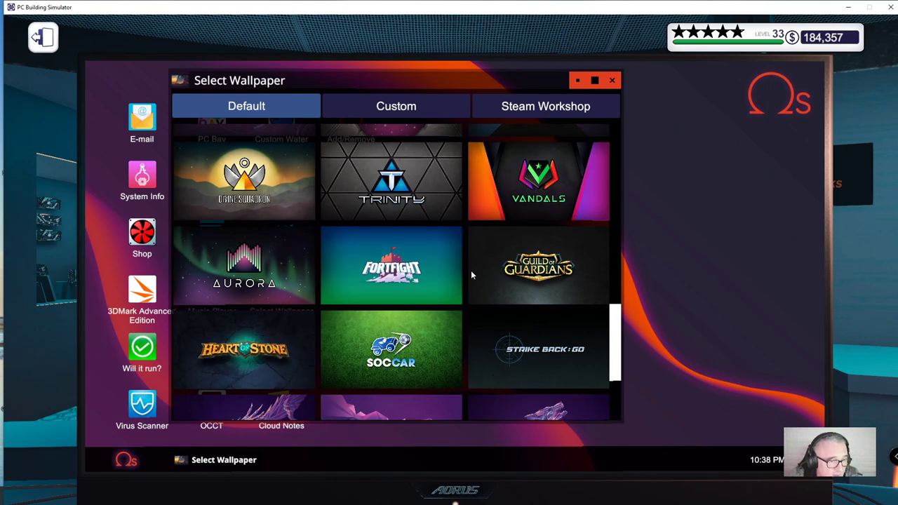
mouse_move(306, 314)
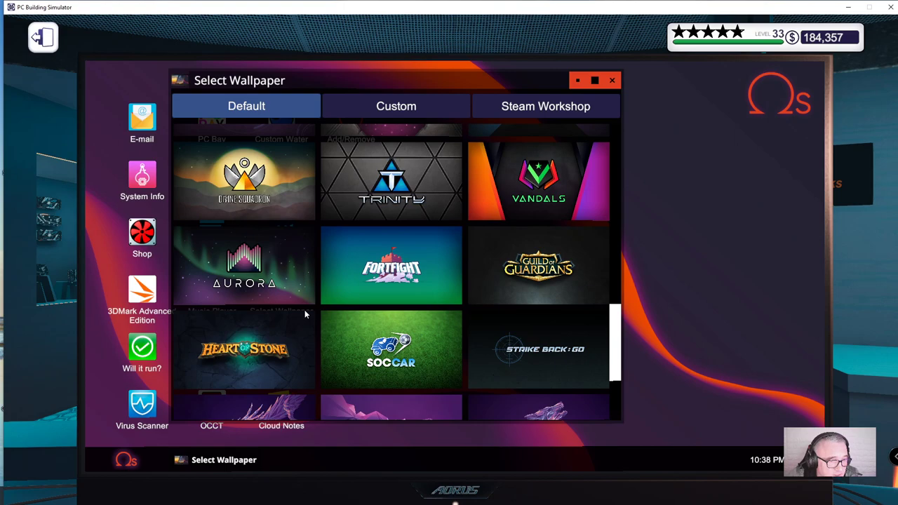
scroll("down", 3)
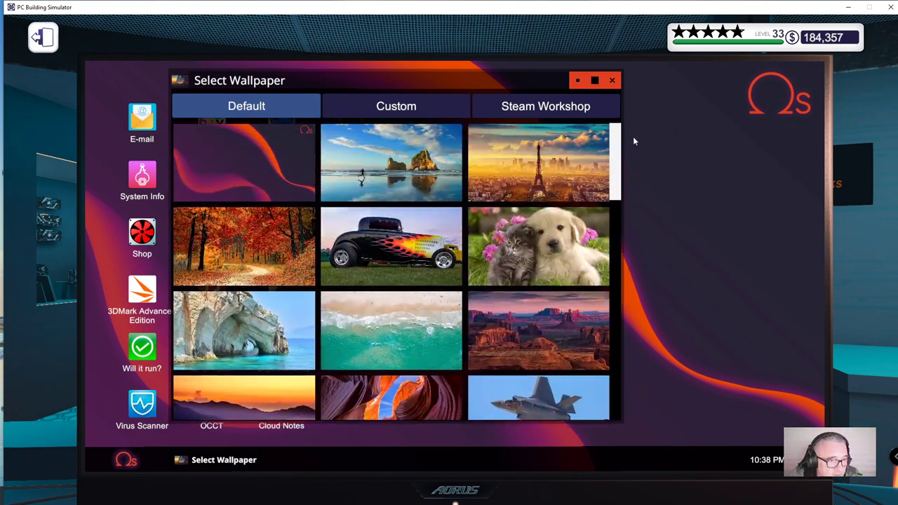
scroll("down", 3)
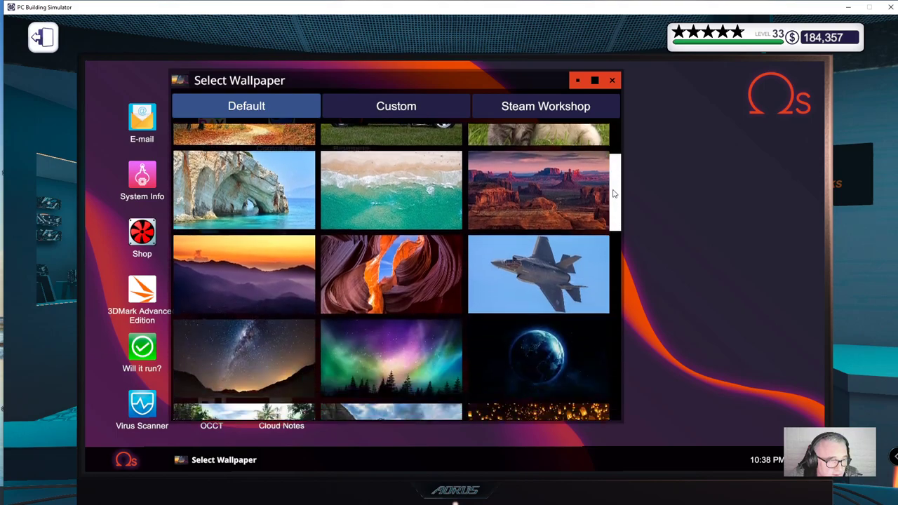
scroll("down", 3)
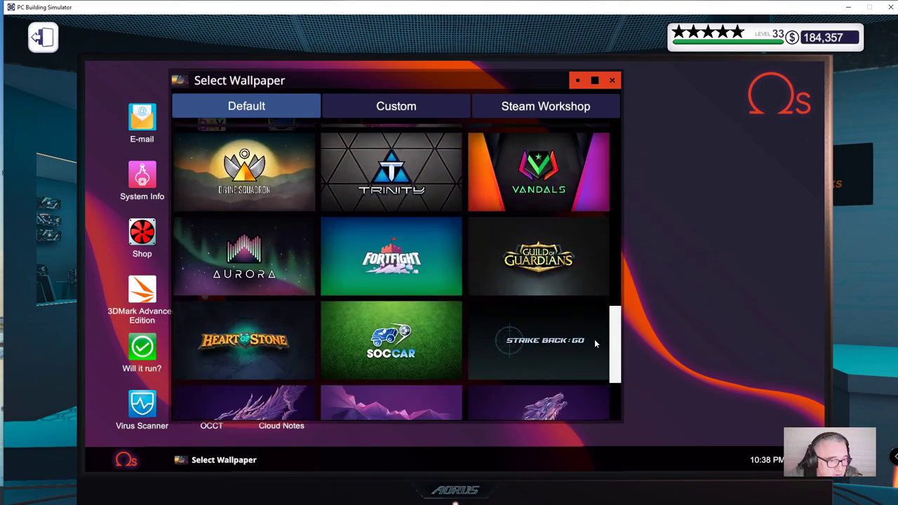
scroll("down", 3)
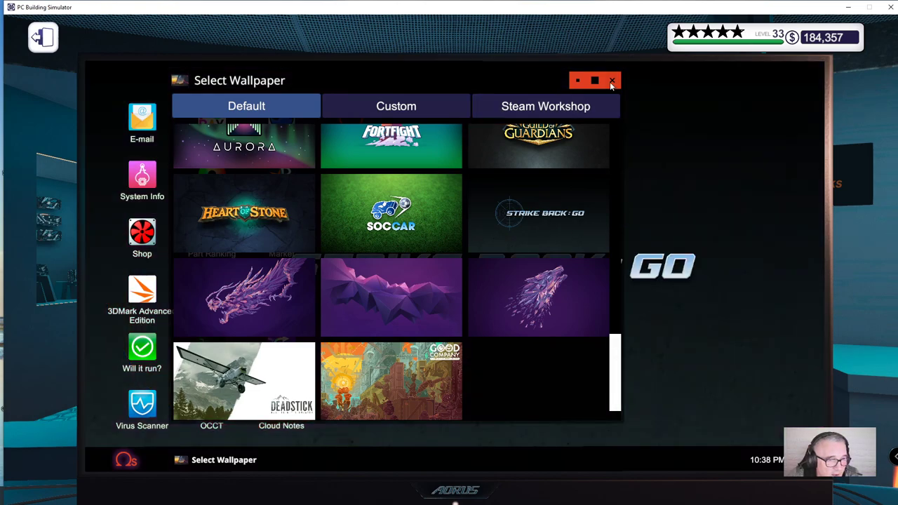
left_click(612, 80)
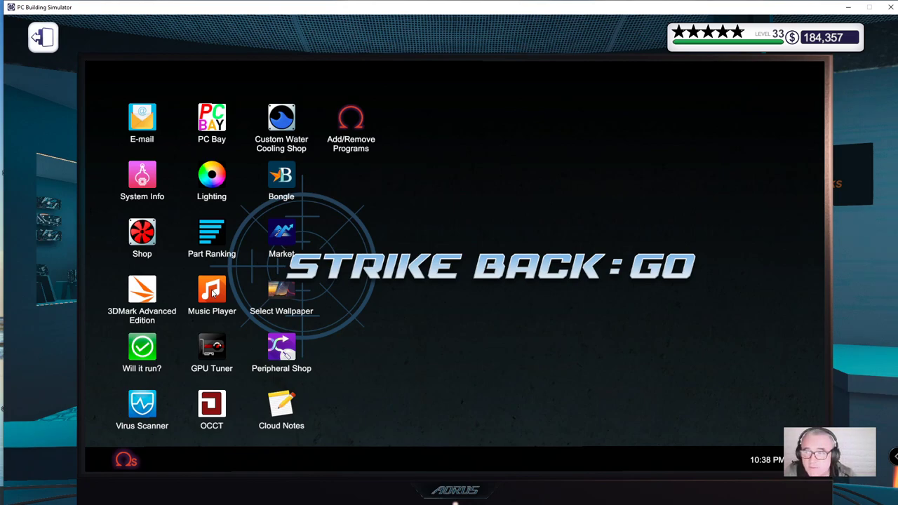
mouse_move(157, 222)
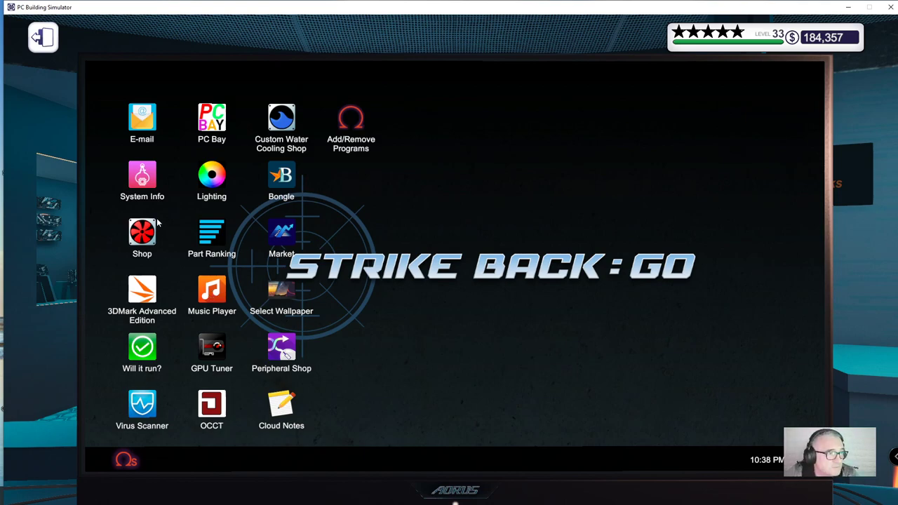
left_click(142, 174)
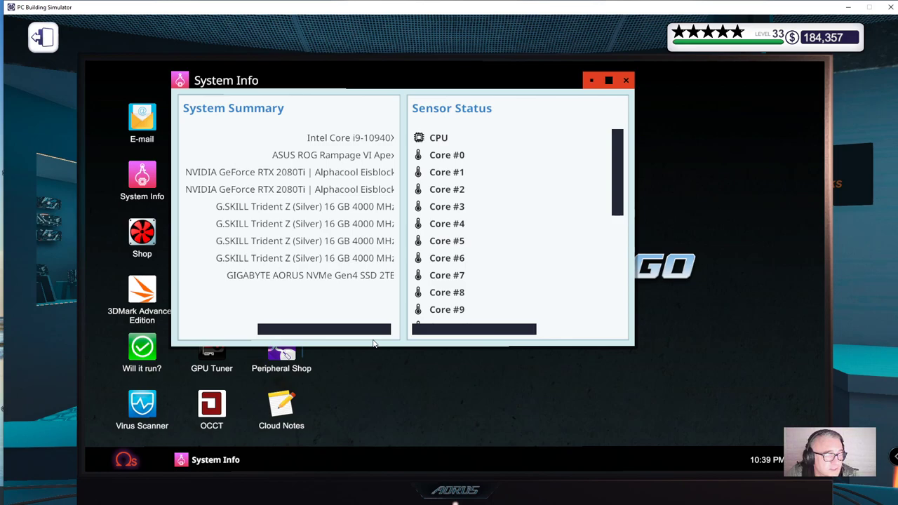
mouse_move(317, 295)
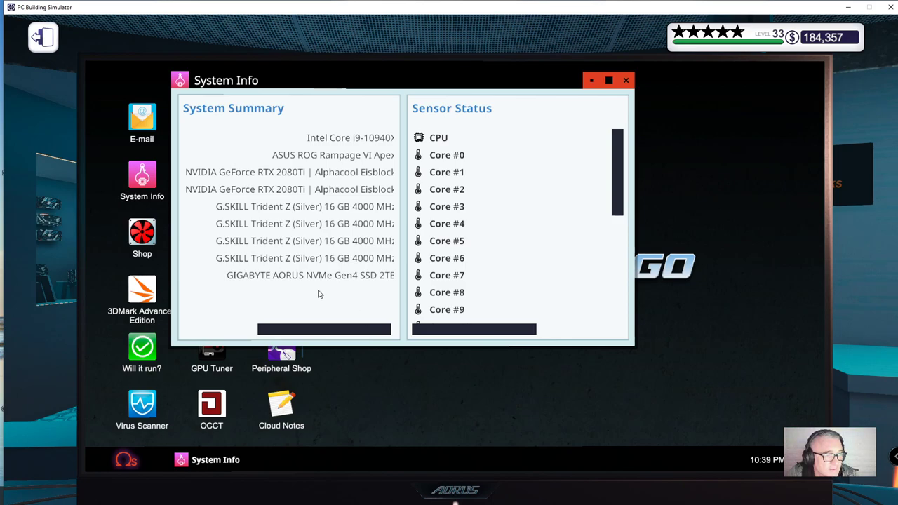
mouse_move(364, 331)
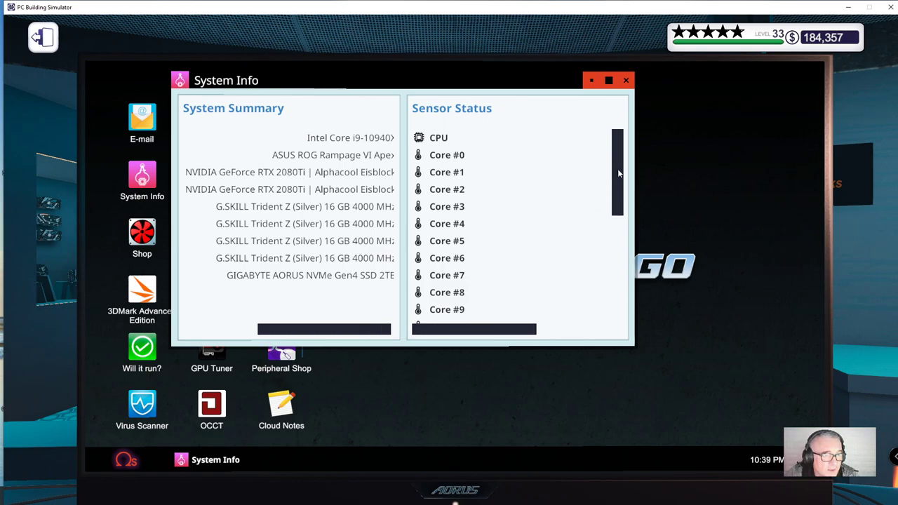
scroll("down", 3)
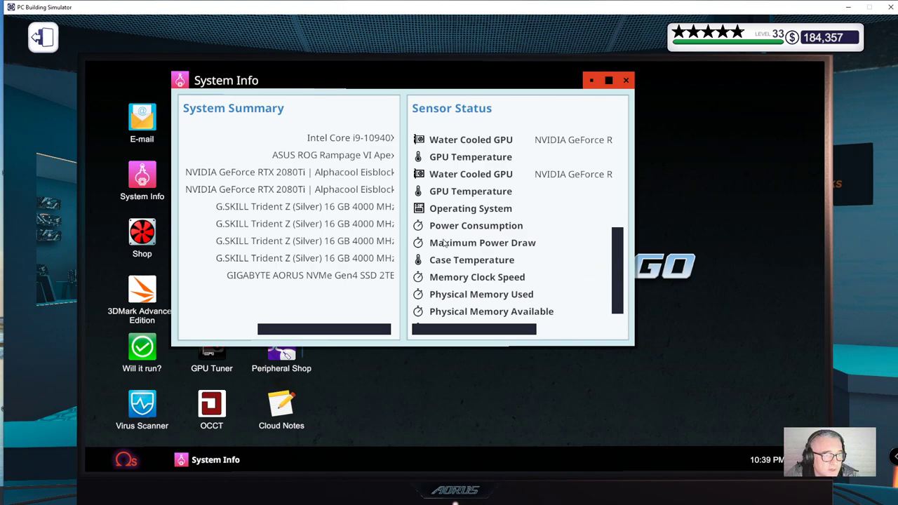
scroll("right", 3)
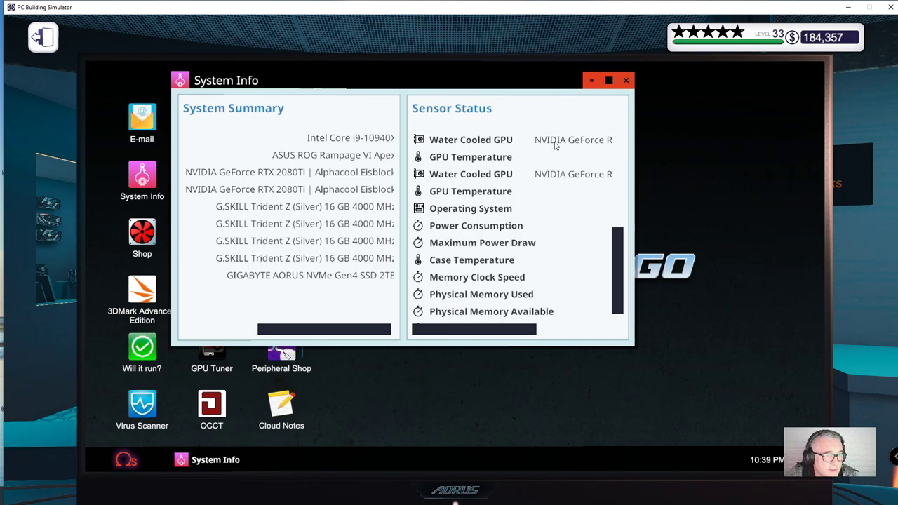
left_click(626, 78)
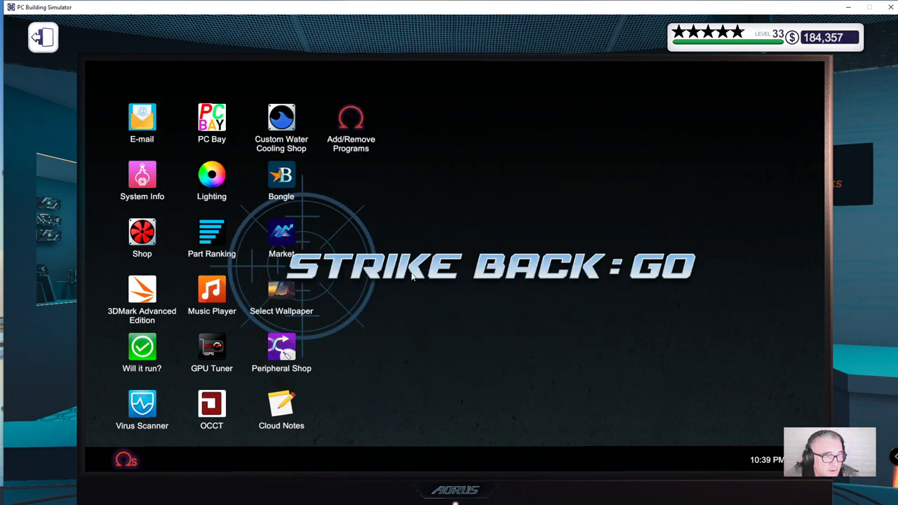